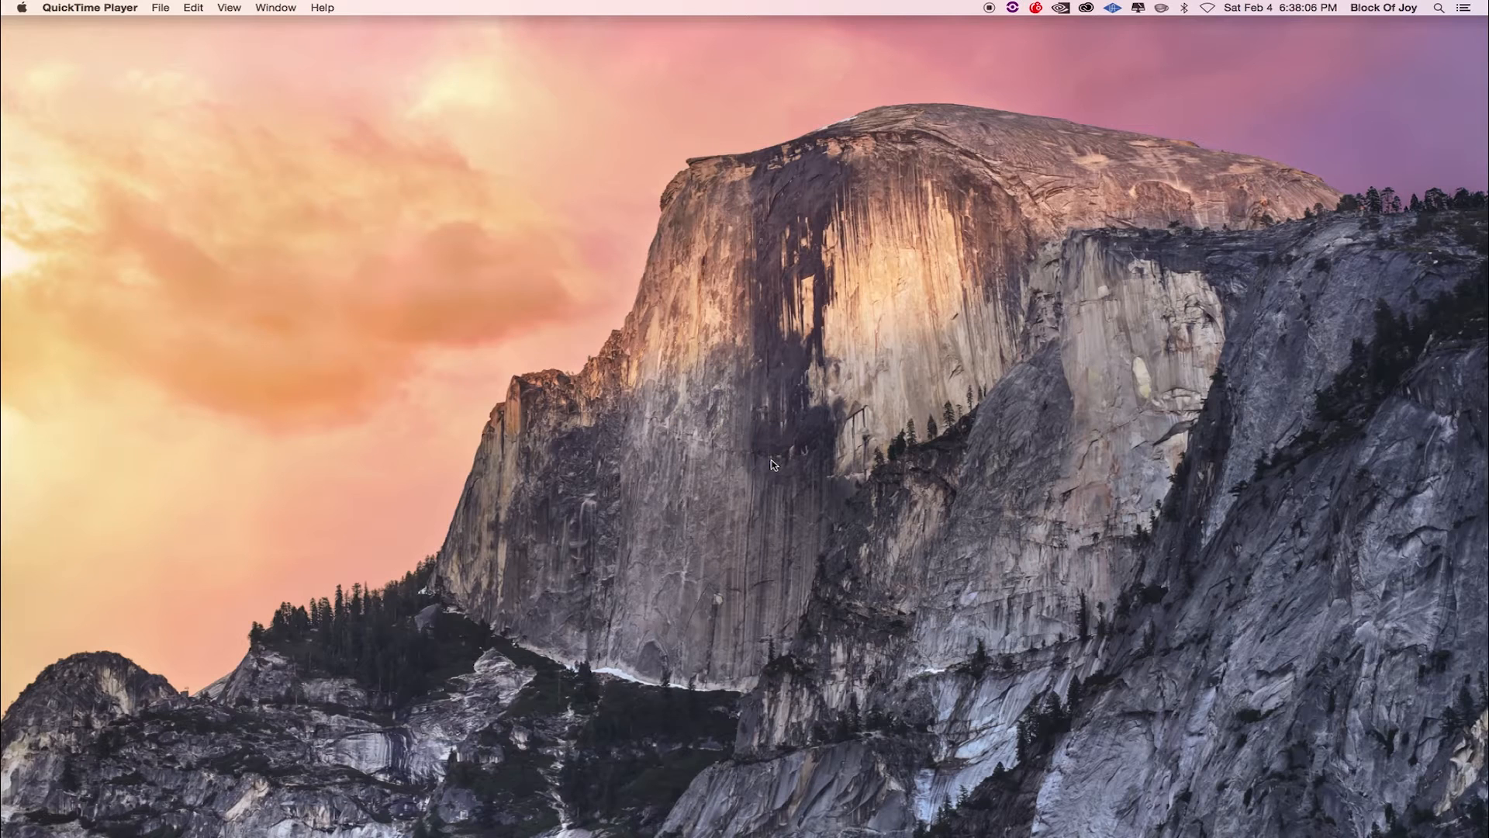
{"action": "mouse_move", "coordinate": [769, 440]}
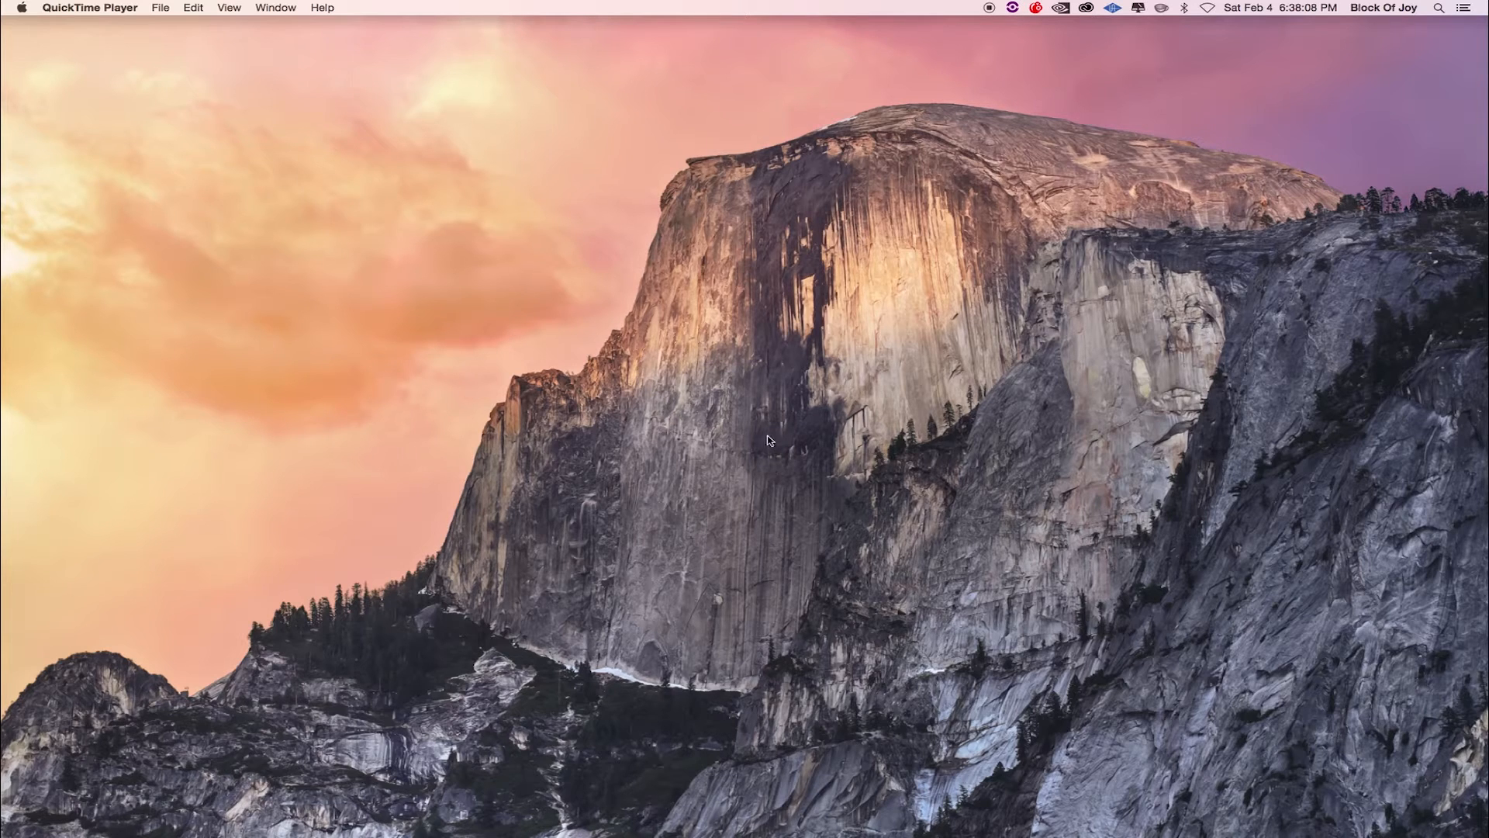
{"action": "mouse_move", "coordinate": [634, 819]}
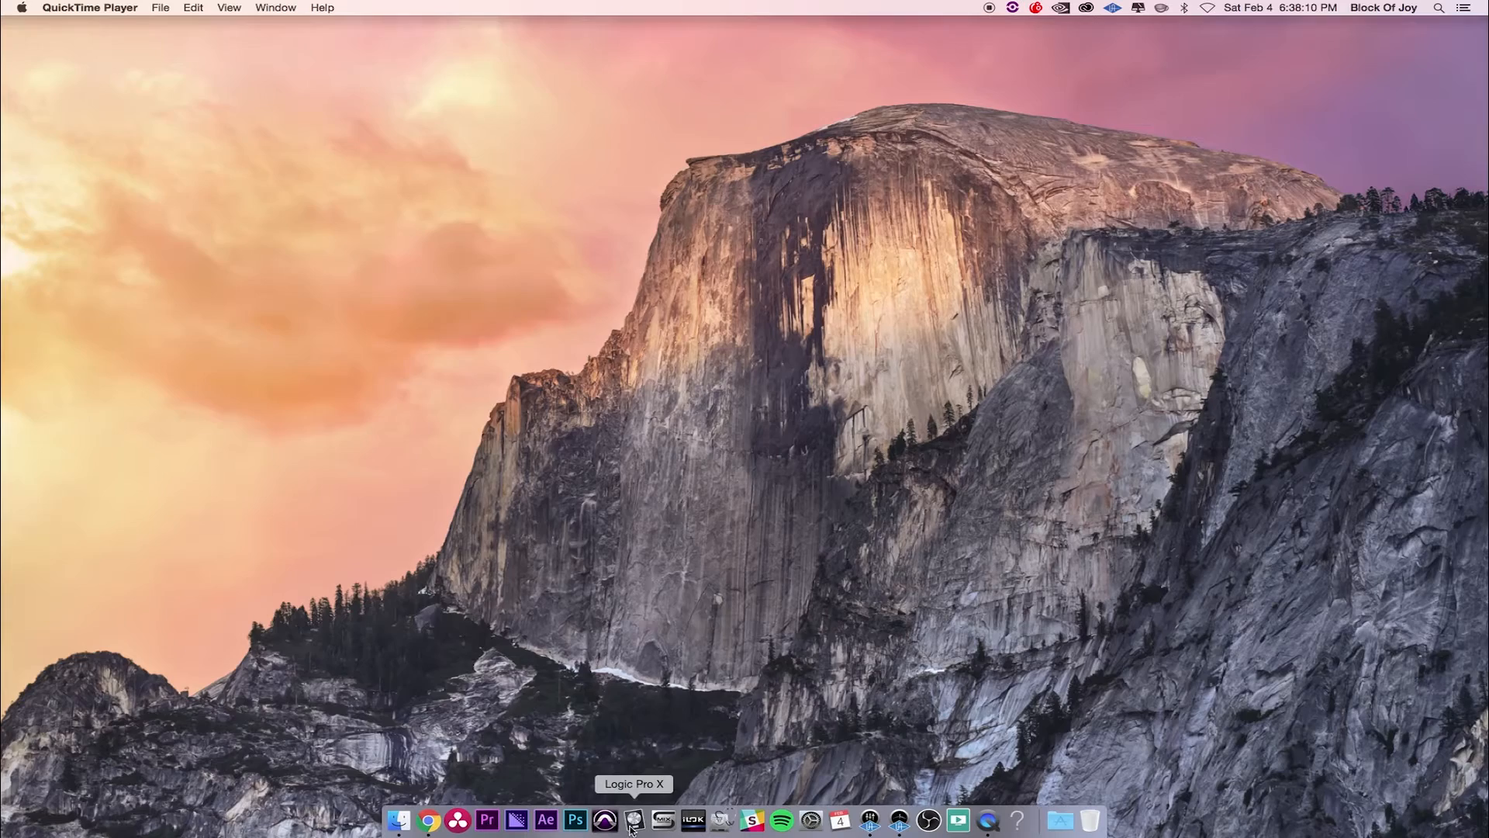
Launch Logic Pro X from the Dock to start a new untitled project
{"action": "left_click", "coordinate": [634, 819]}
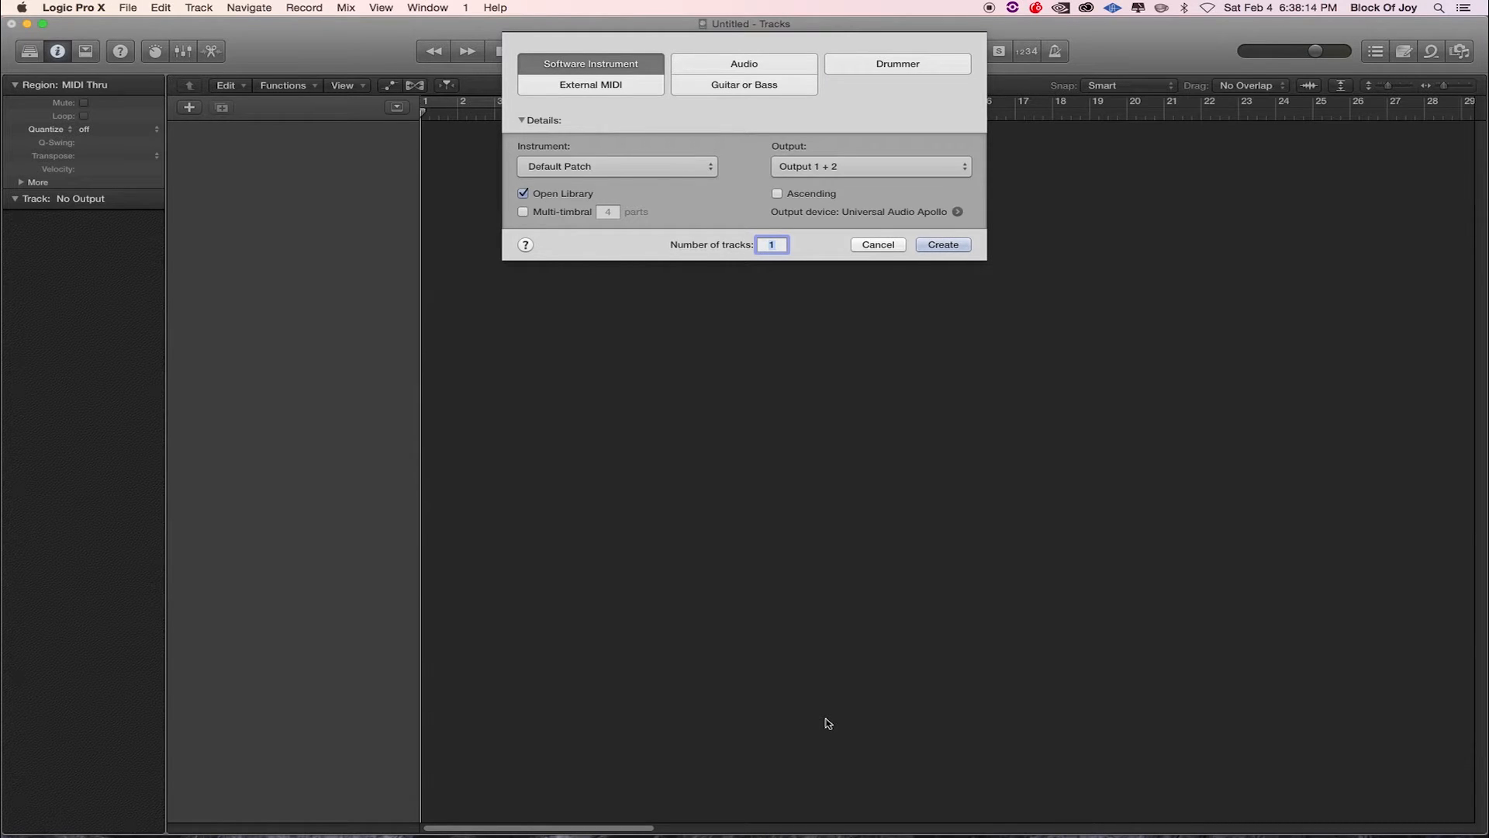
{"action": "mouse_move", "coordinate": [784, 415]}
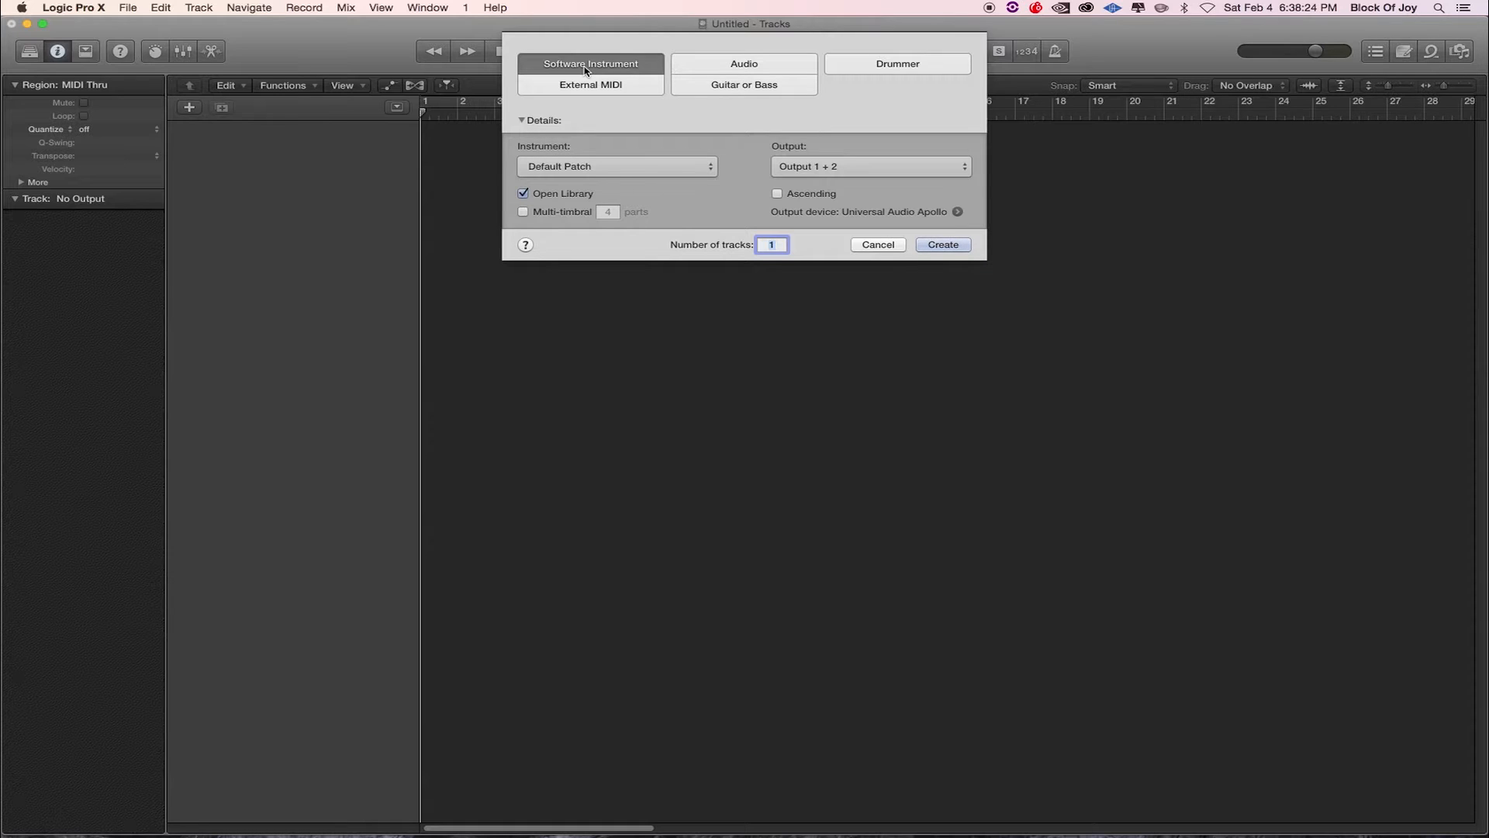
{"action": "mouse_move", "coordinate": [522, 149]}
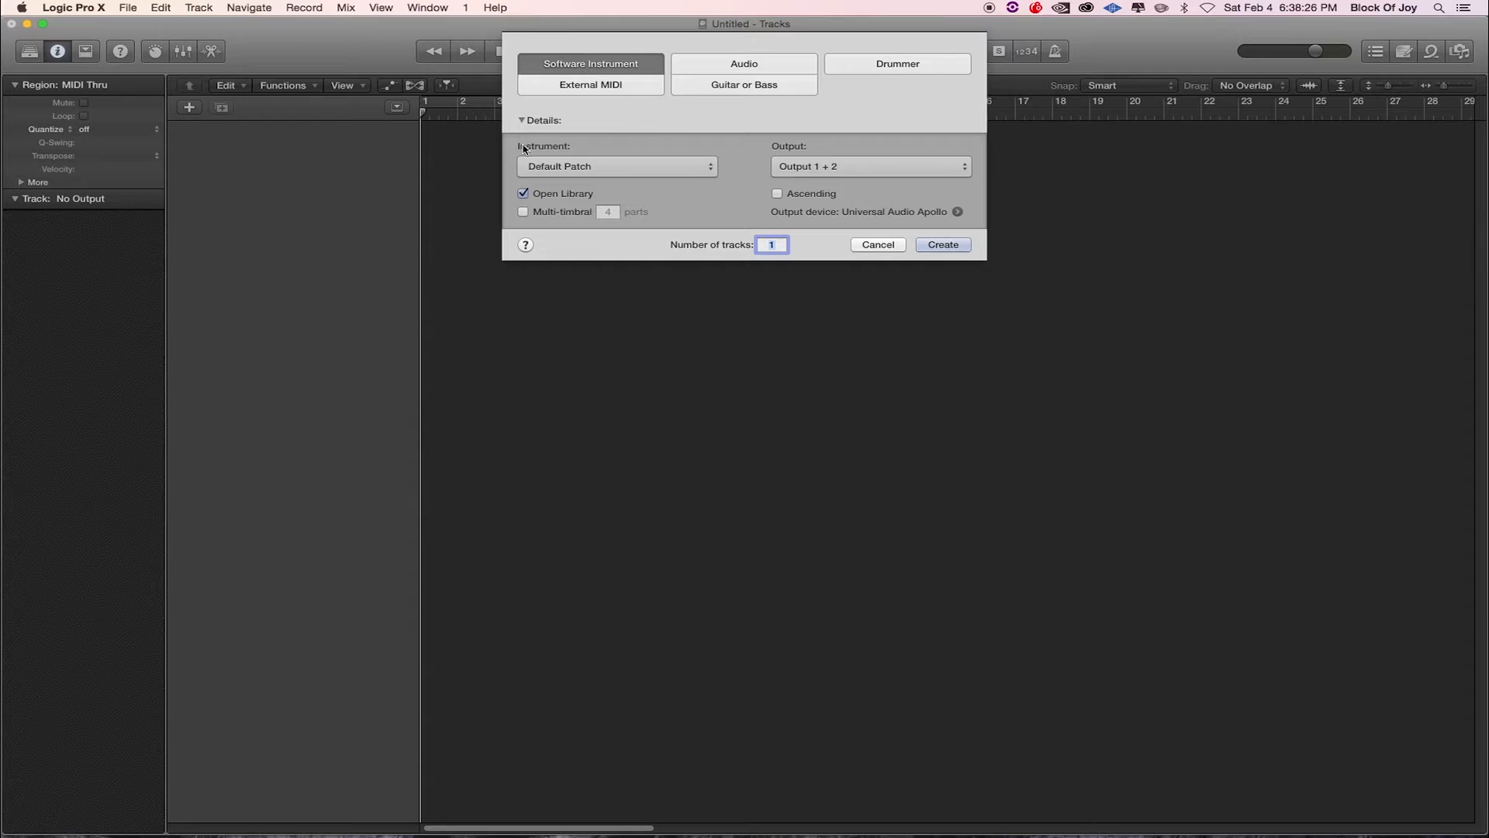
{"action": "mouse_move", "coordinate": [605, 169]}
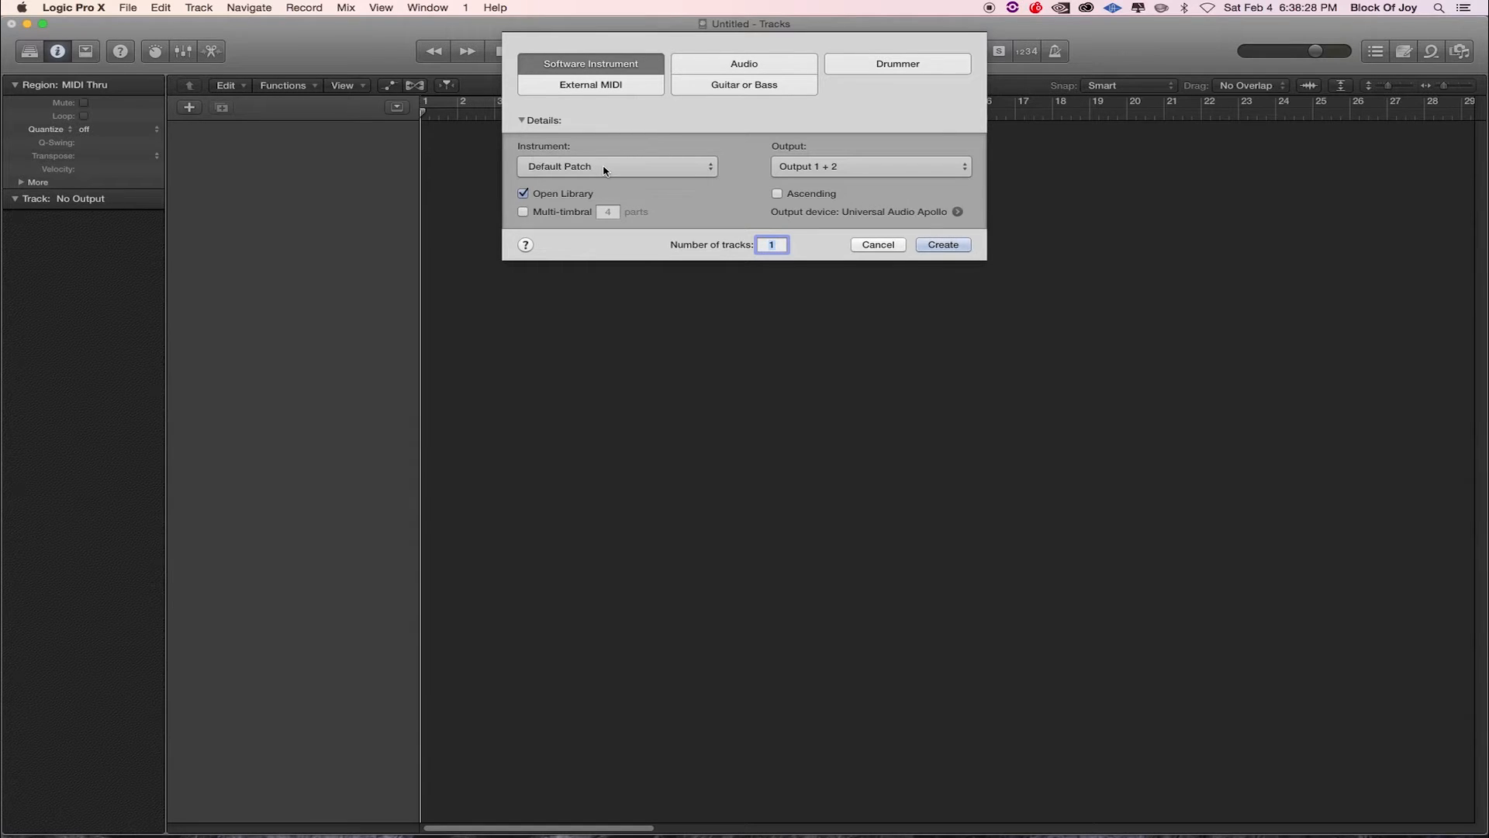
{"action": "mouse_move", "coordinate": [920, 263]}
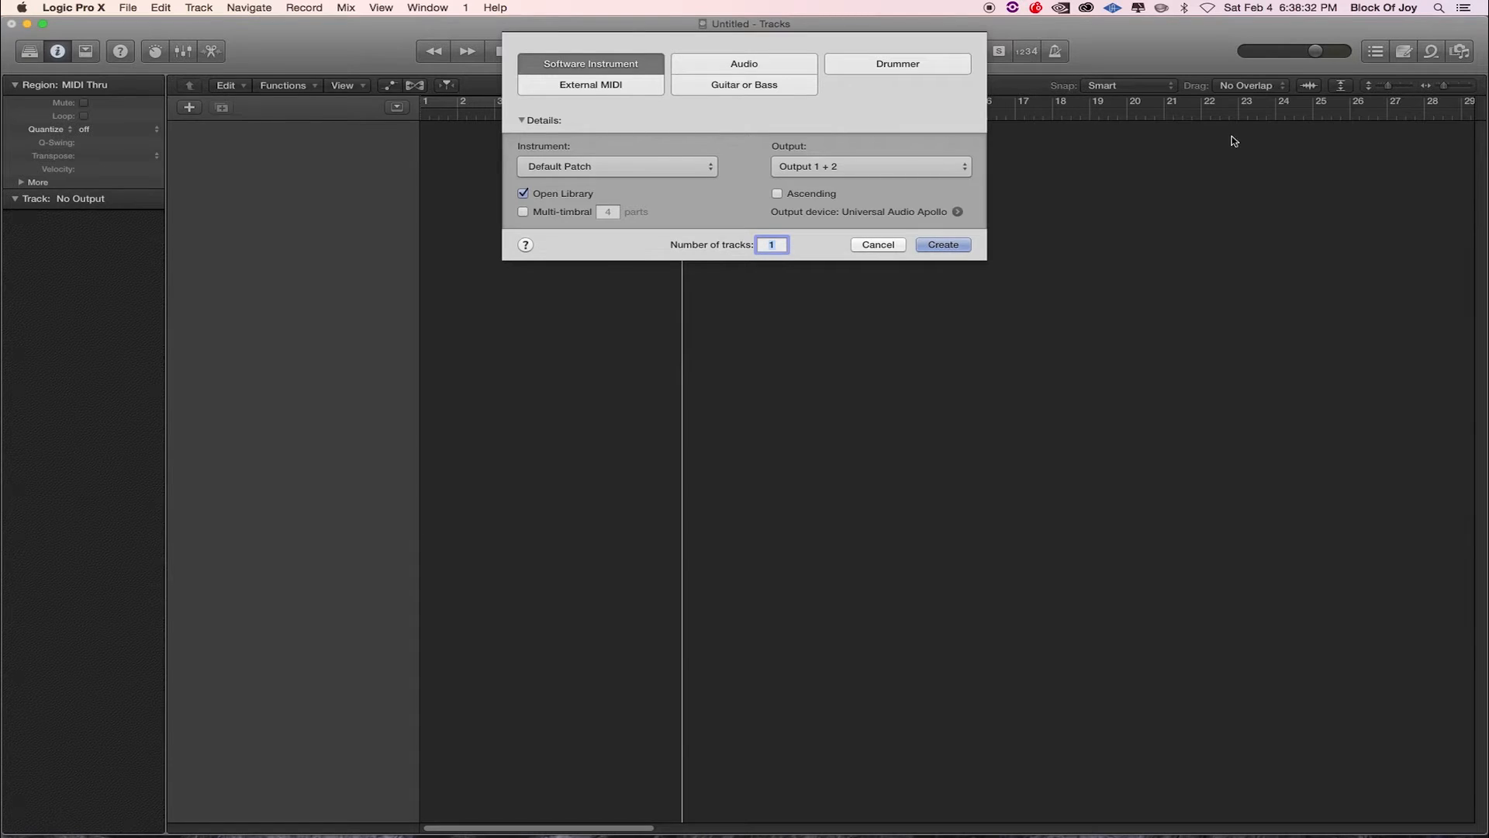
Create a Classic Electric Piano software instrument track and record-enable it
{"action": "left_click", "coordinate": [941, 244]}
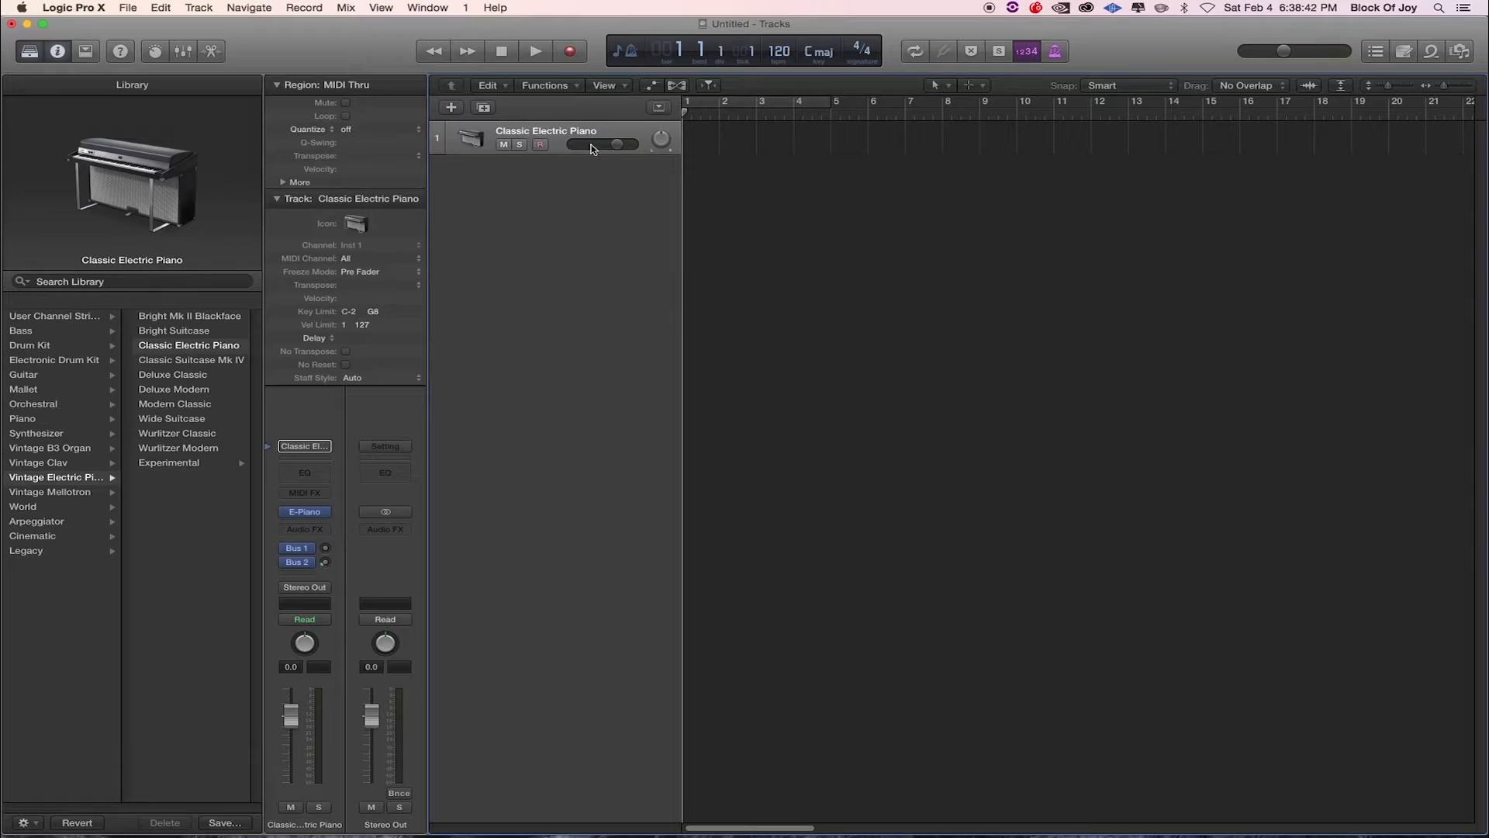
{"action": "mouse_move", "coordinate": [597, 149]}
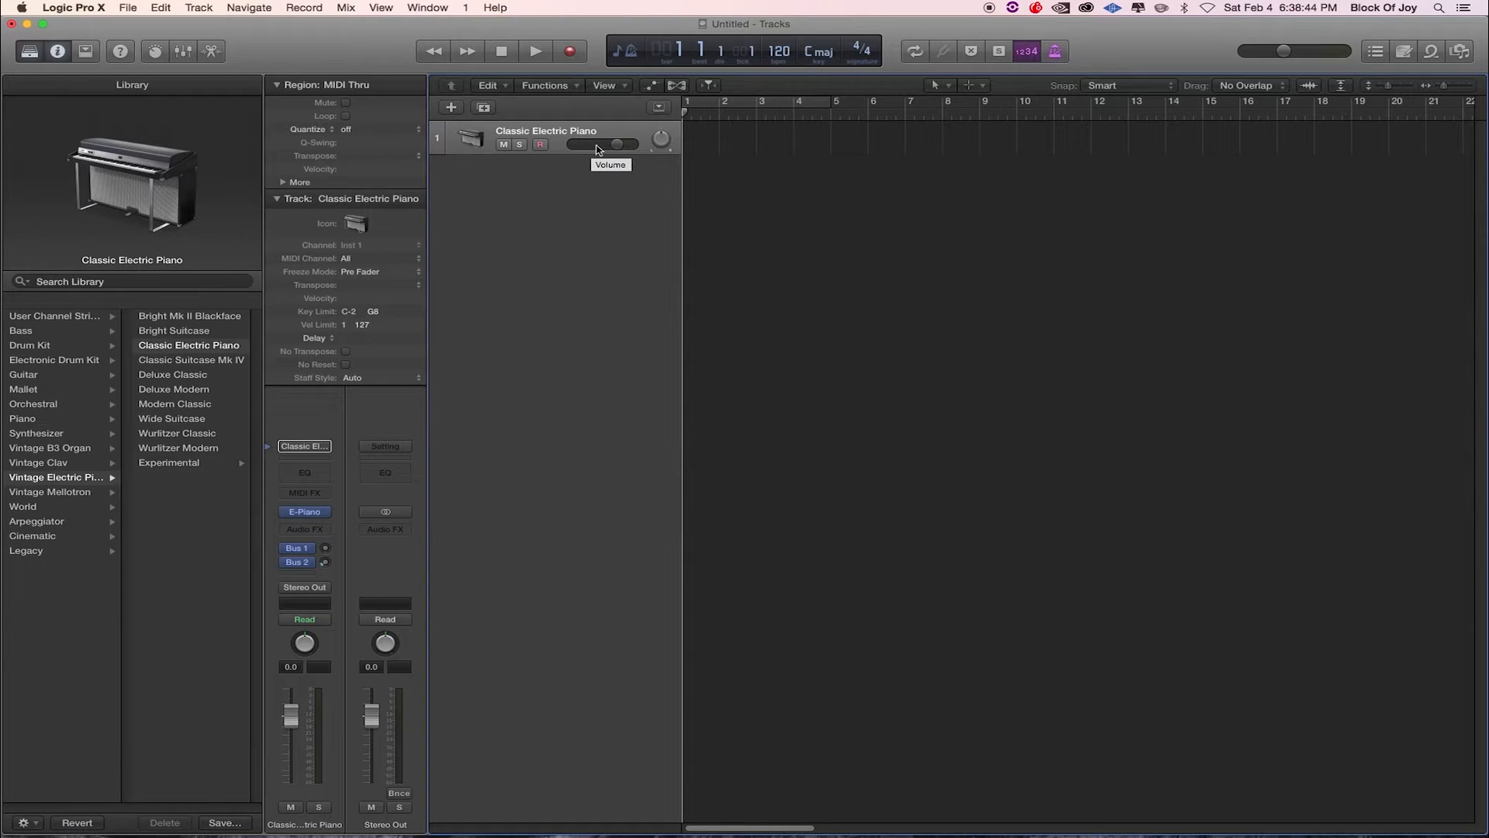
{"action": "left_click", "coordinate": [540, 144]}
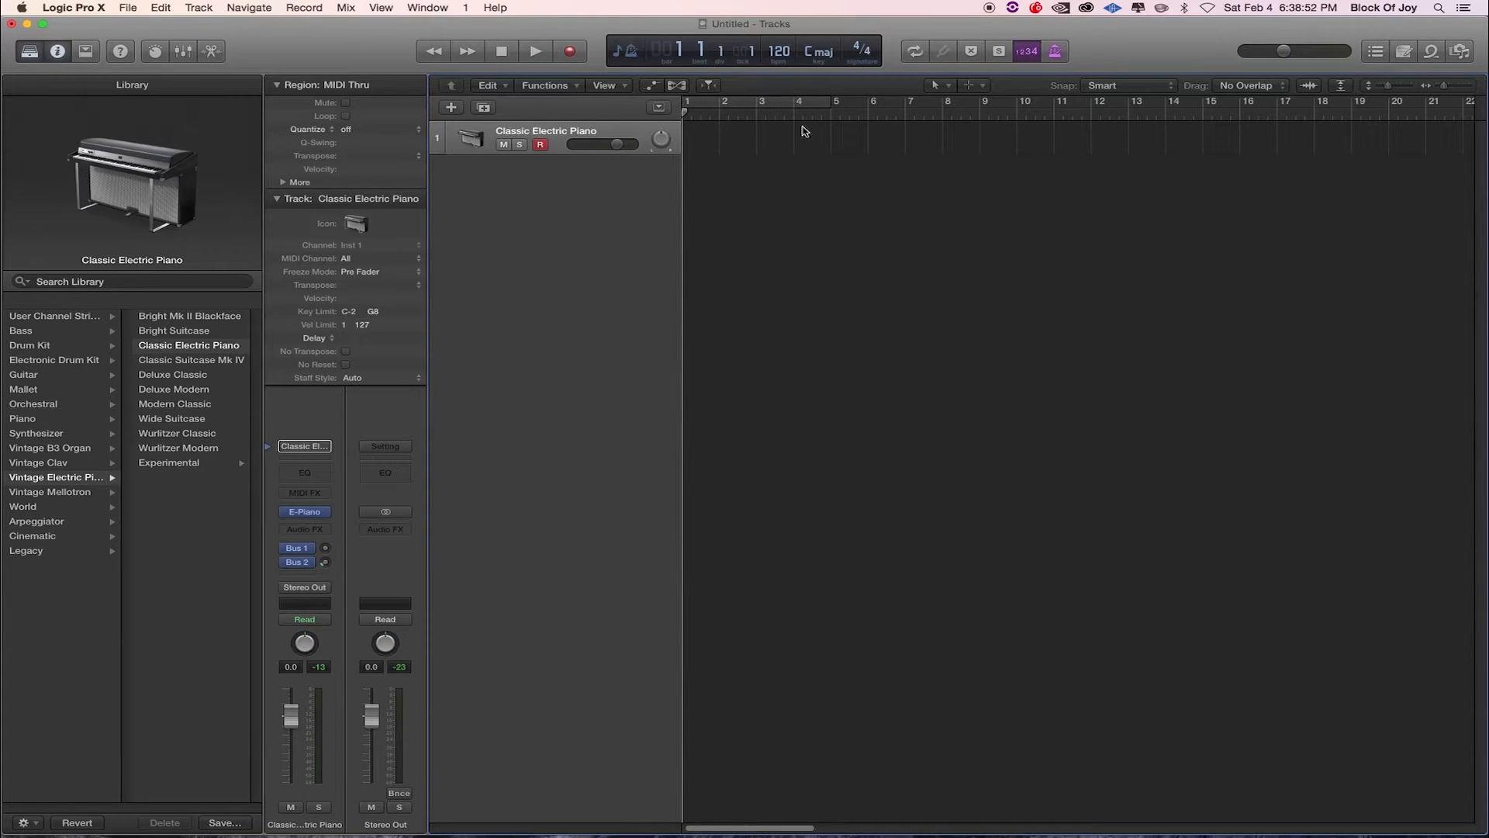
{"action": "mouse_move", "coordinate": [801, 128]}
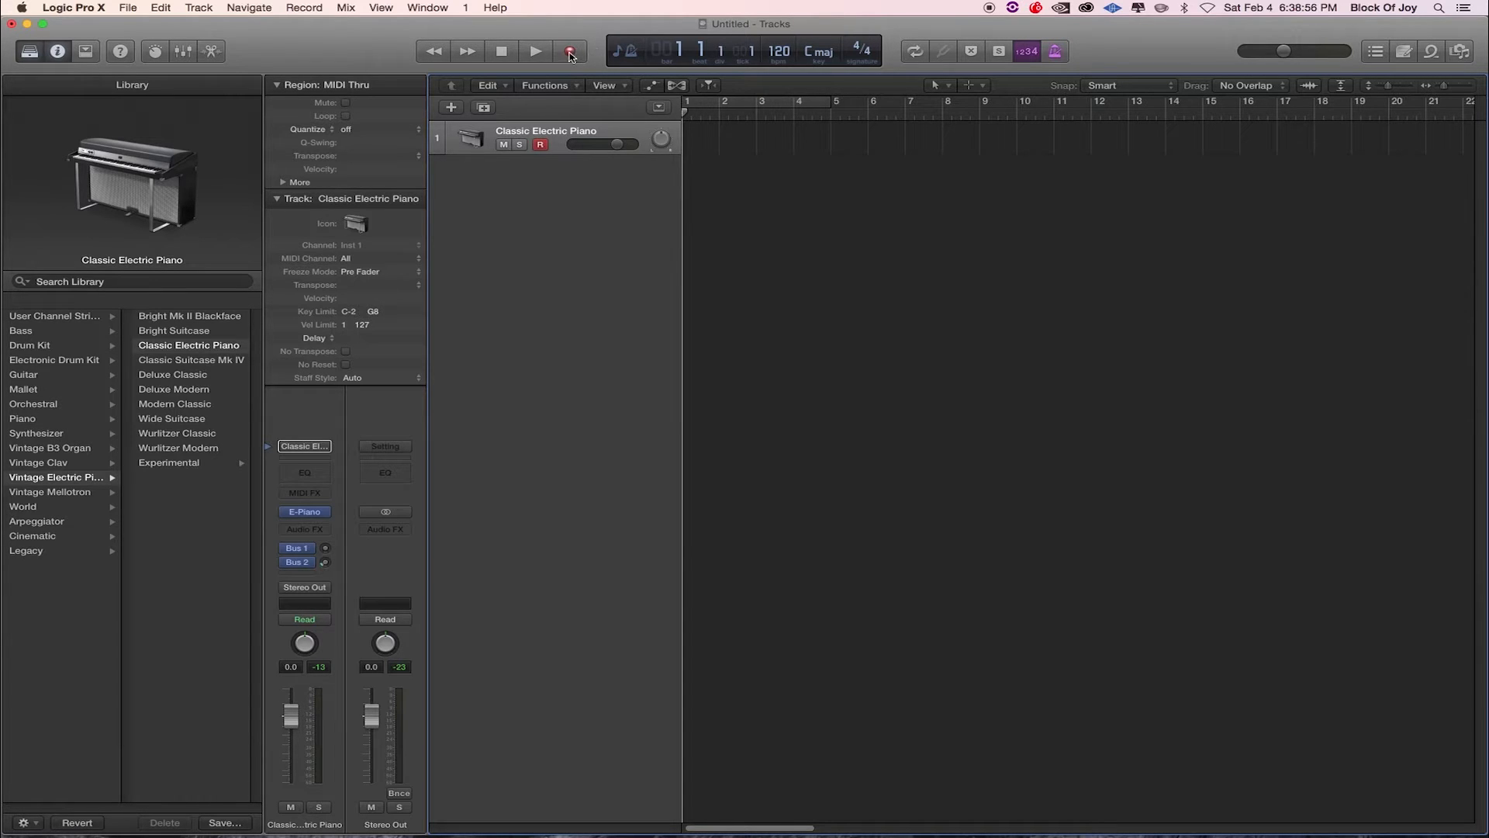
{"action": "mouse_move", "coordinate": [571, 51]}
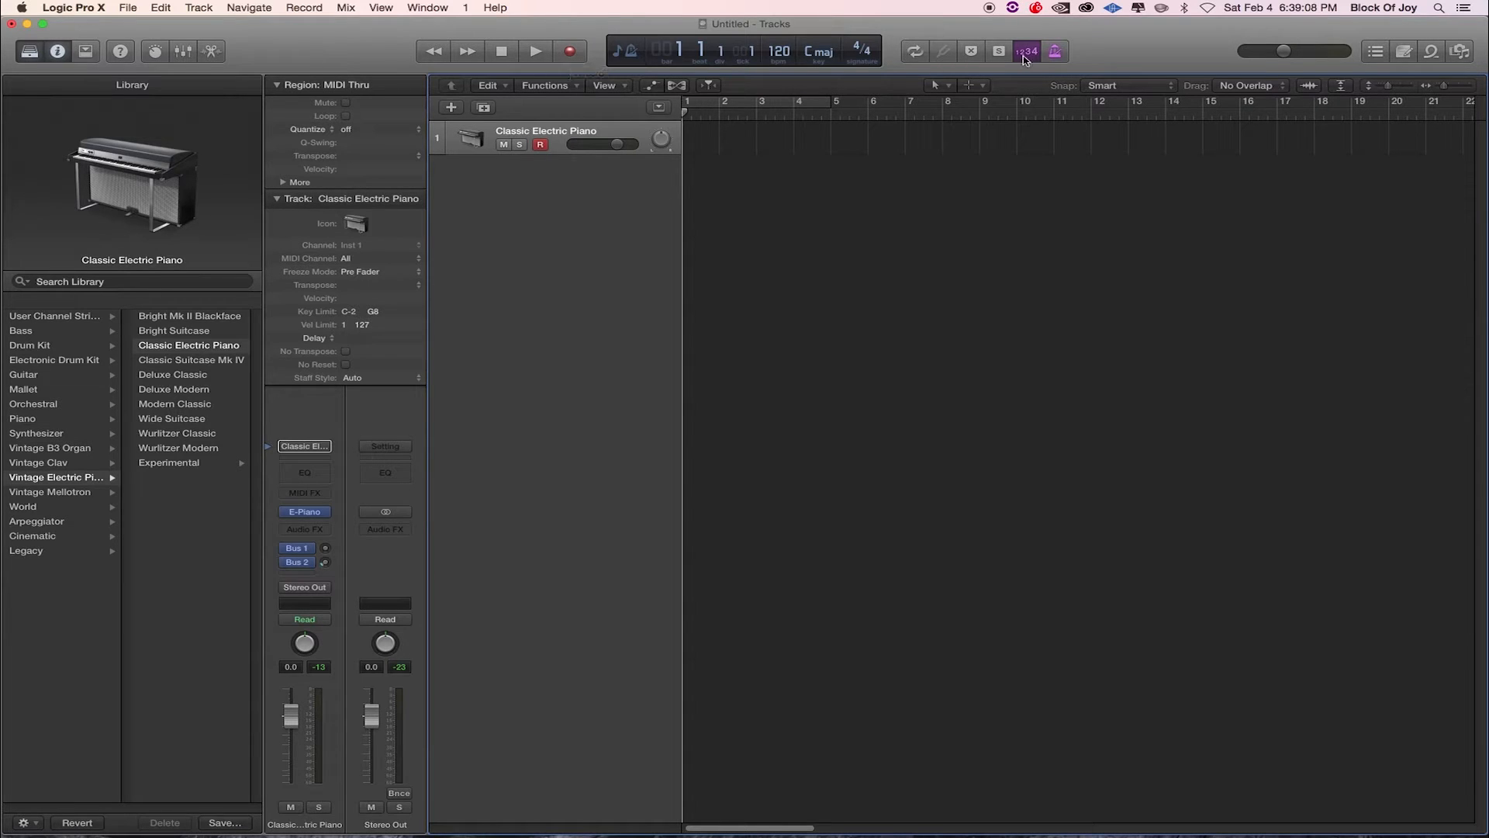
{"action": "mouse_move", "coordinate": [1053, 51]}
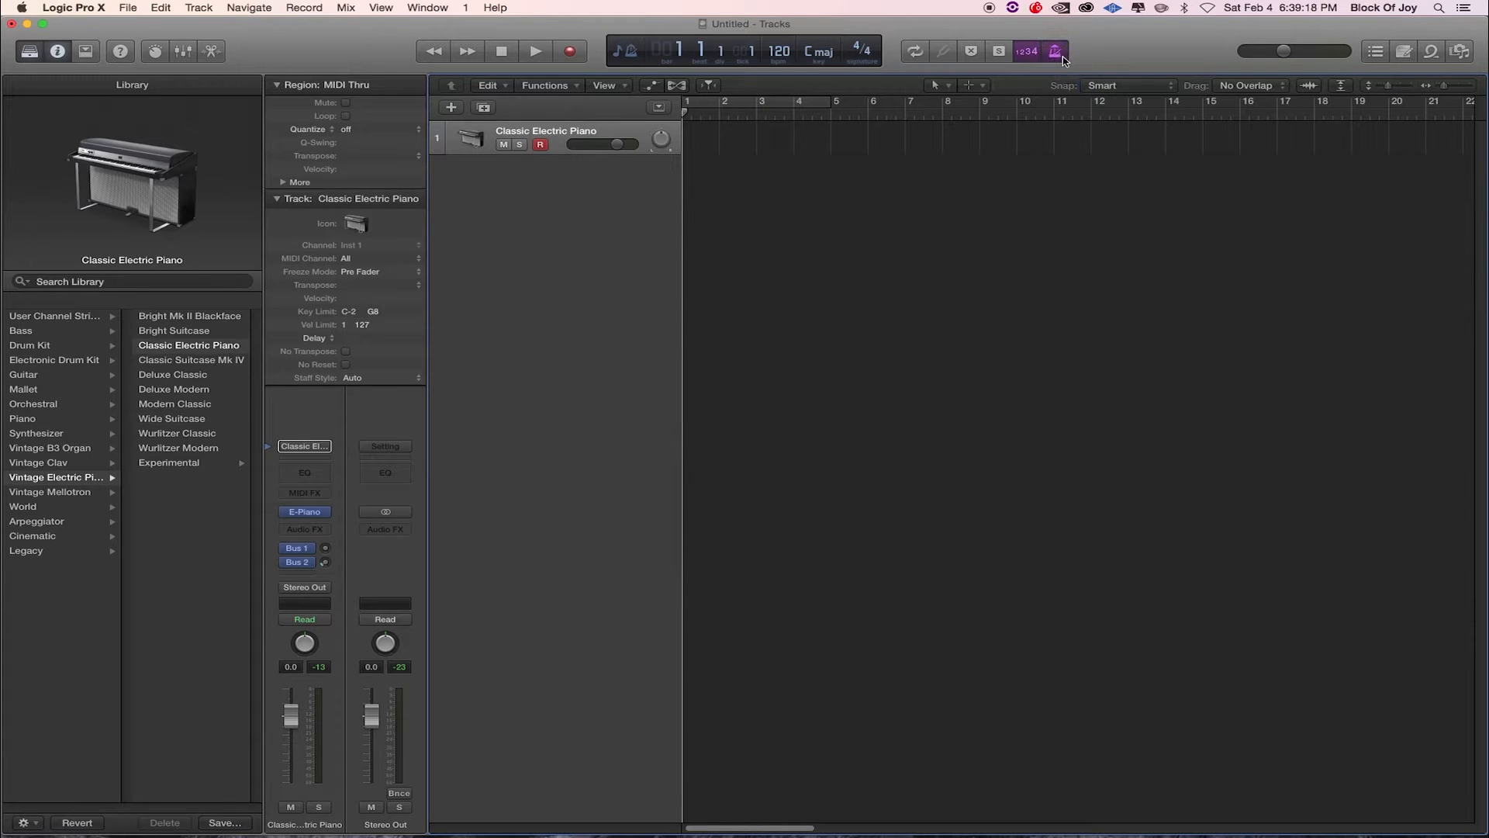
{"action": "mouse_move", "coordinate": [1054, 51]}
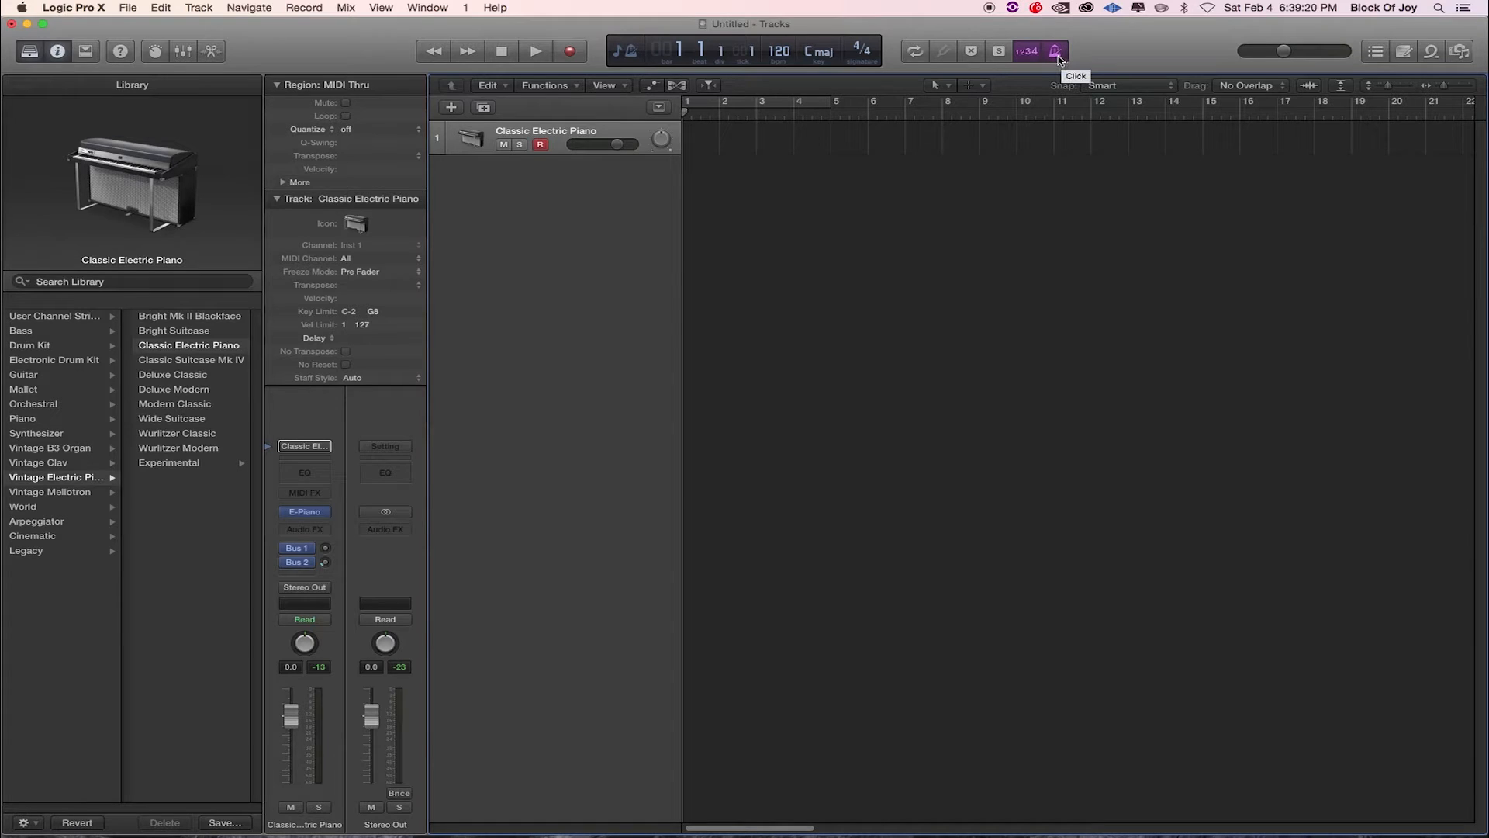
{"action": "mouse_move", "coordinate": [1078, 55]}
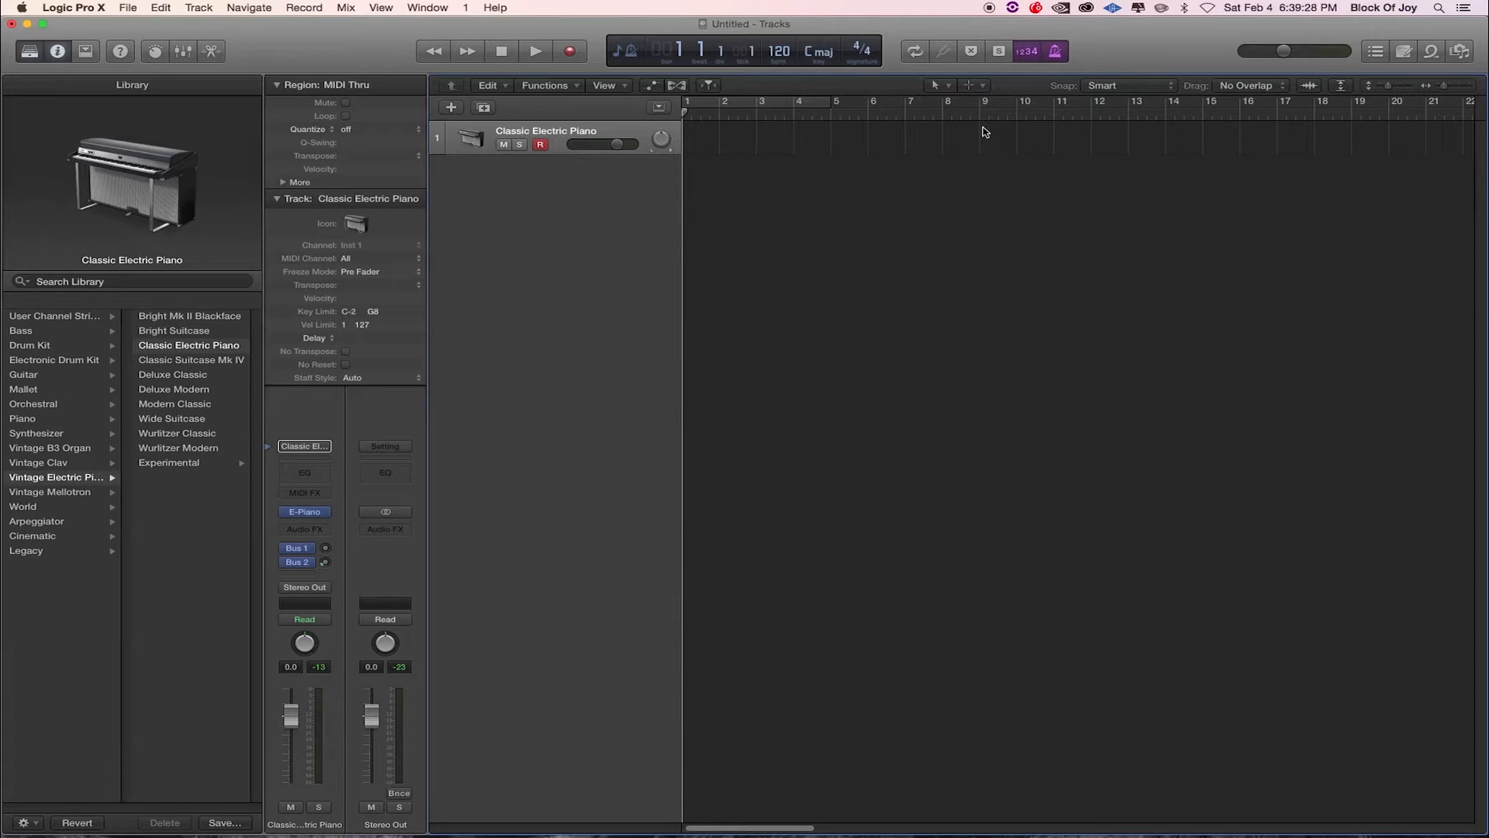
Record a roughly four-bar piano part on the Classic Electric Piano track
{"action": "left_click", "coordinate": [534, 50]}
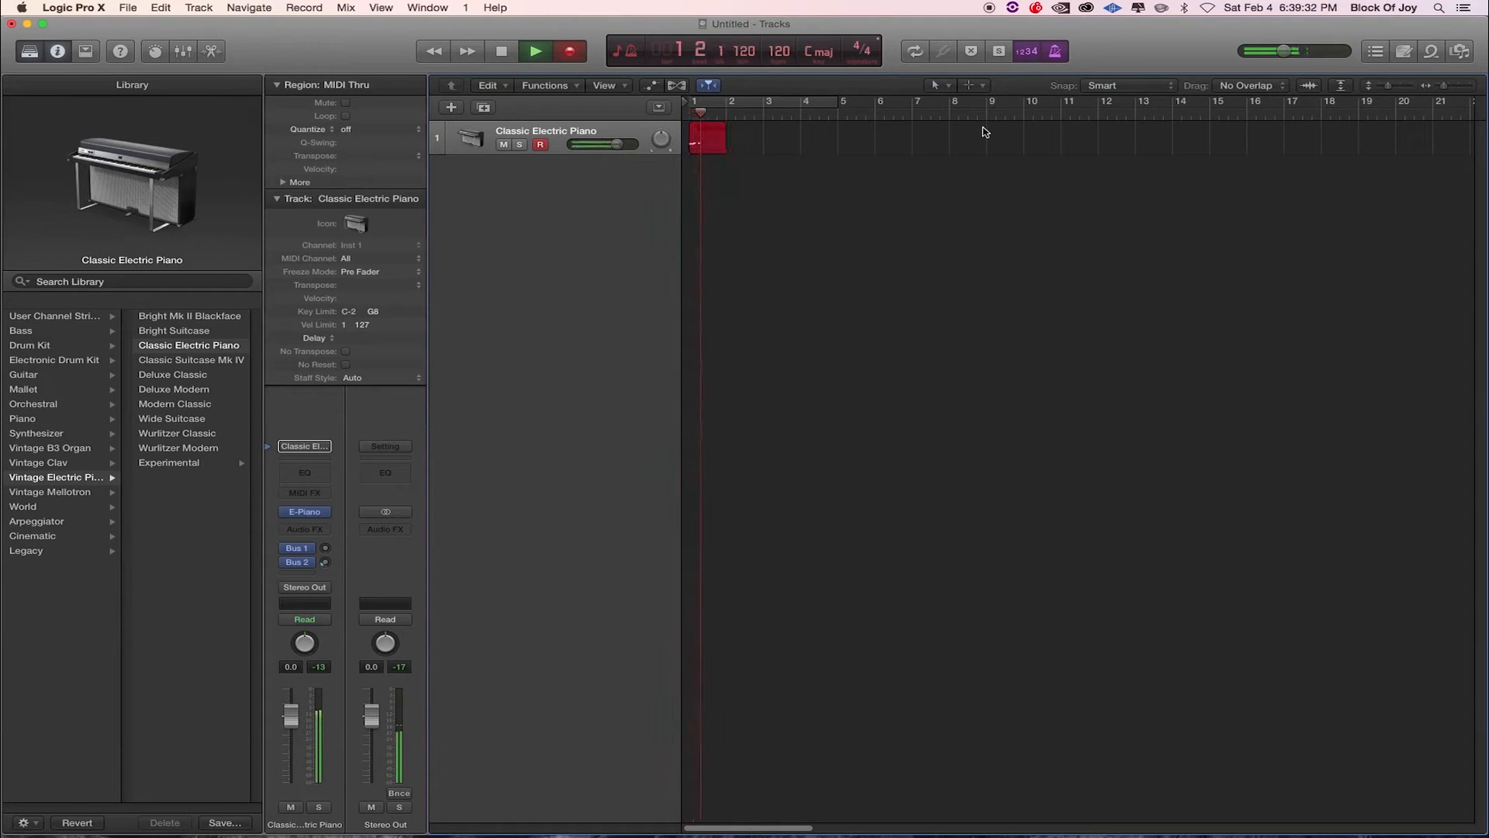
{"action": "left_click", "coordinate": [534, 50]}
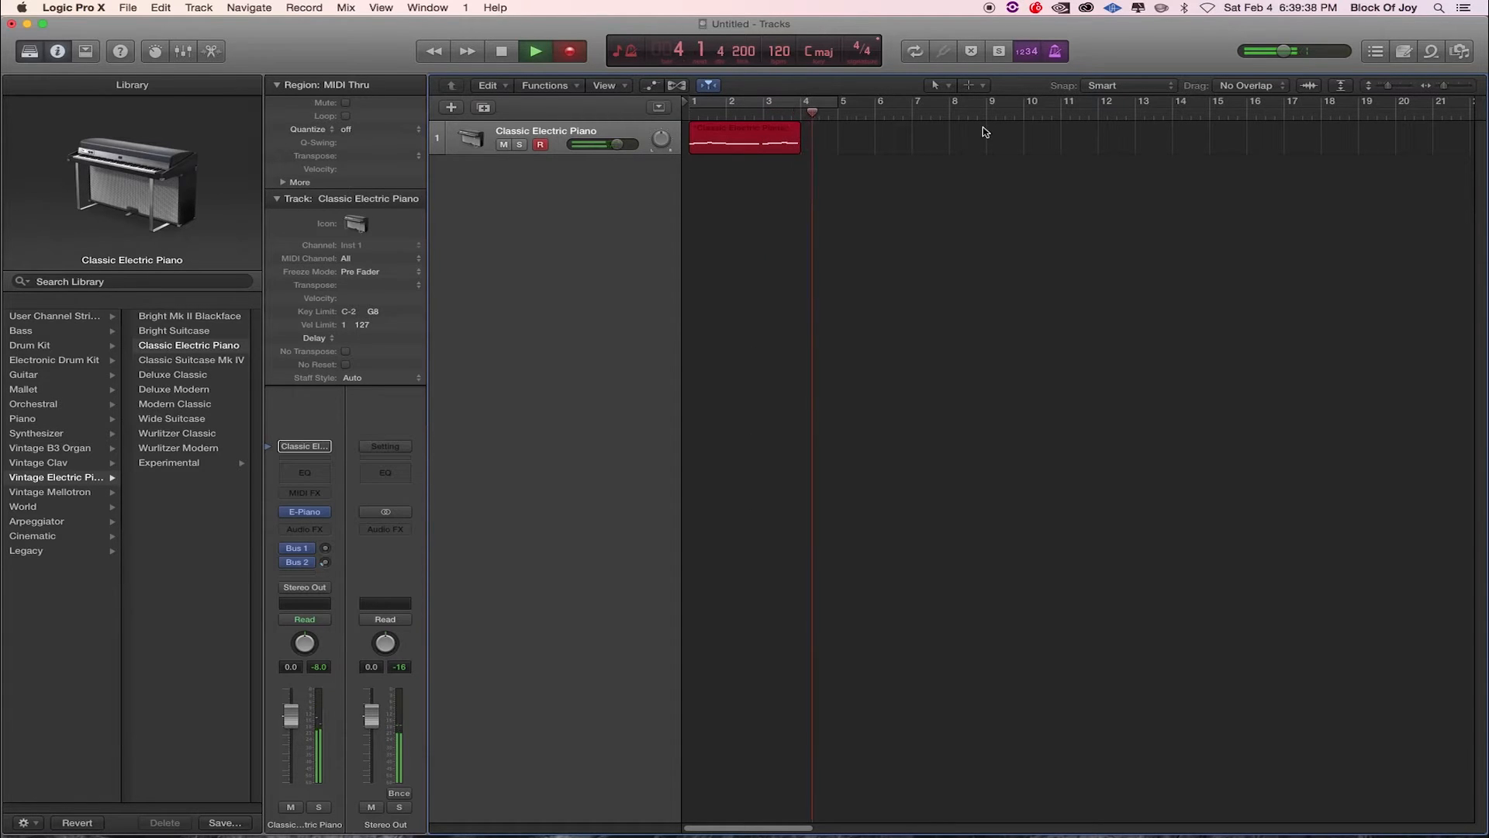
{"action": "left_click", "coordinate": [536, 51]}
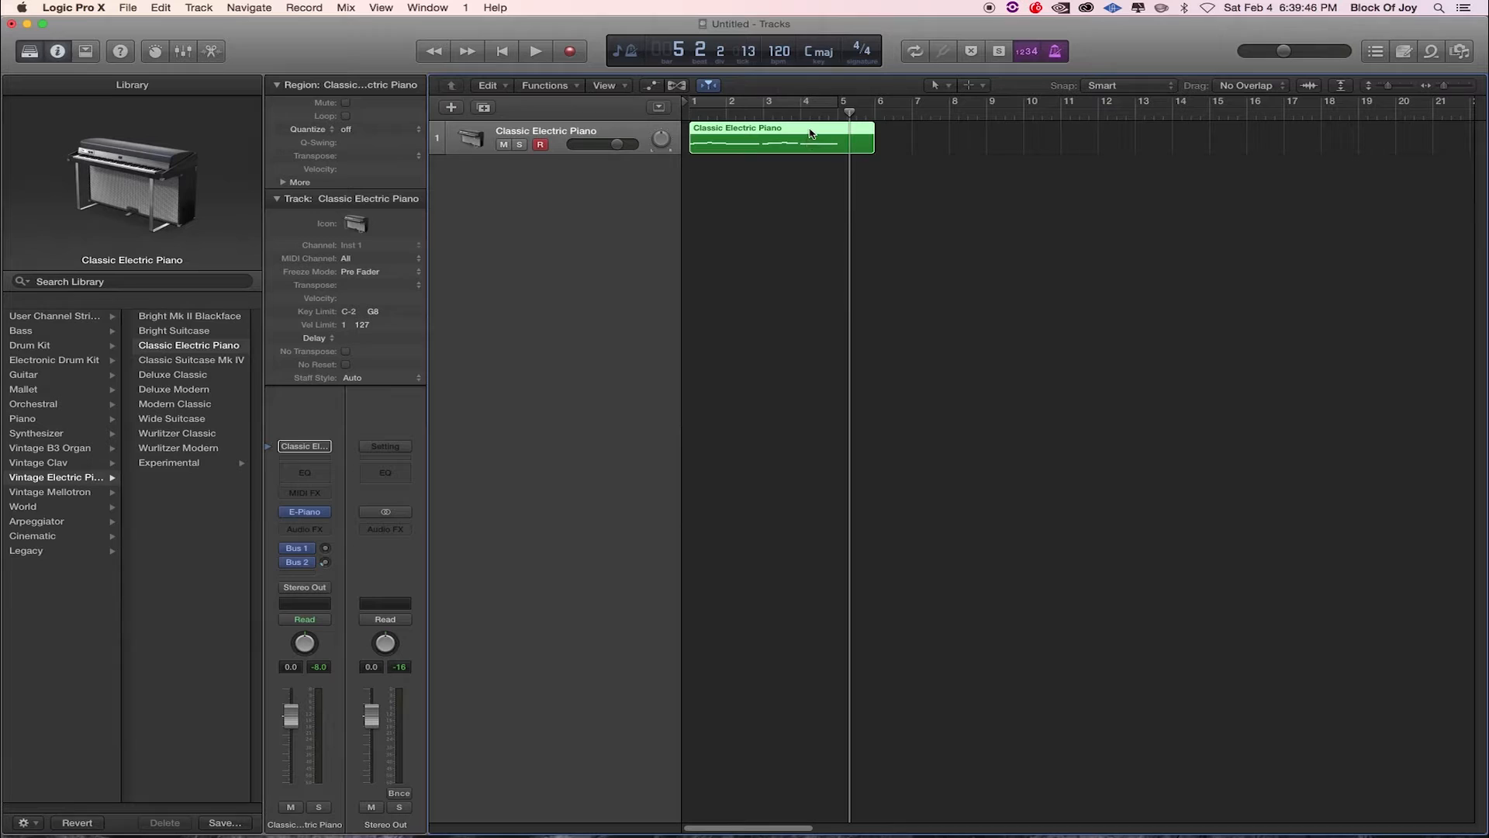
Open the green piano region in the Piano Roll to show its 18 notes
{"action": "double_click", "coordinate": [779, 141]}
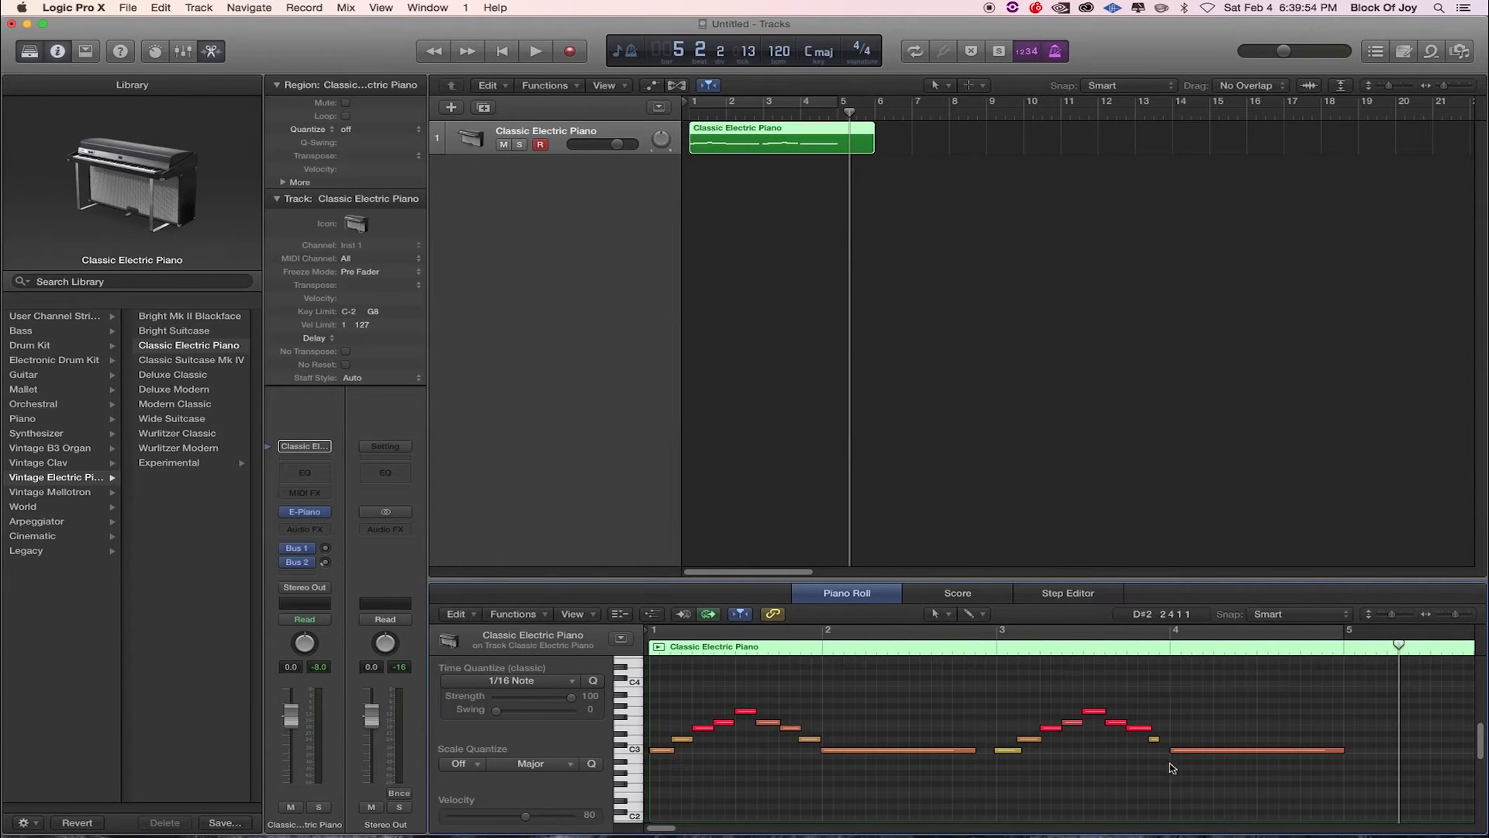
{"action": "mouse_move", "coordinate": [518, 661]}
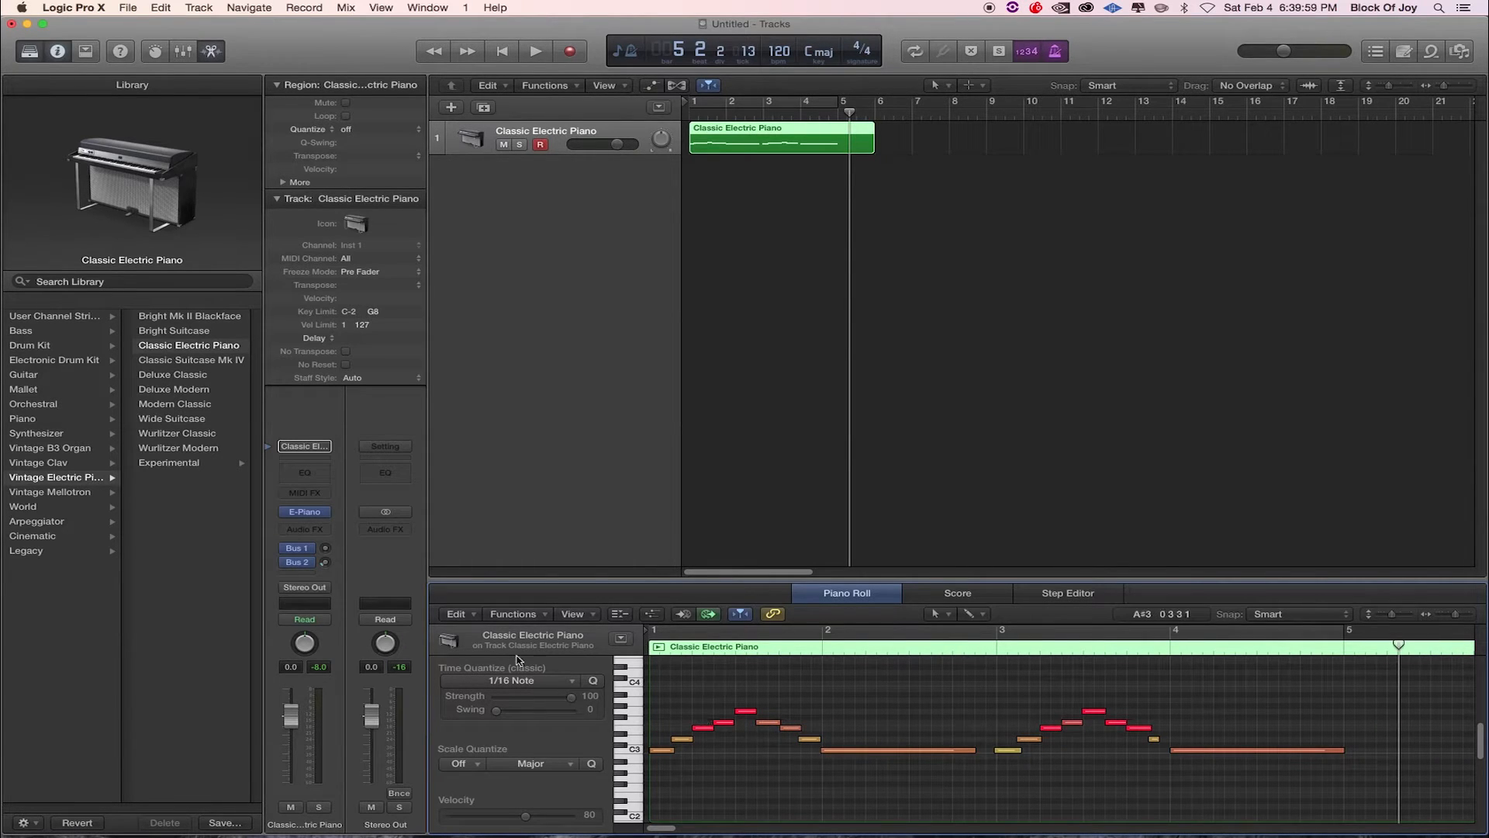
{"action": "mouse_move", "coordinate": [555, 672]}
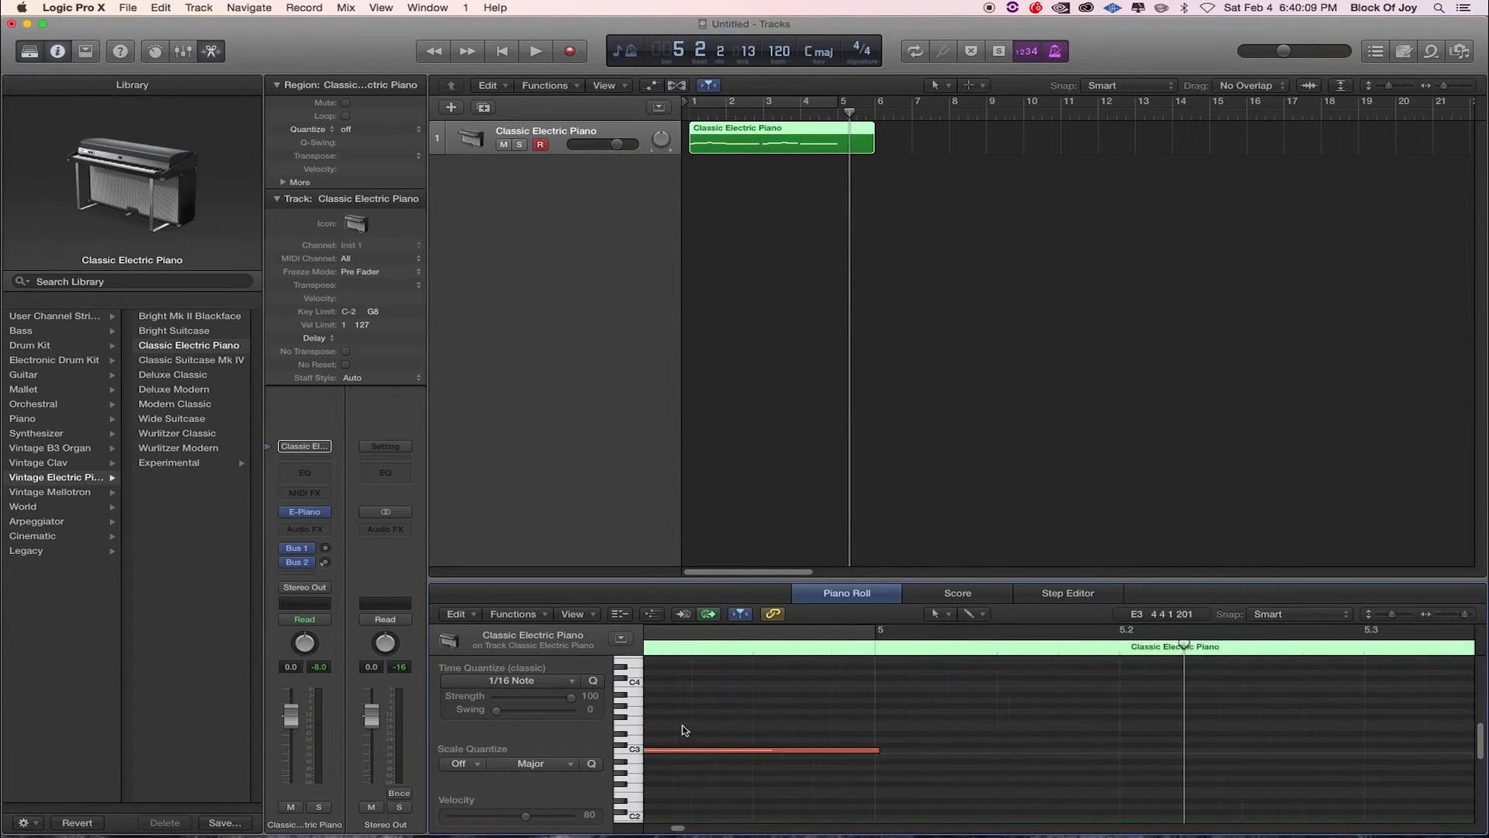
{"action": "left_click", "coordinate": [535, 51]}
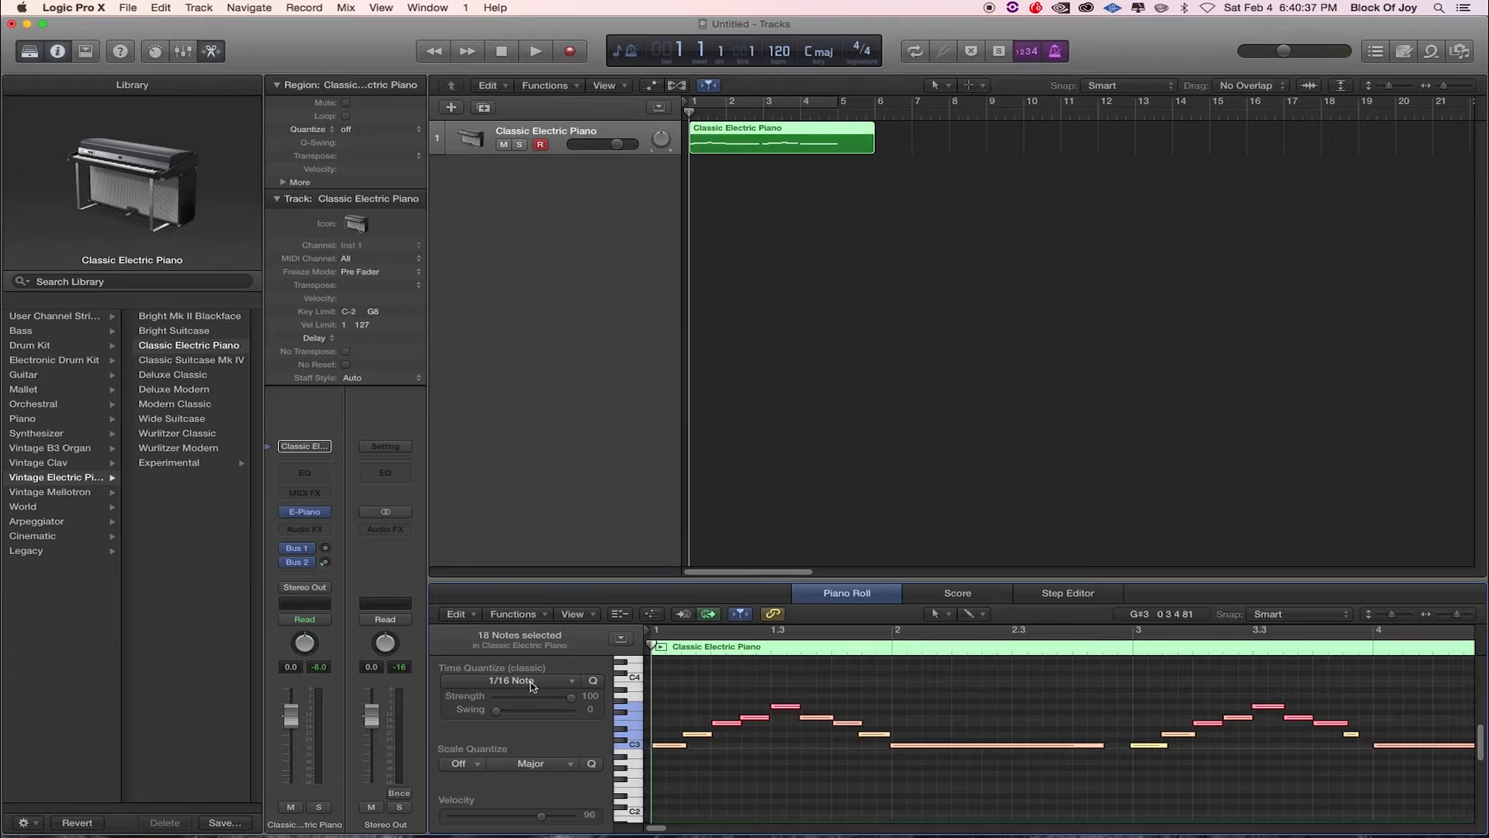
Set Time Quantize to 1/16 Note for the selected piano notes
{"action": "left_click", "coordinate": [513, 680]}
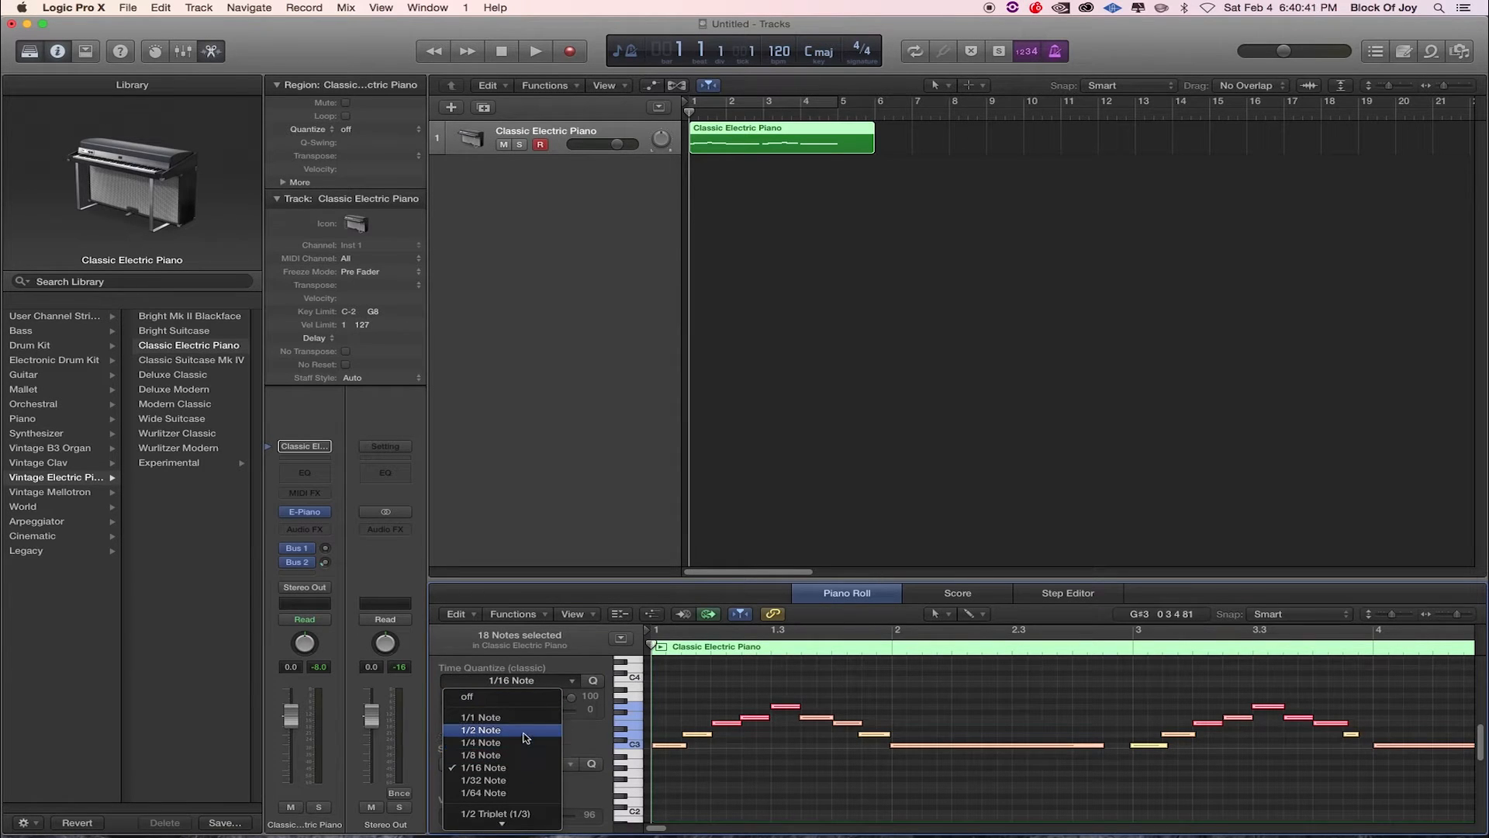
{"action": "mouse_move", "coordinate": [517, 767]}
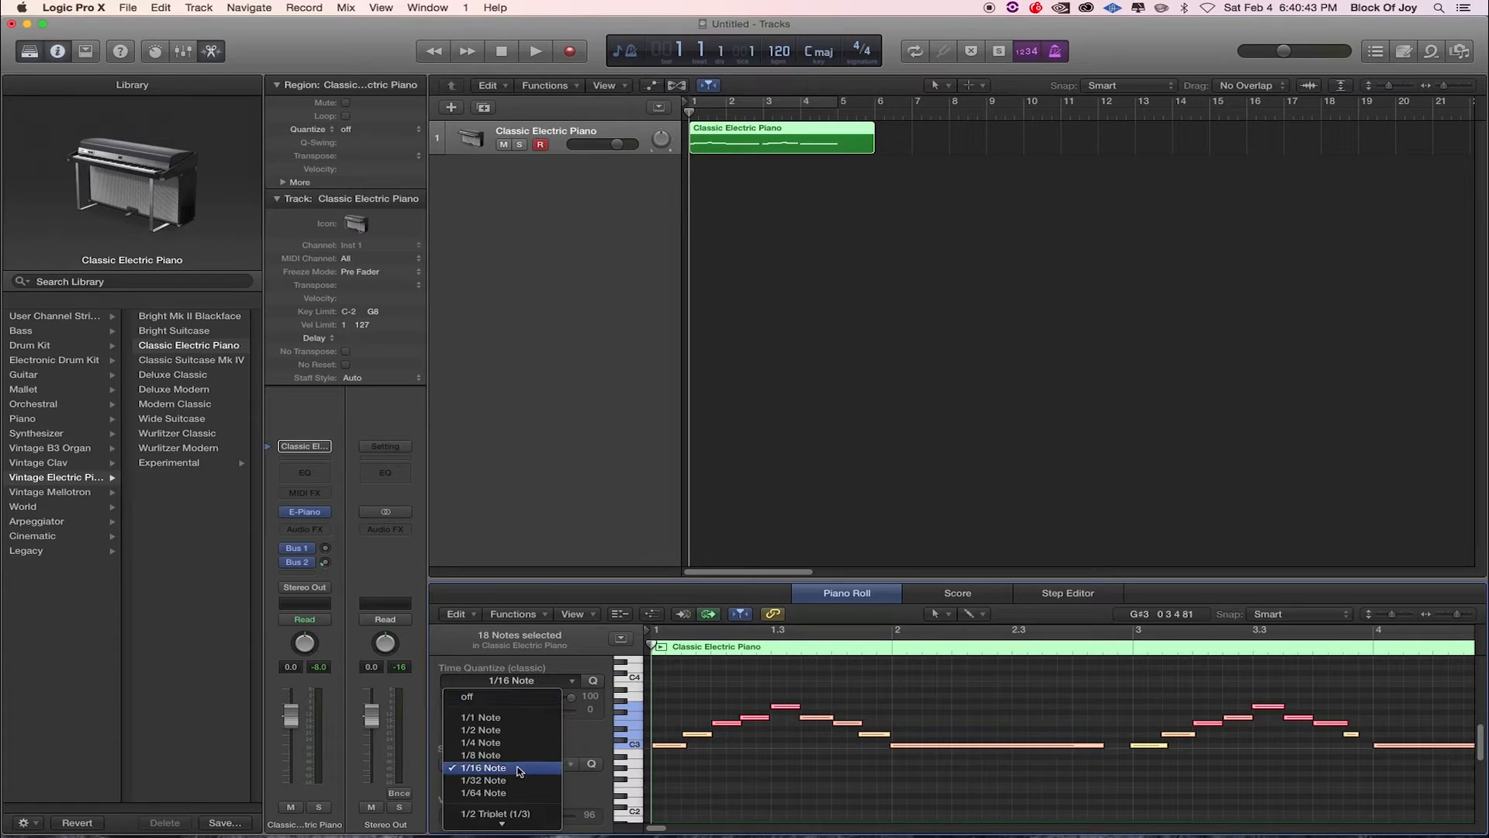
{"action": "left_click", "coordinate": [484, 767]}
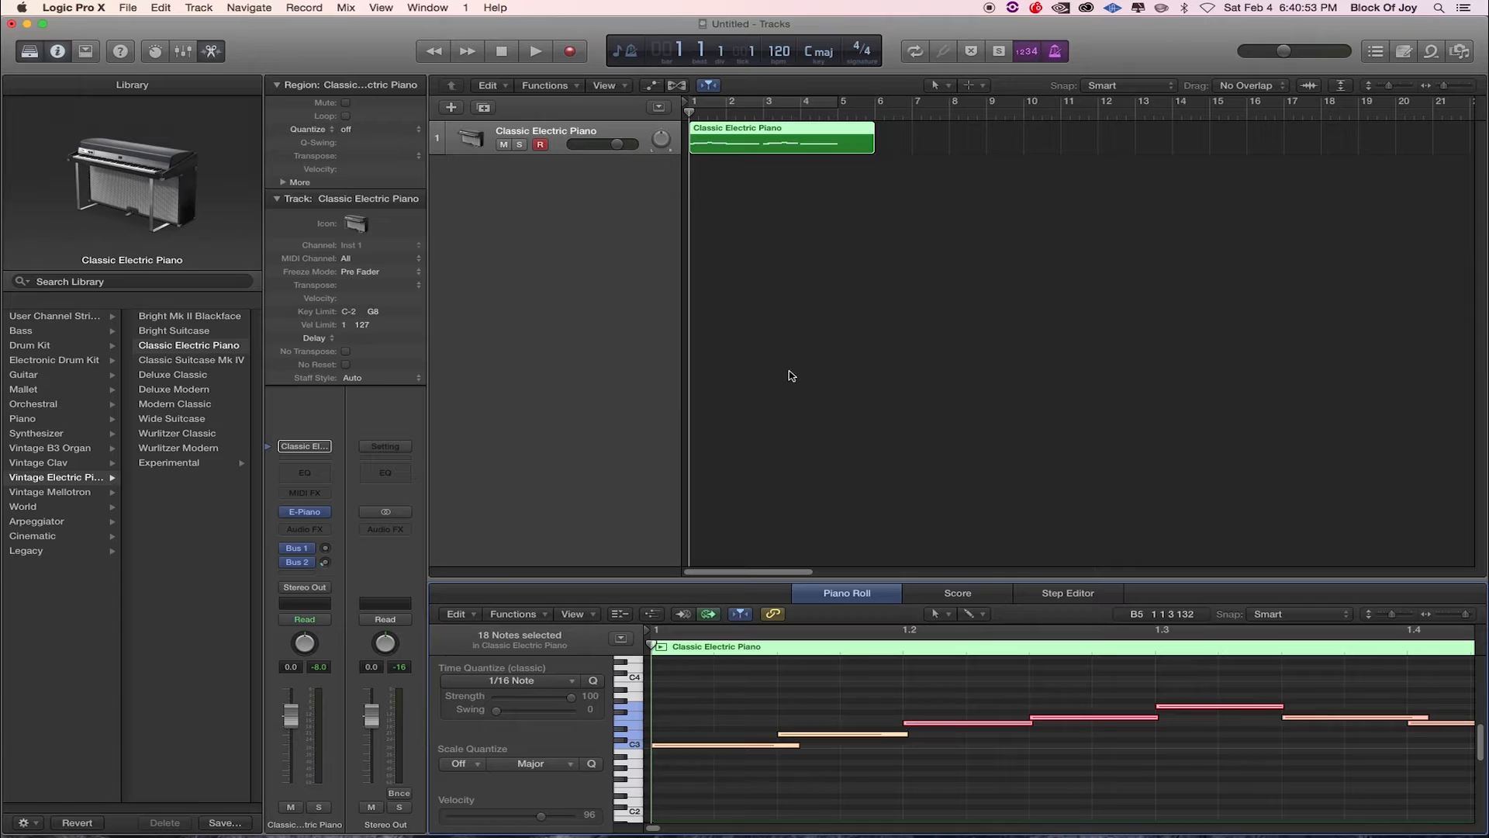
{"action": "mouse_move", "coordinate": [770, 194]}
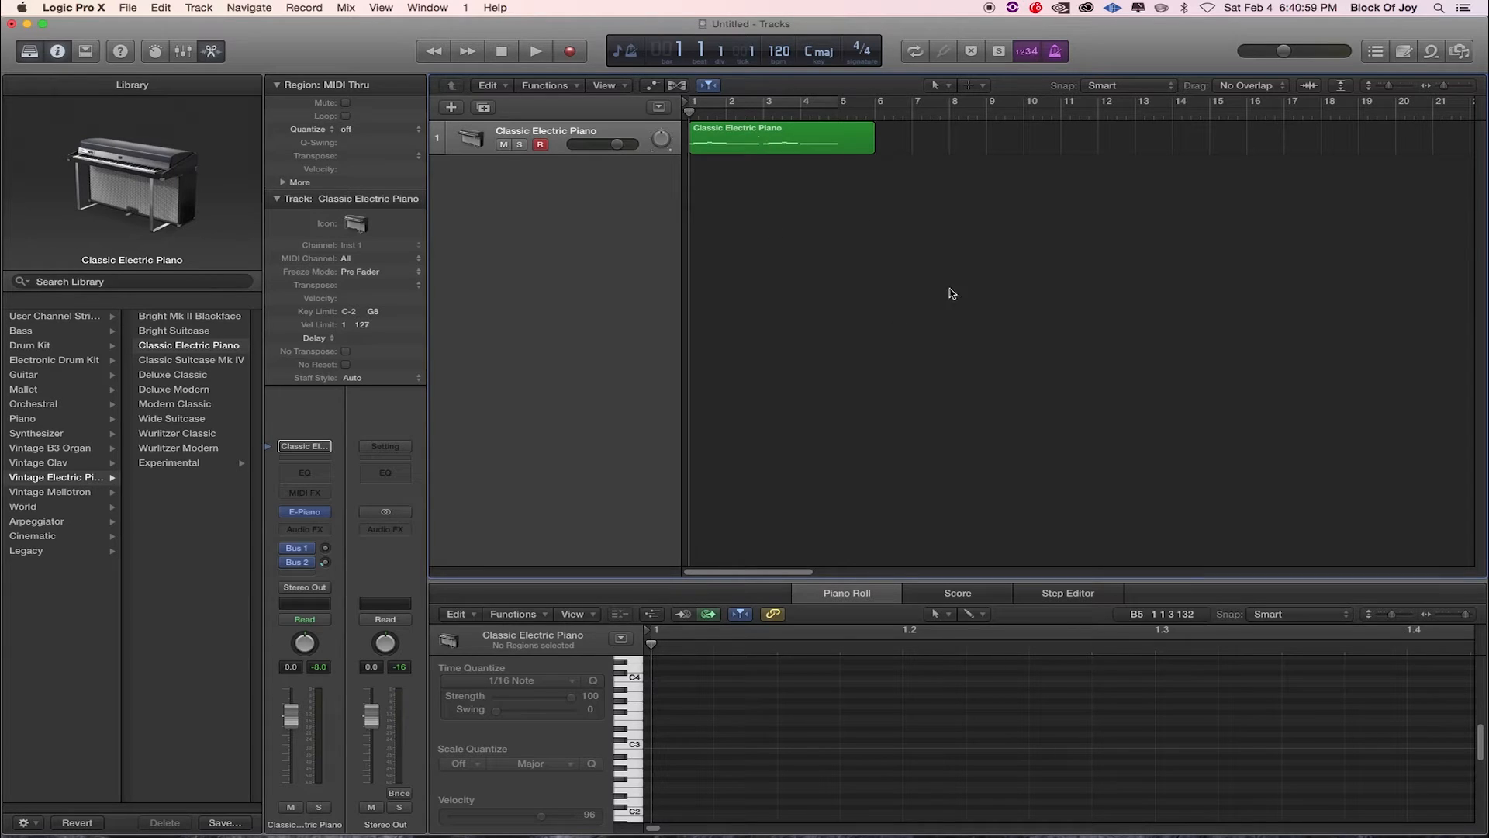
{"action": "mouse_move", "coordinate": [819, 274]}
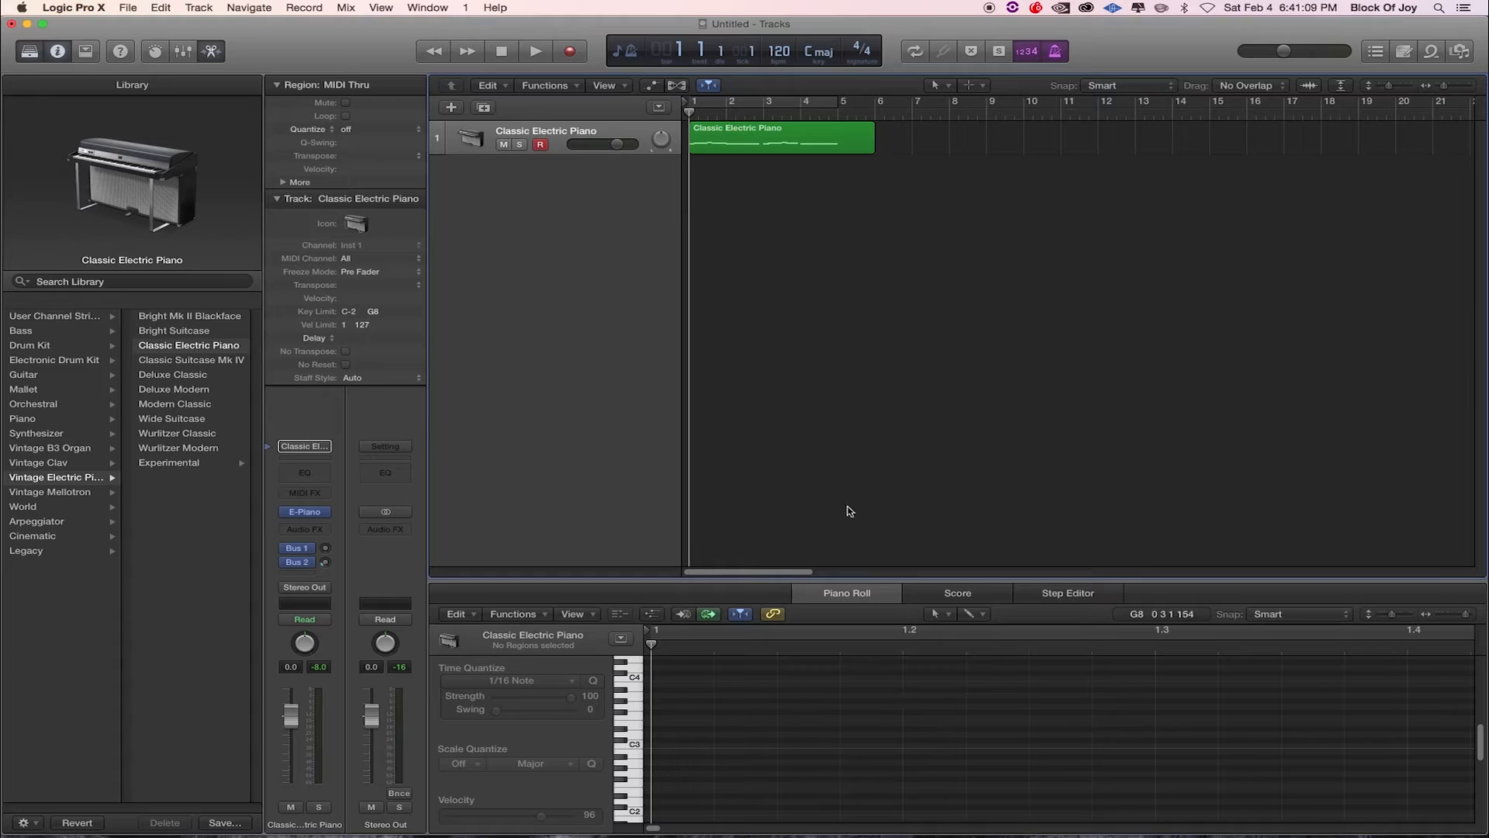
{"action": "mouse_move", "coordinate": [705, 200]}
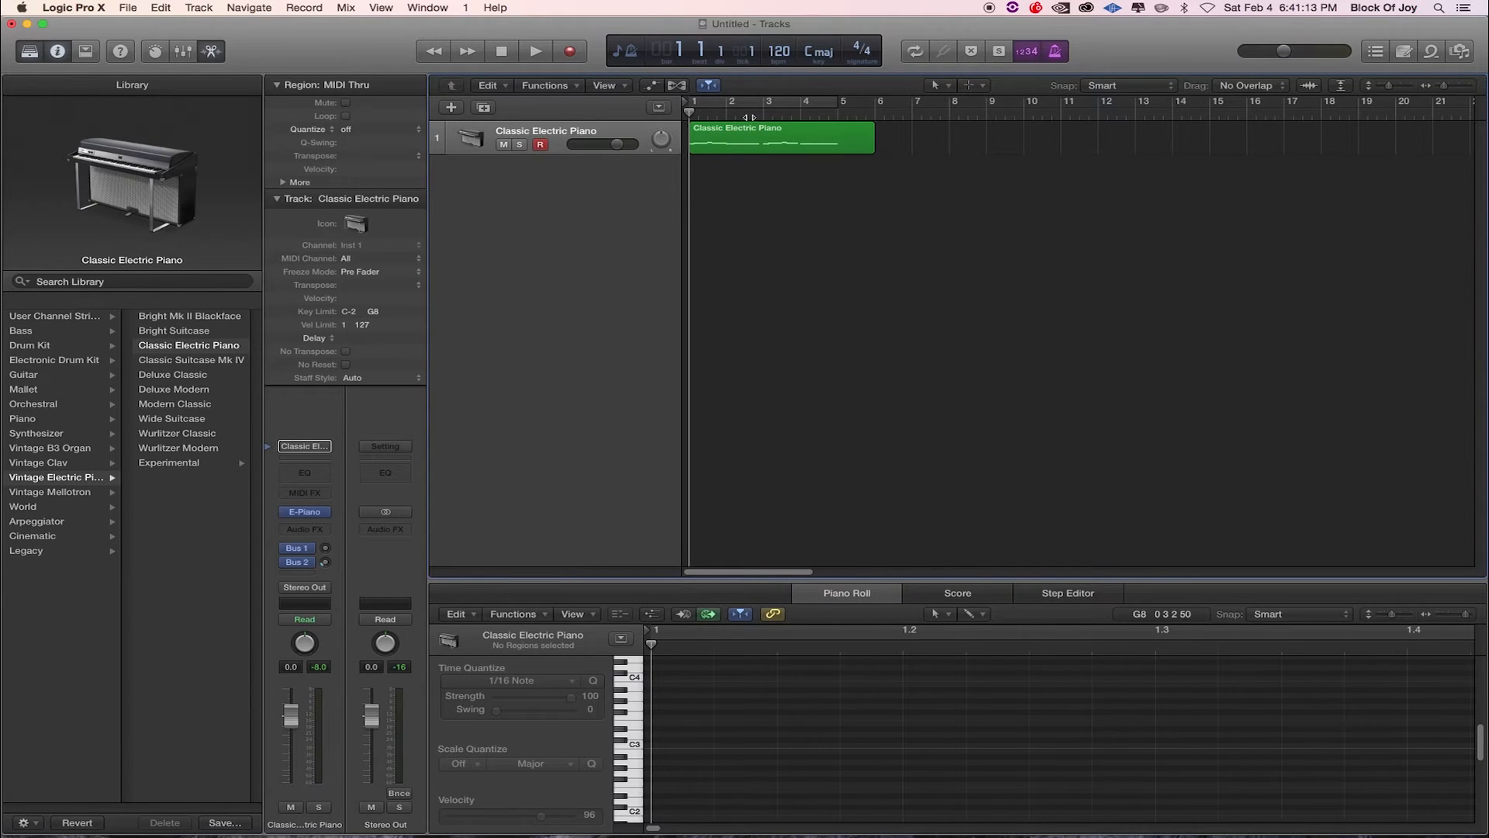
{"action": "mouse_move", "coordinate": [752, 272]}
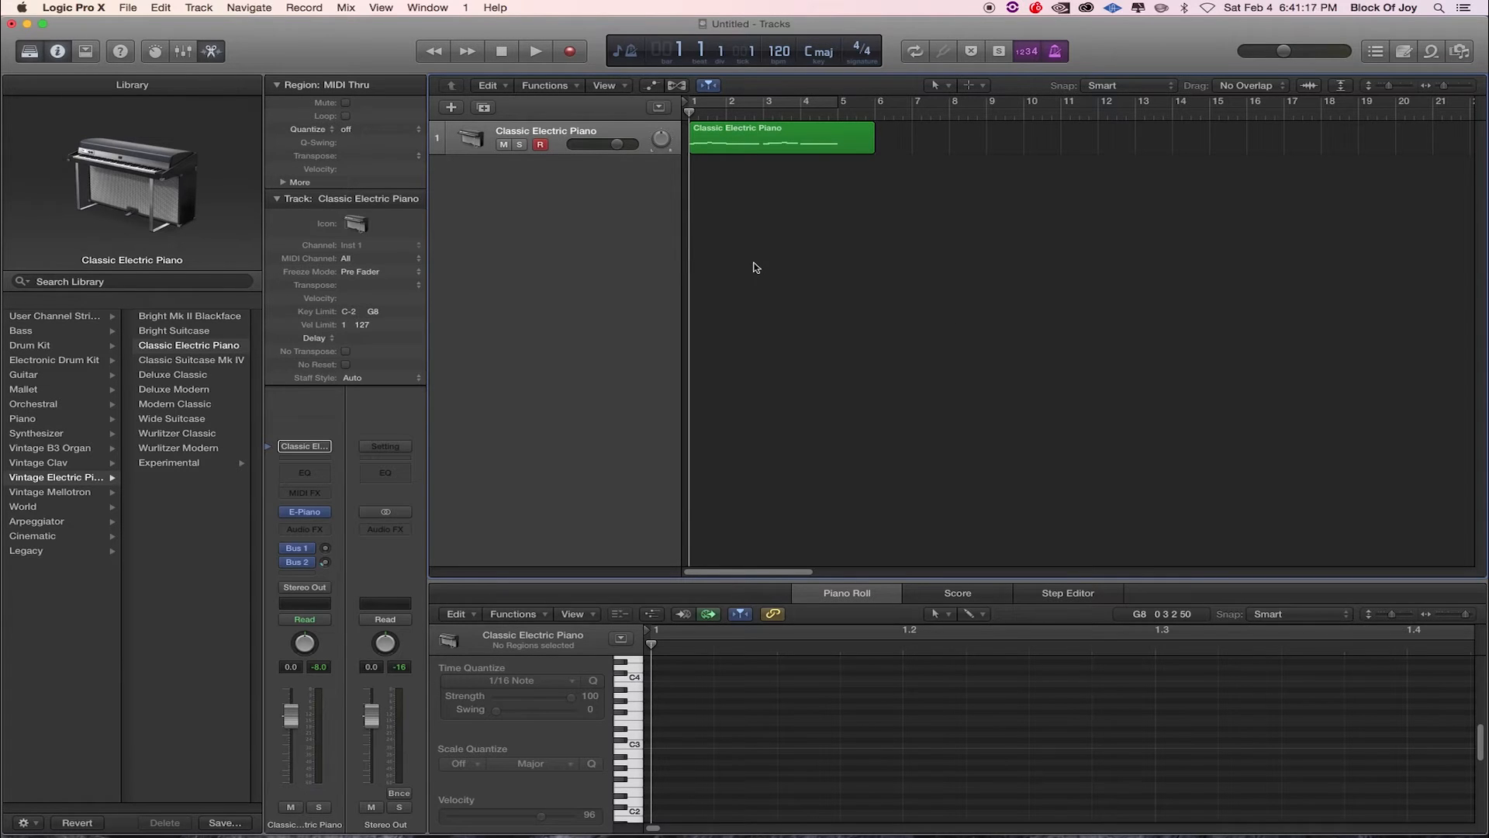
Play back the quantized Classic Electric Piano region and select it
{"action": "left_click", "coordinate": [535, 51]}
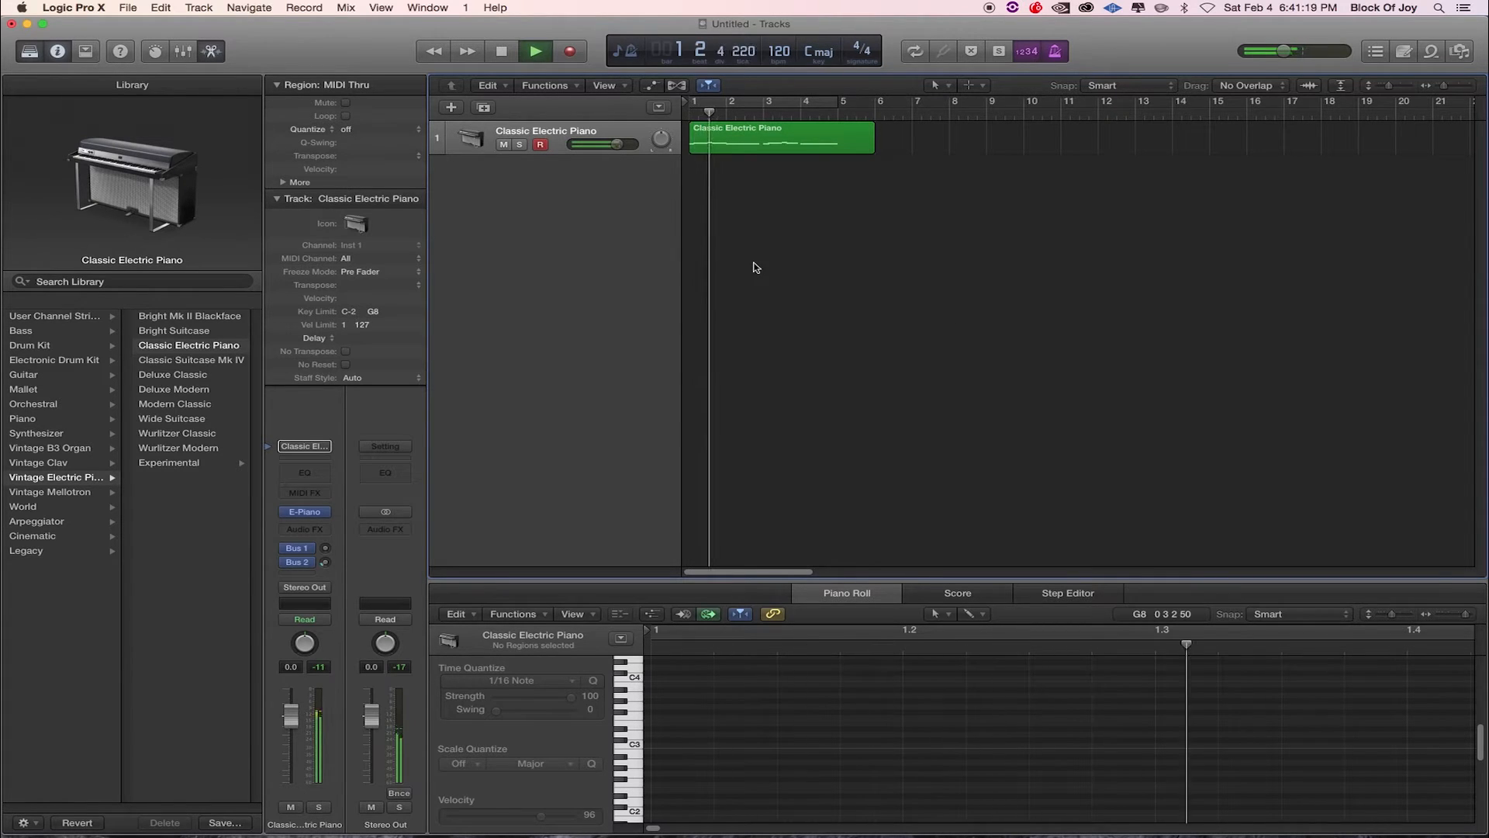
{"action": "left_click", "coordinate": [535, 51]}
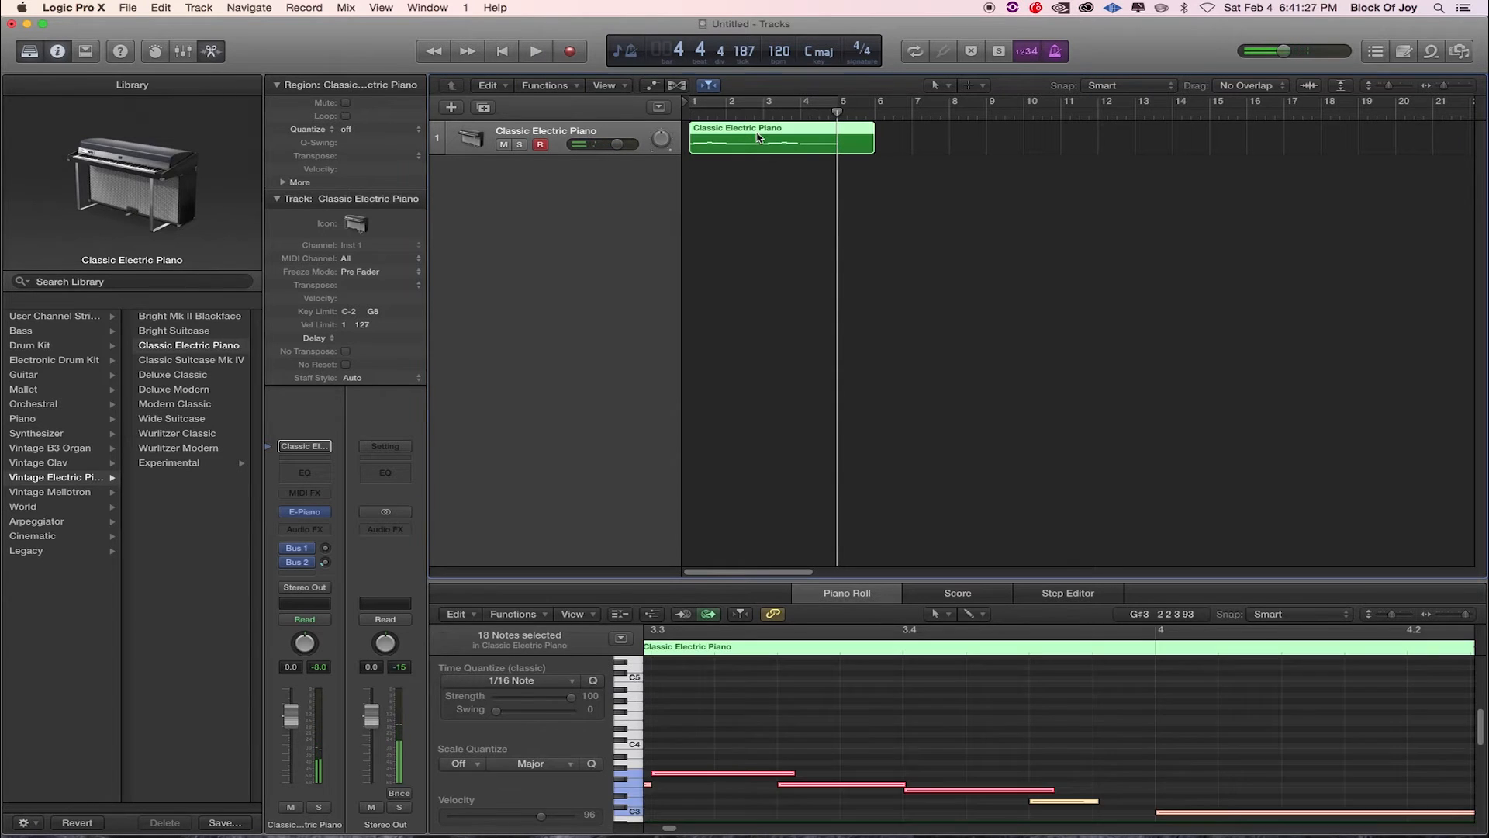
{"action": "left_click", "coordinate": [534, 52]}
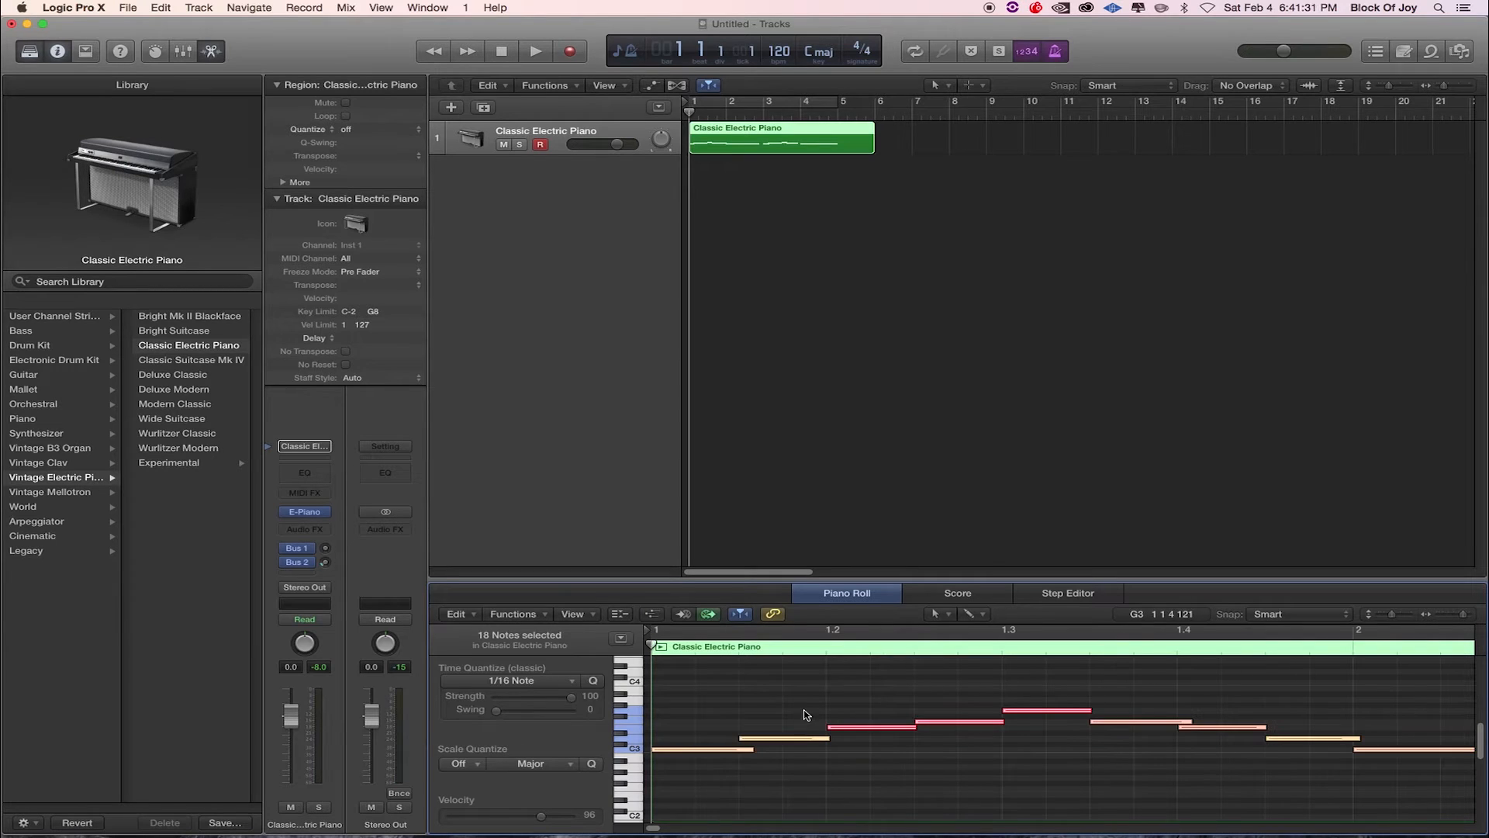
{"action": "mouse_move", "coordinate": [833, 695]}
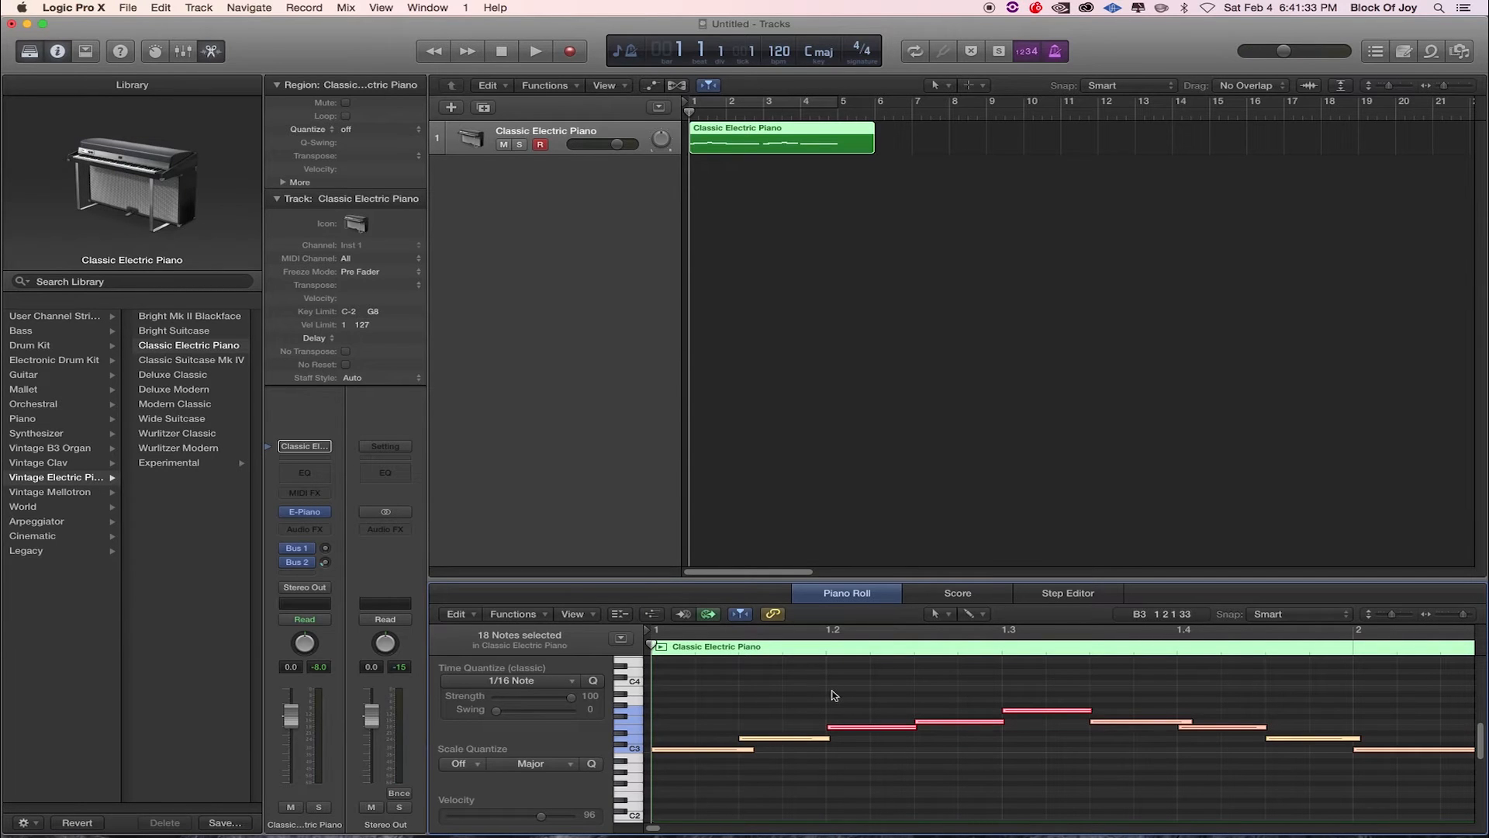
{"action": "left_click", "coordinate": [874, 729]}
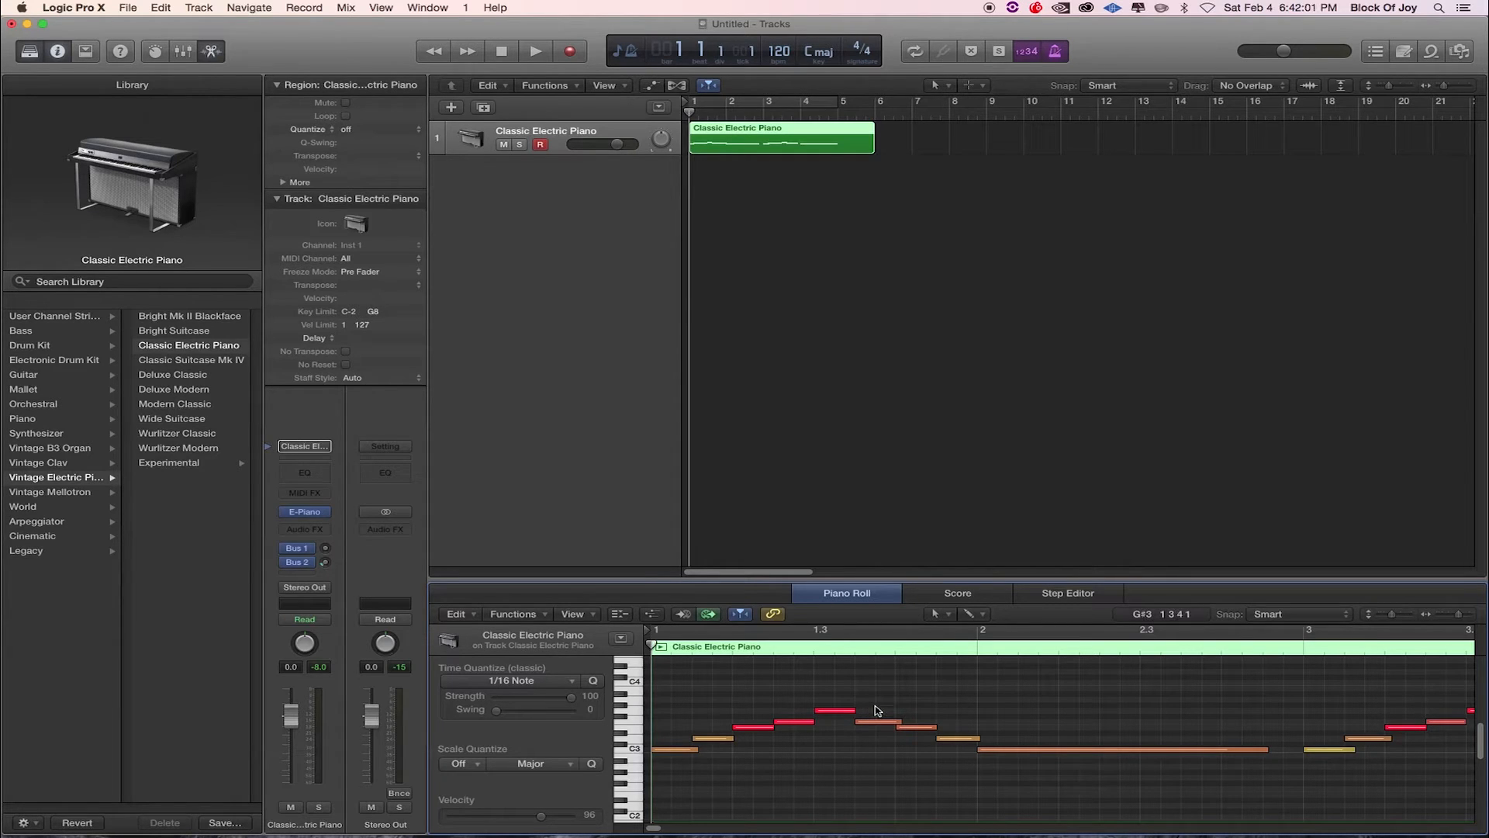
Raise the long sustained piano note's velocity to about 119–127
{"action": "left_click", "coordinate": [773, 725]}
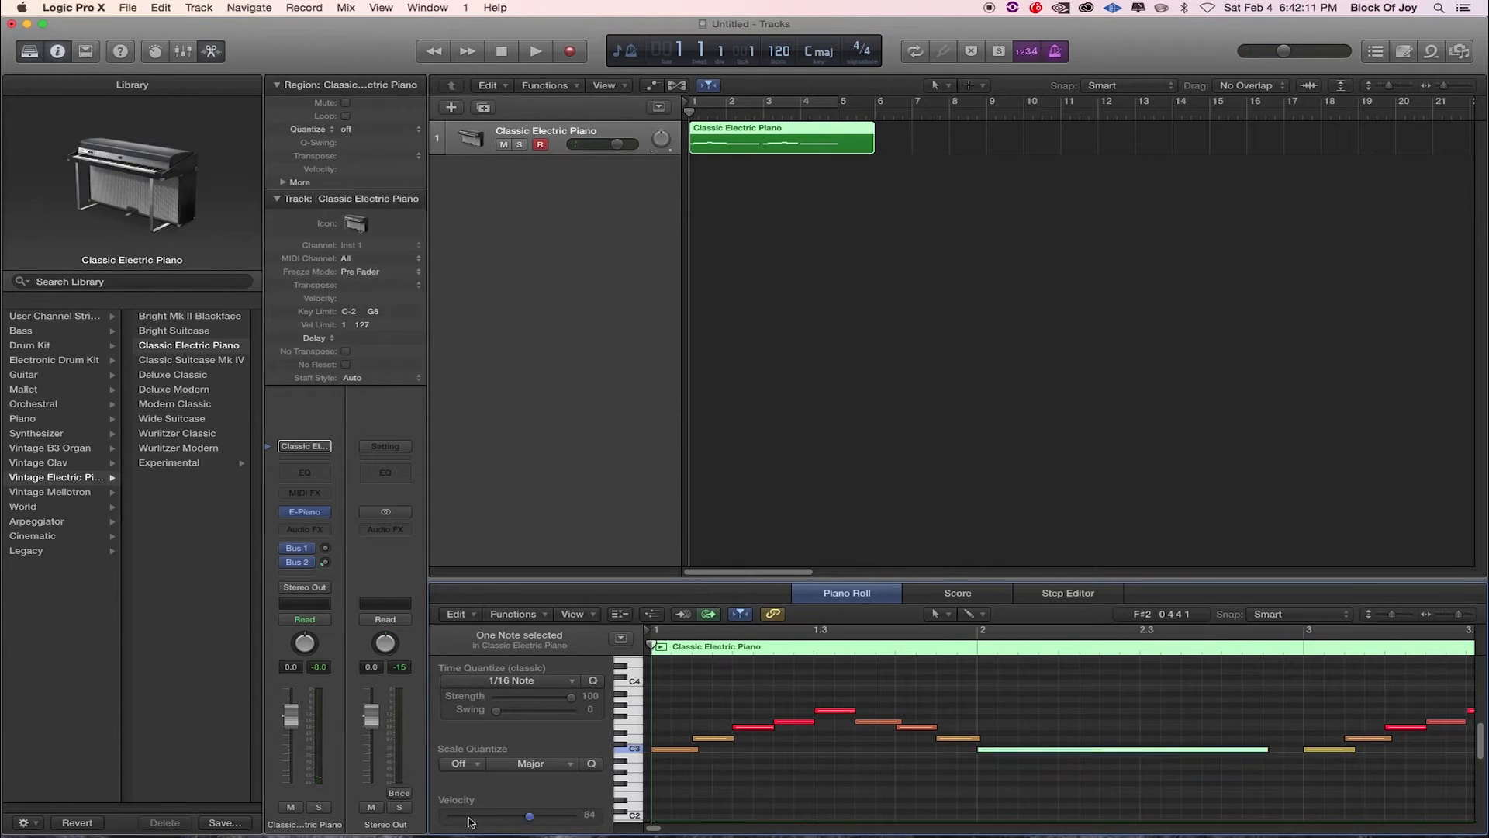
{"action": "left_click", "coordinate": [1121, 750]}
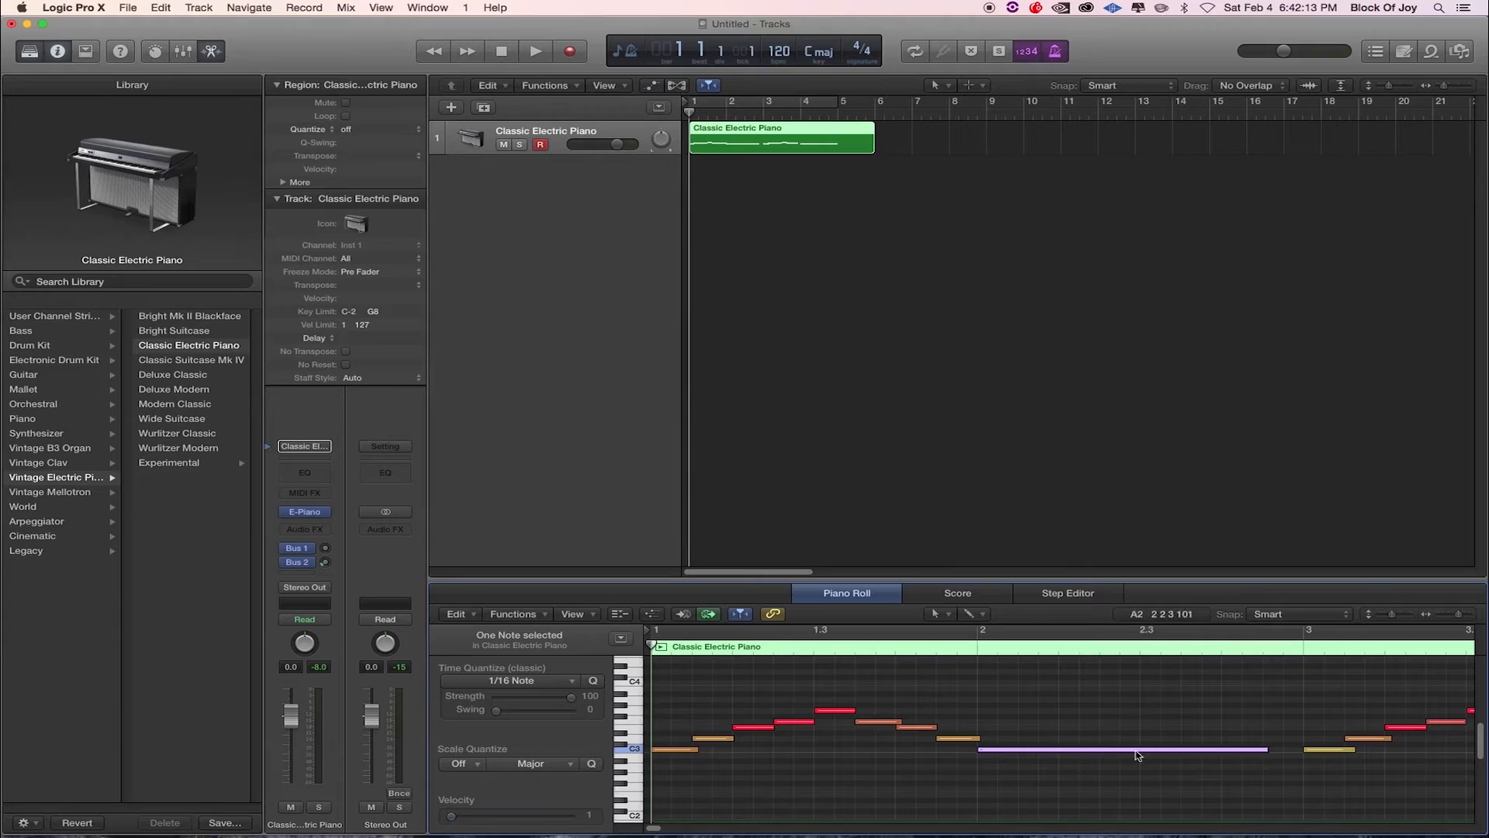
{"action": "mouse_move", "coordinate": [1119, 736]}
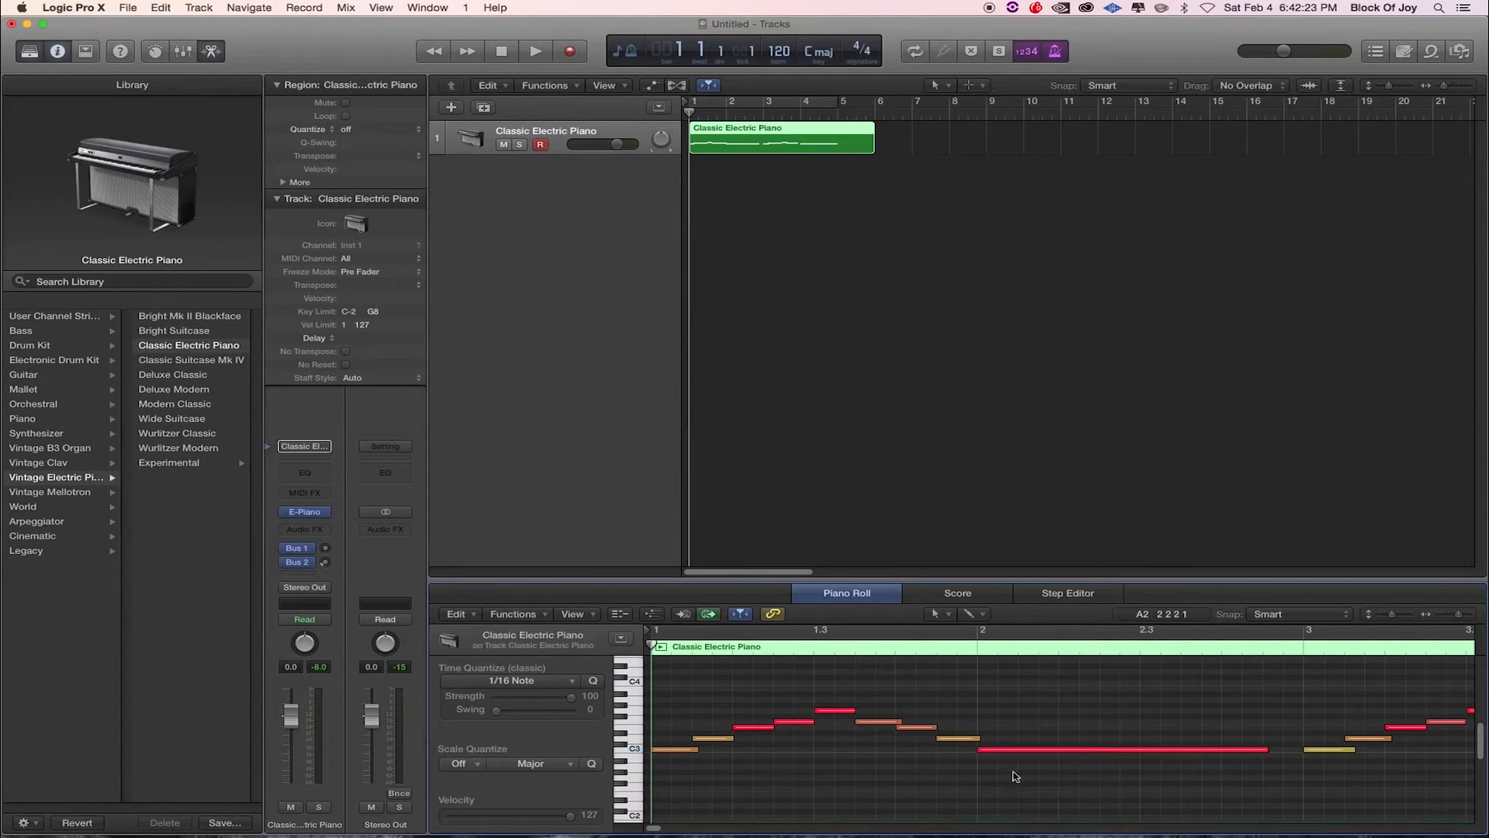
{"action": "left_click", "coordinate": [1121, 749]}
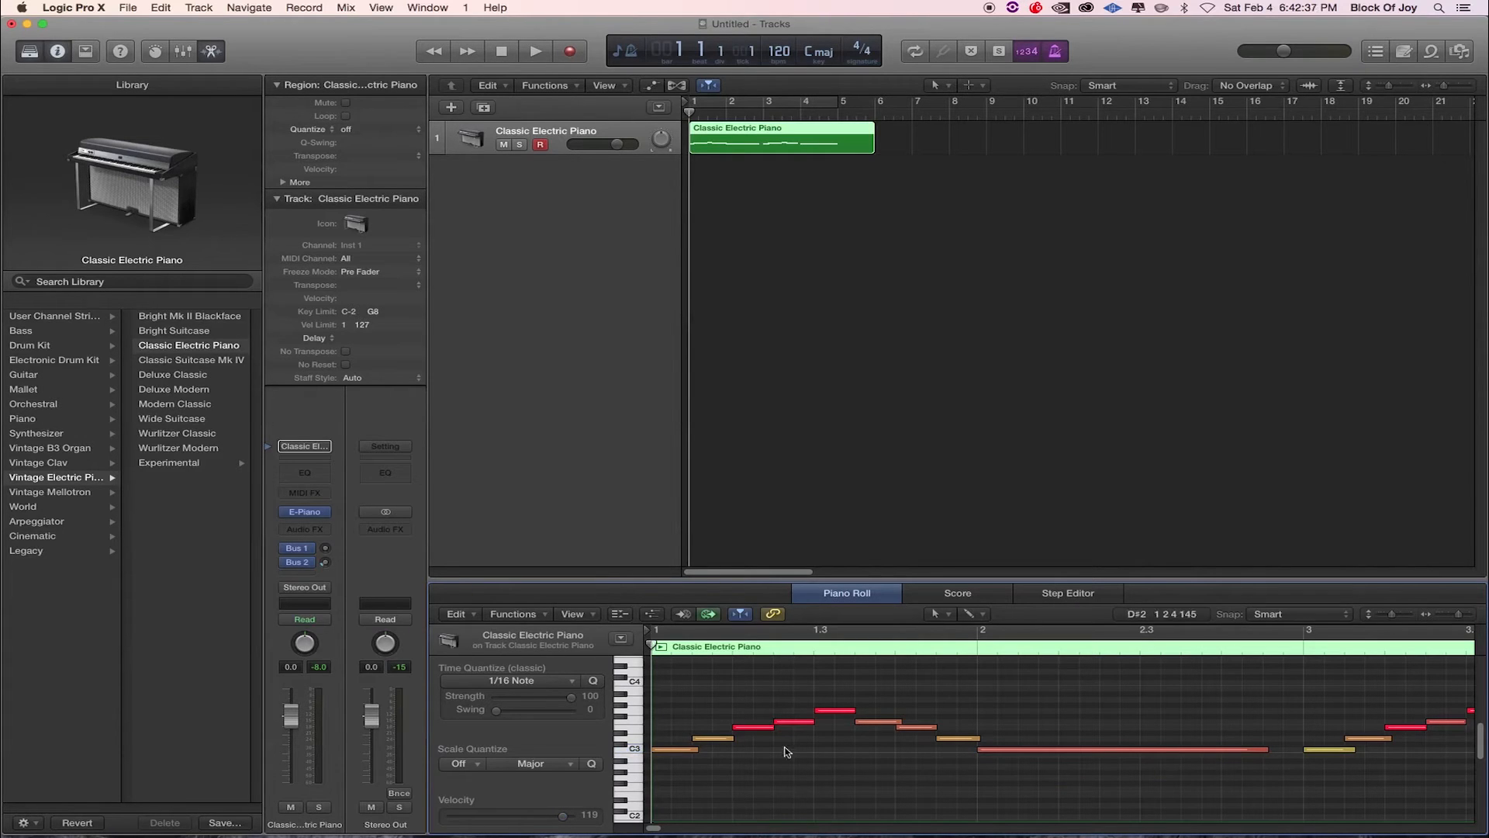
{"action": "mouse_move", "coordinate": [735, 496]}
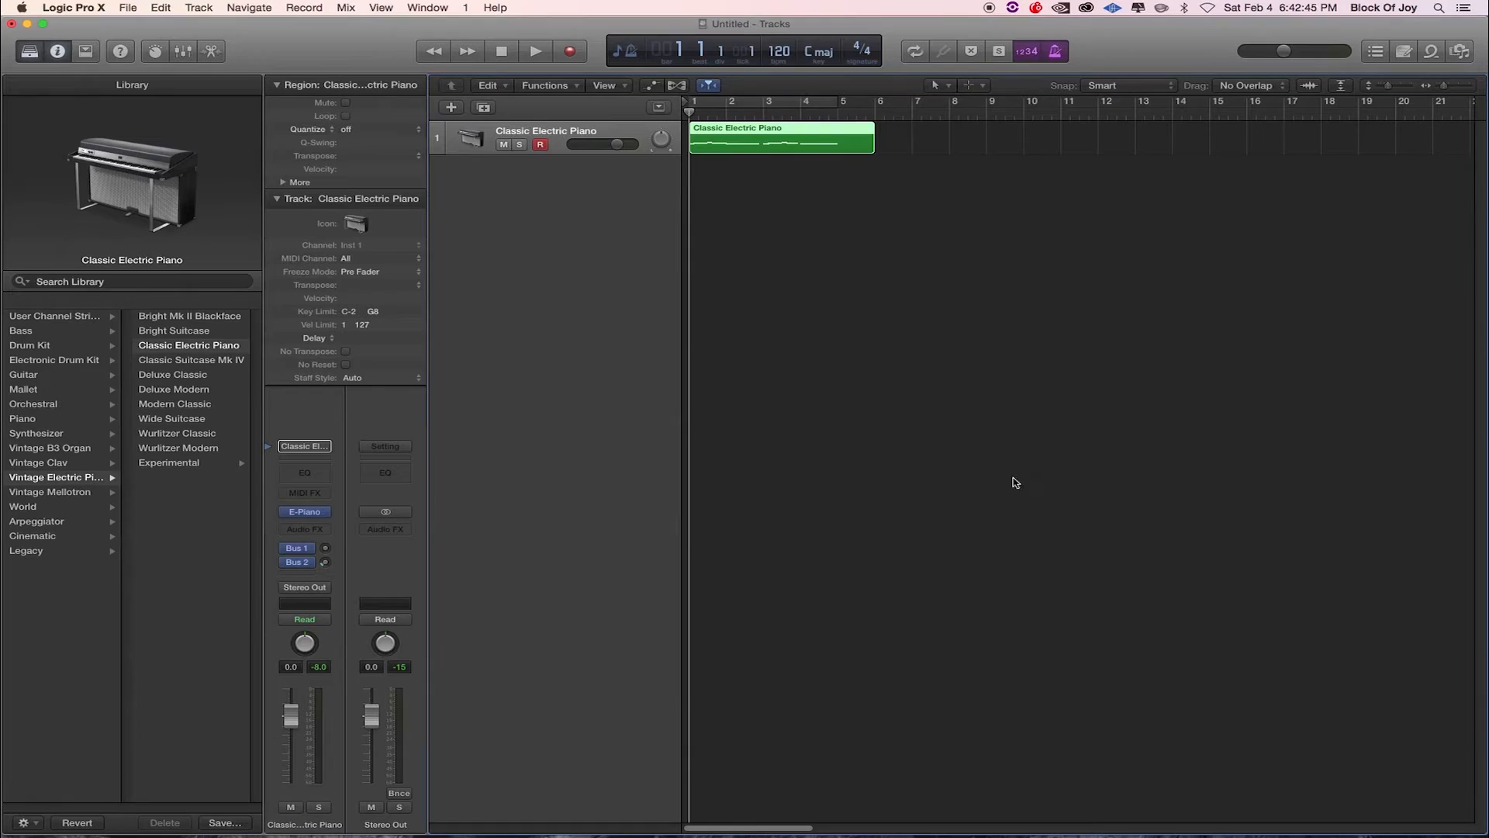
{"action": "mouse_move", "coordinate": [558, 136]}
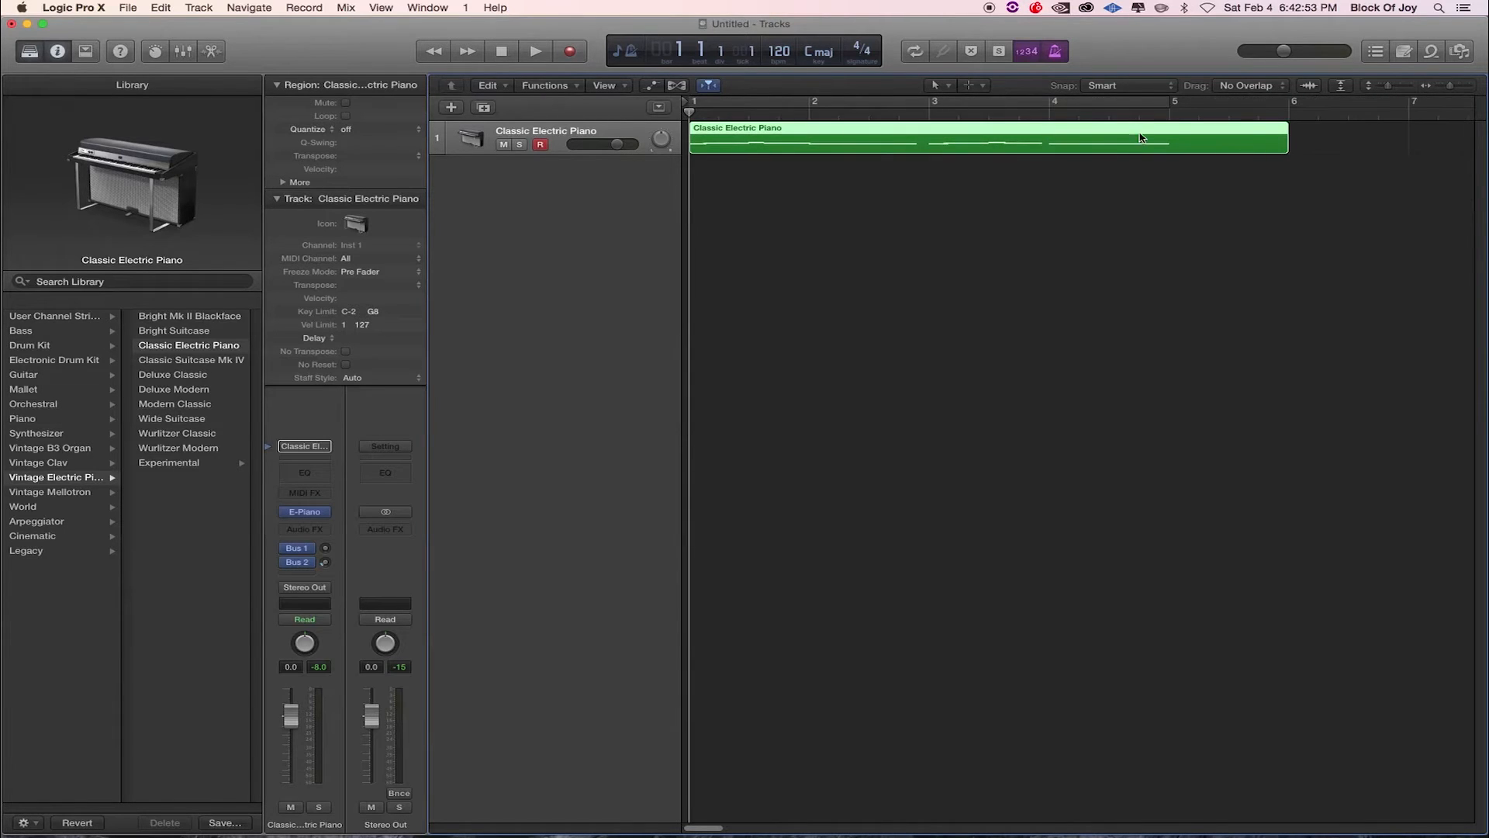
Move the playhead to the start of bar 5 in the ruler
{"action": "left_click", "coordinate": [1171, 110]}
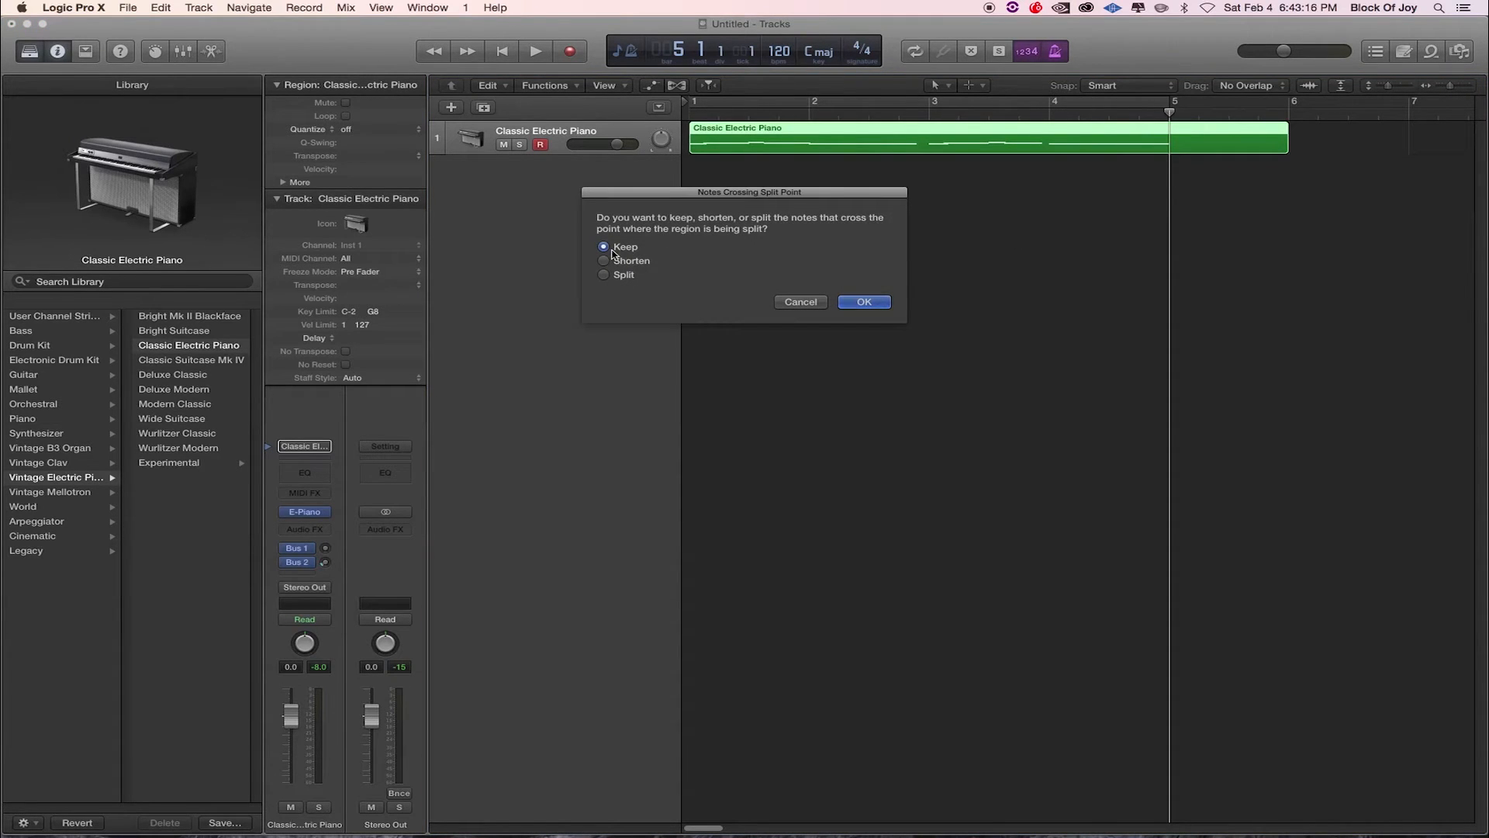
{"action": "mouse_move", "coordinate": [1154, 147]}
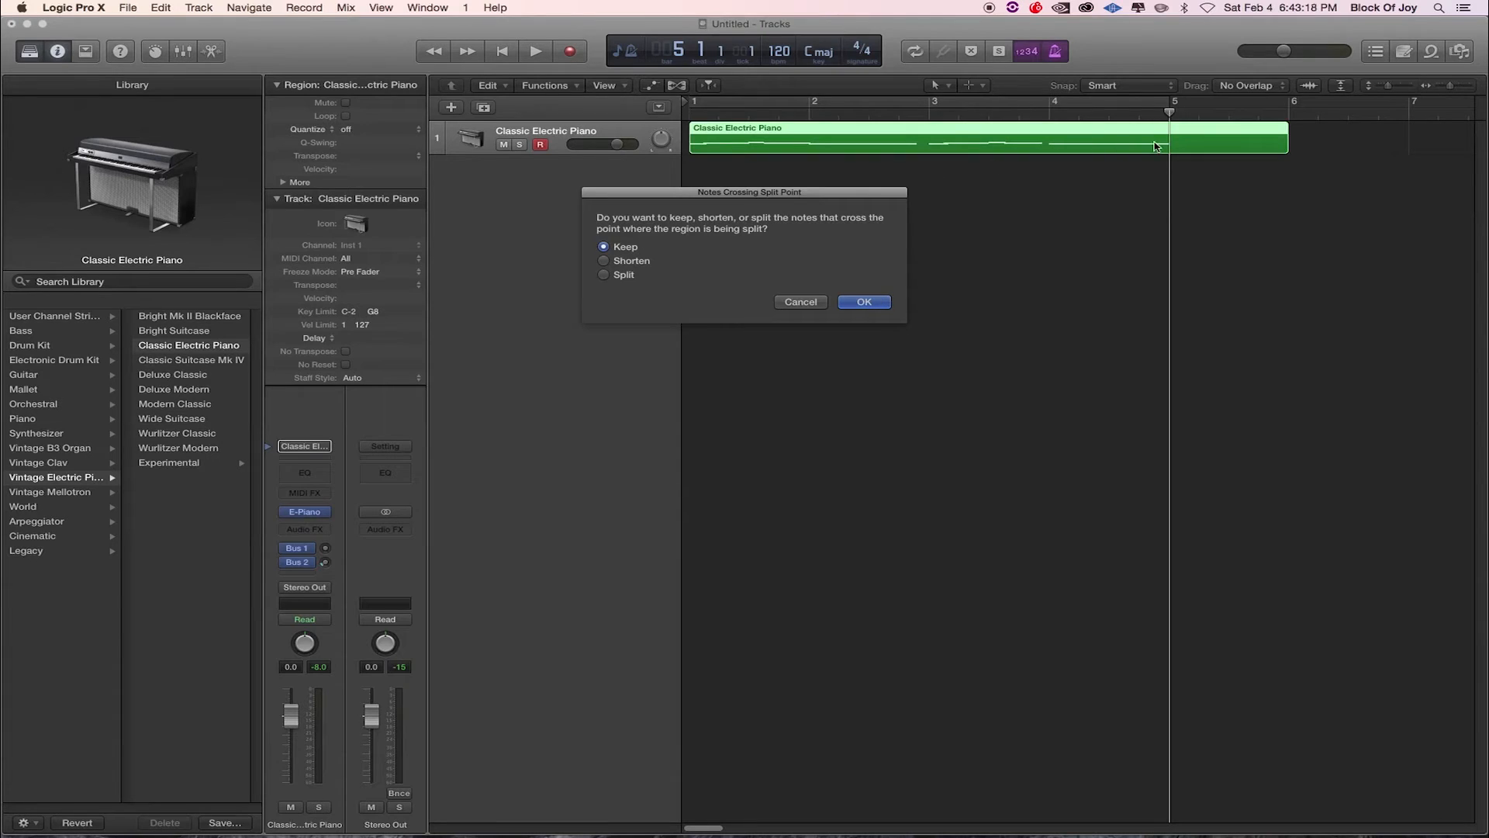
{"action": "mouse_move", "coordinate": [1167, 114]}
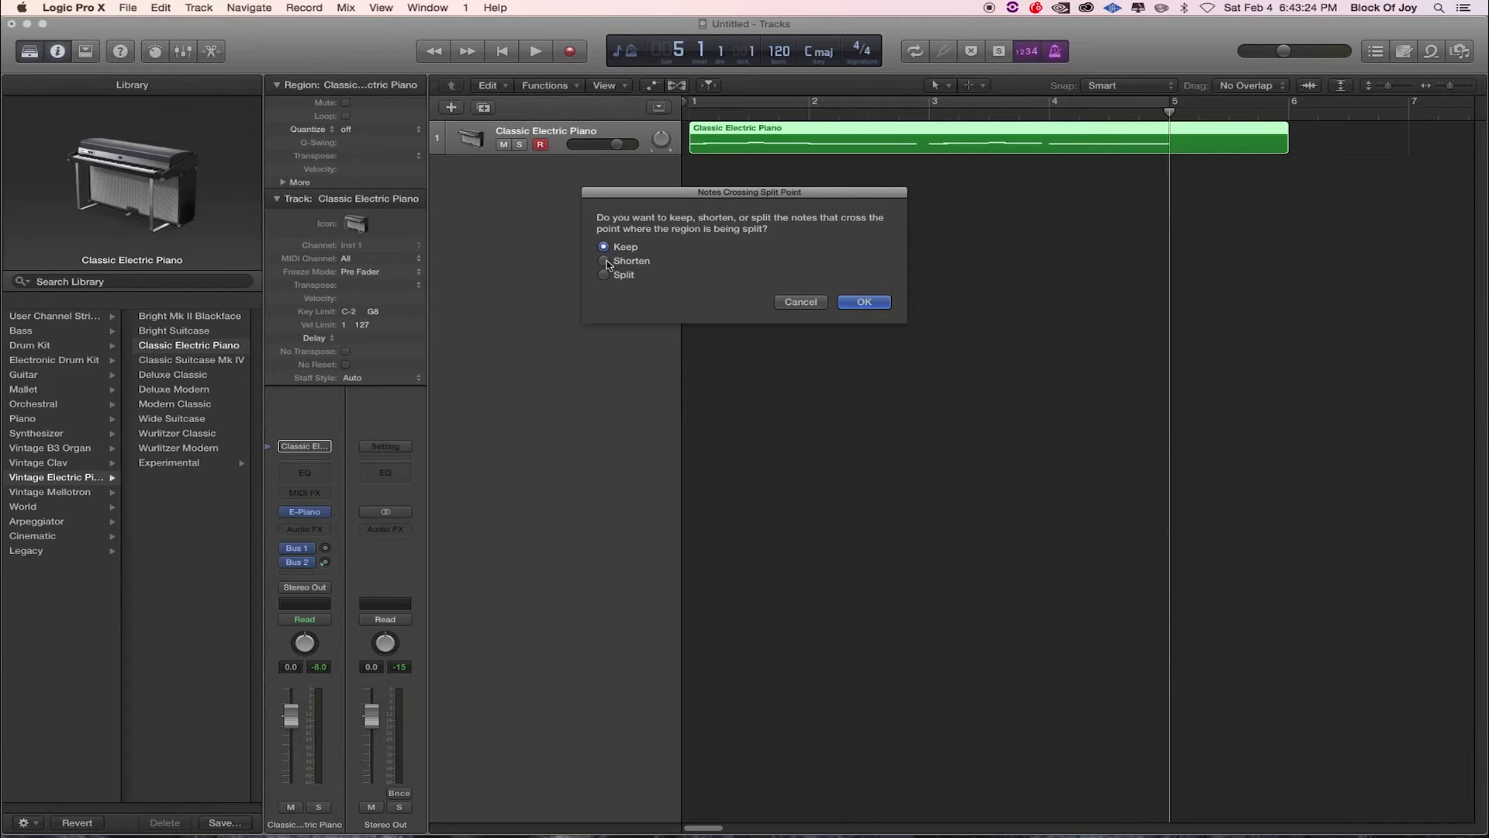
{"action": "mouse_move", "coordinate": [955, 178]}
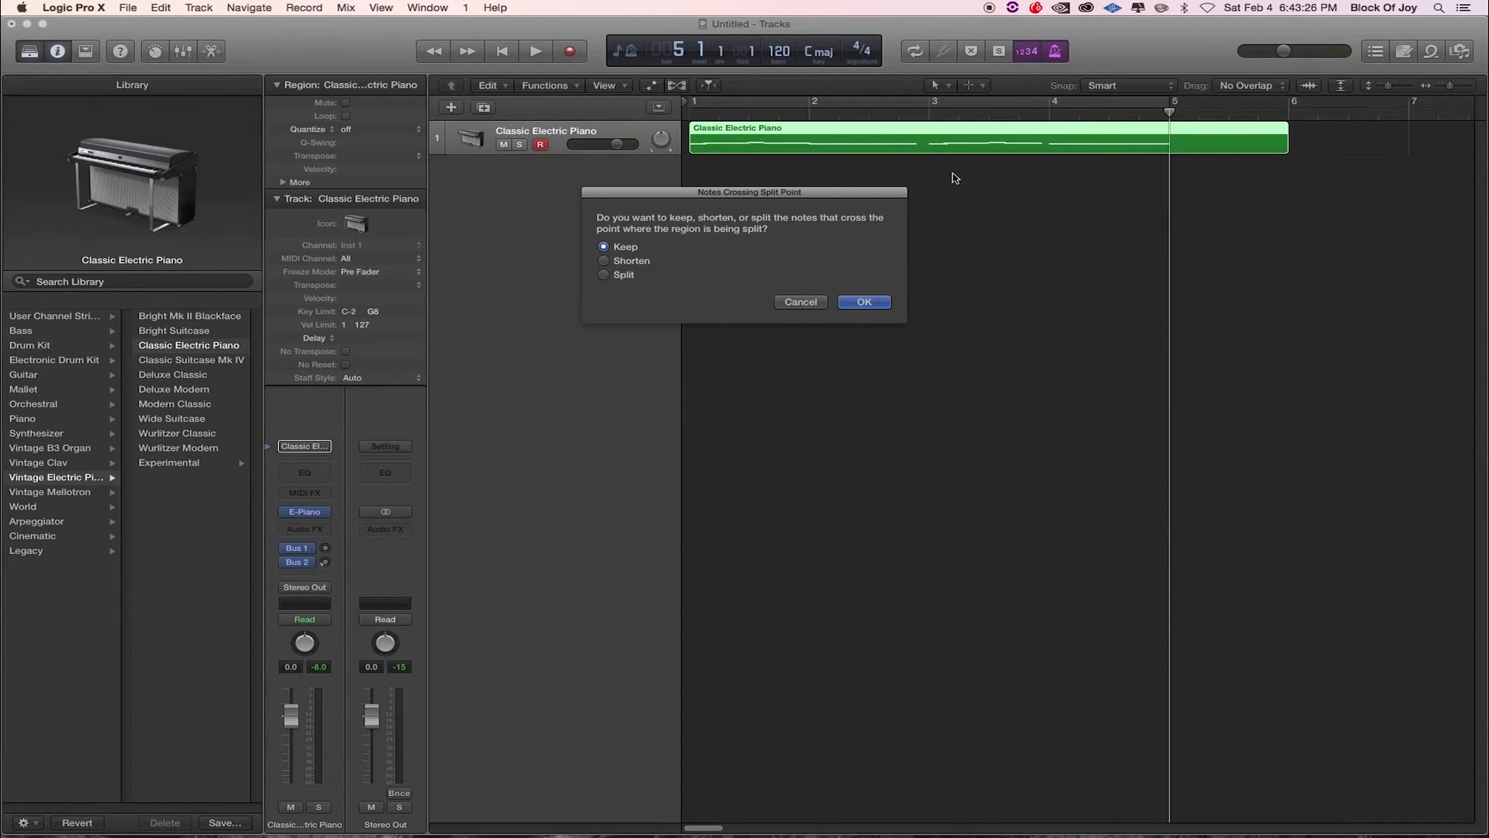
{"action": "mouse_move", "coordinate": [1033, 198]}
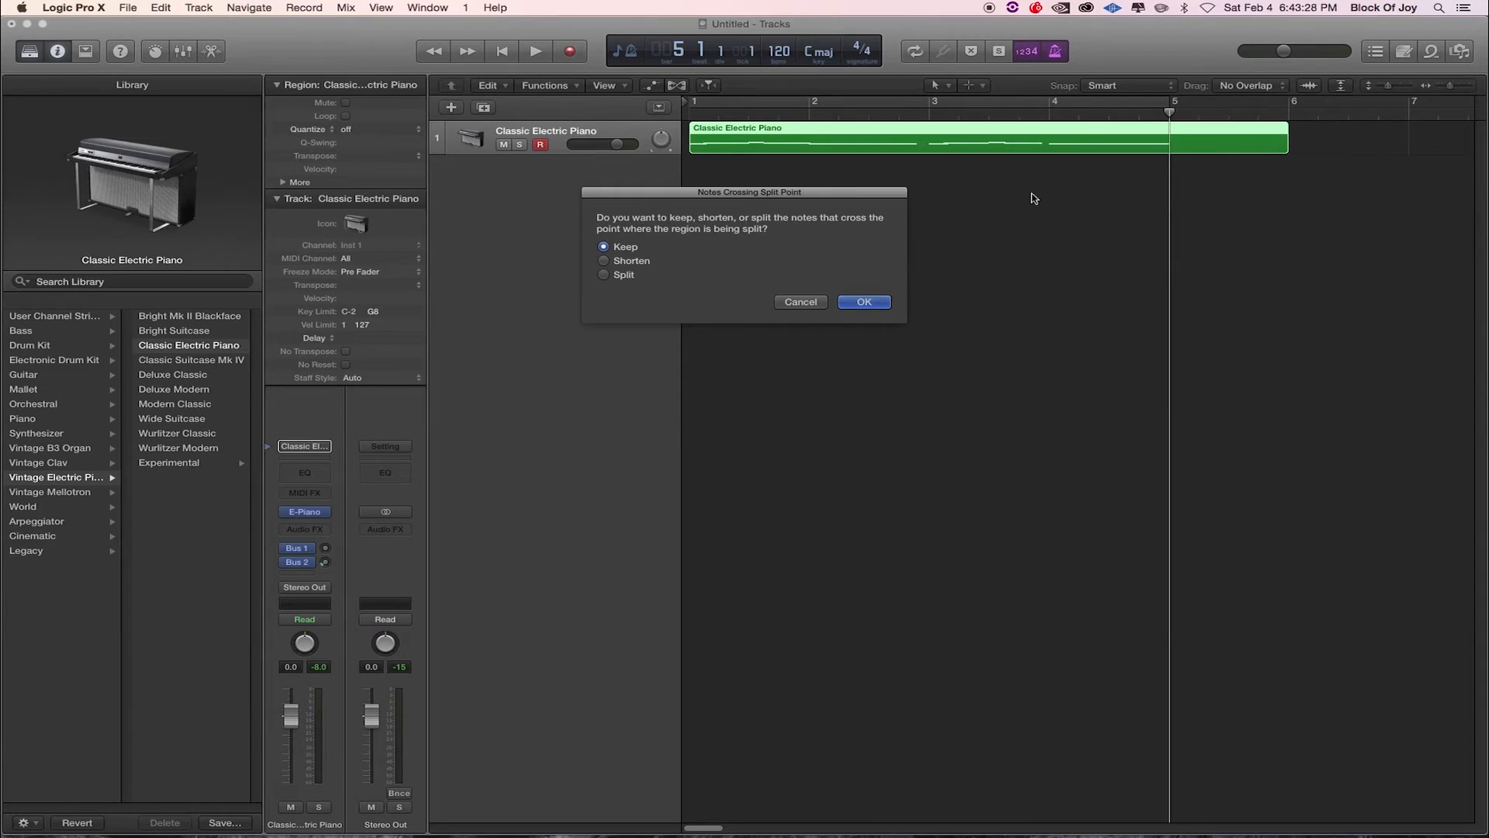
Split the piano region at bar 5, shortening notes that cross the split
{"action": "left_click", "coordinate": [604, 261]}
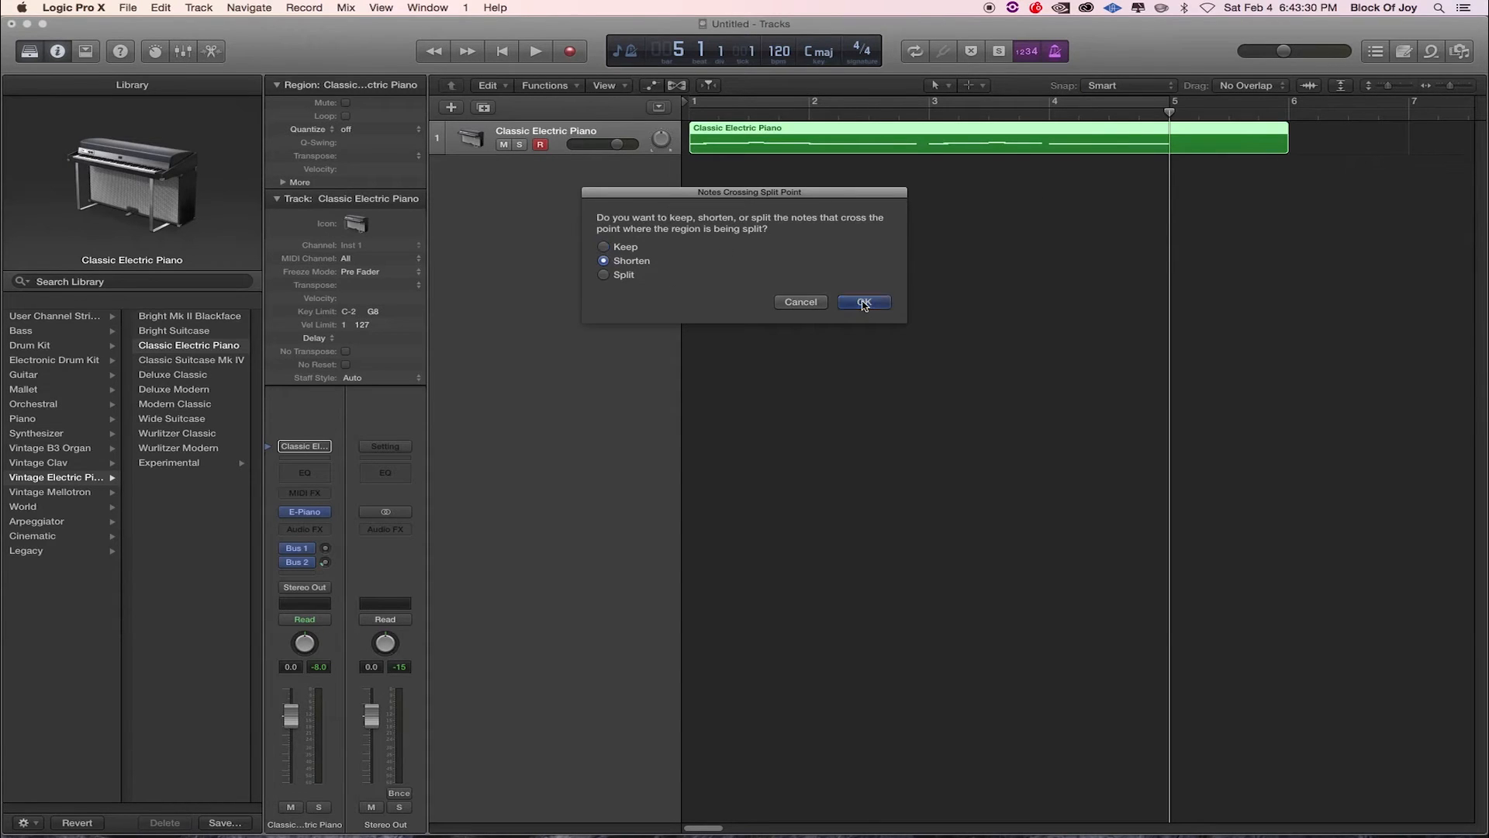
{"action": "left_click", "coordinate": [862, 302]}
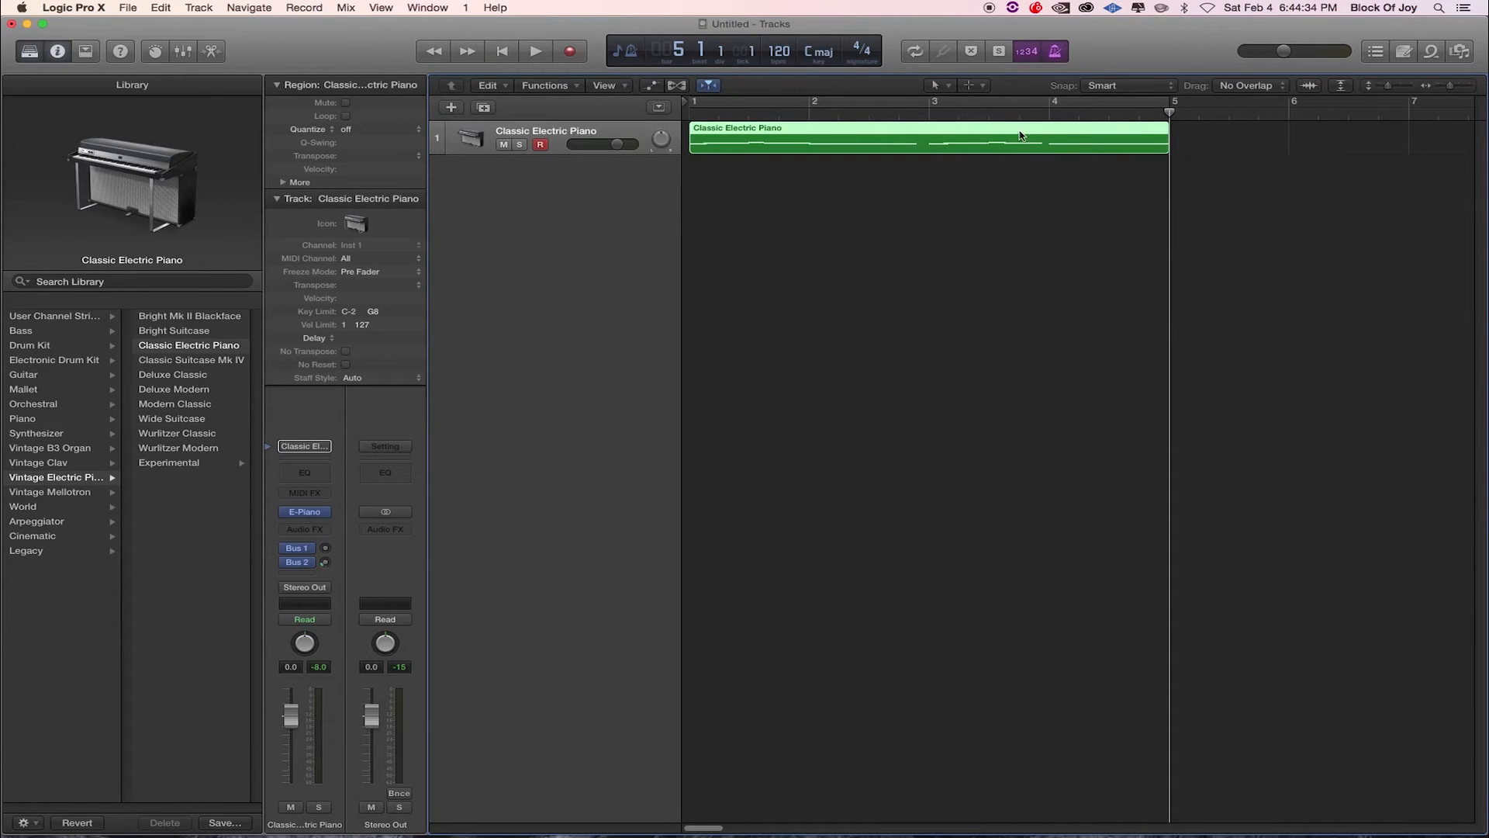
{"action": "mouse_move", "coordinate": [1167, 131]}
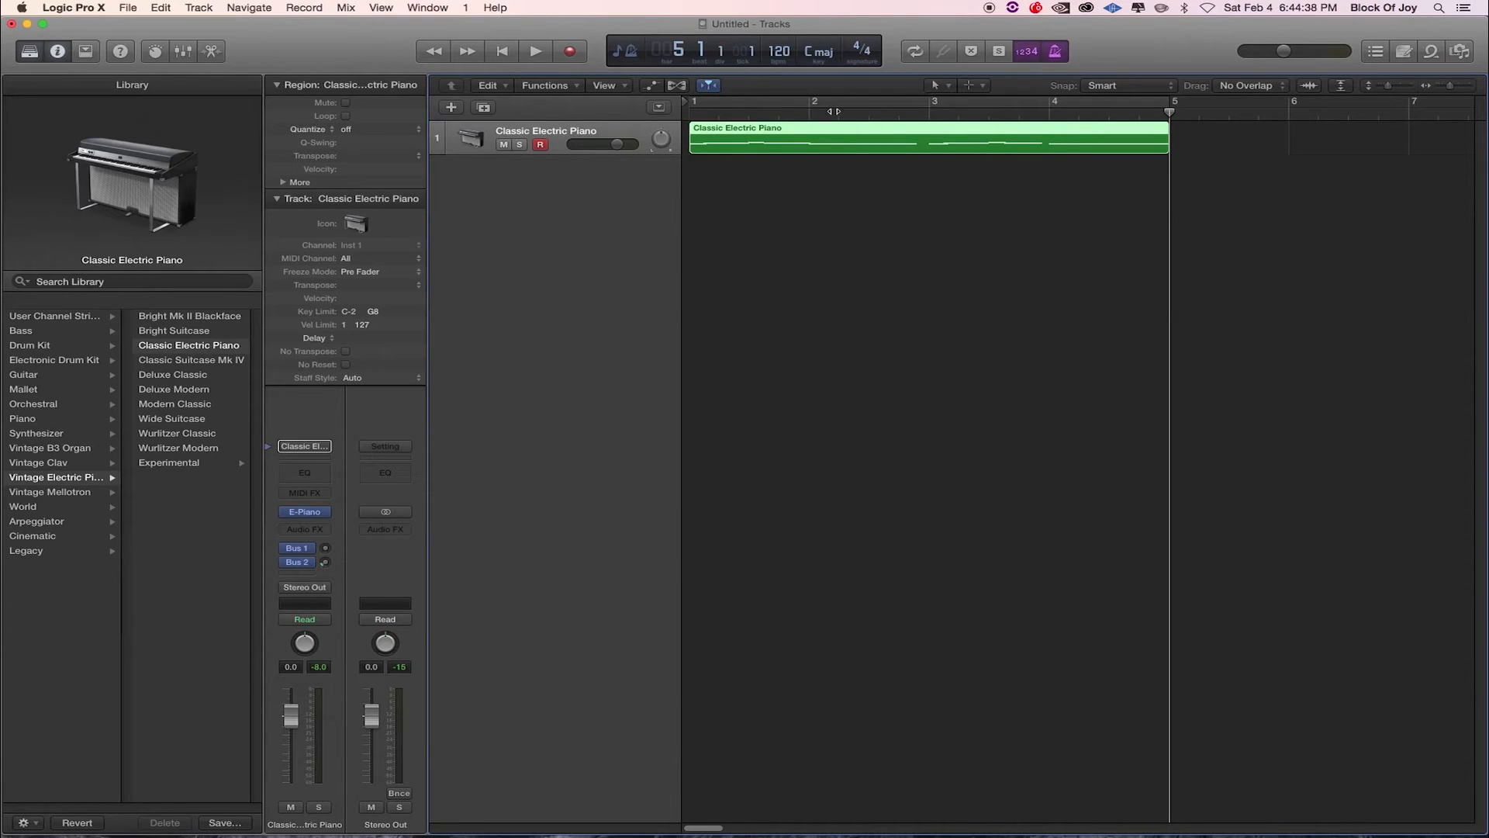
{"action": "mouse_move", "coordinate": [1169, 107]}
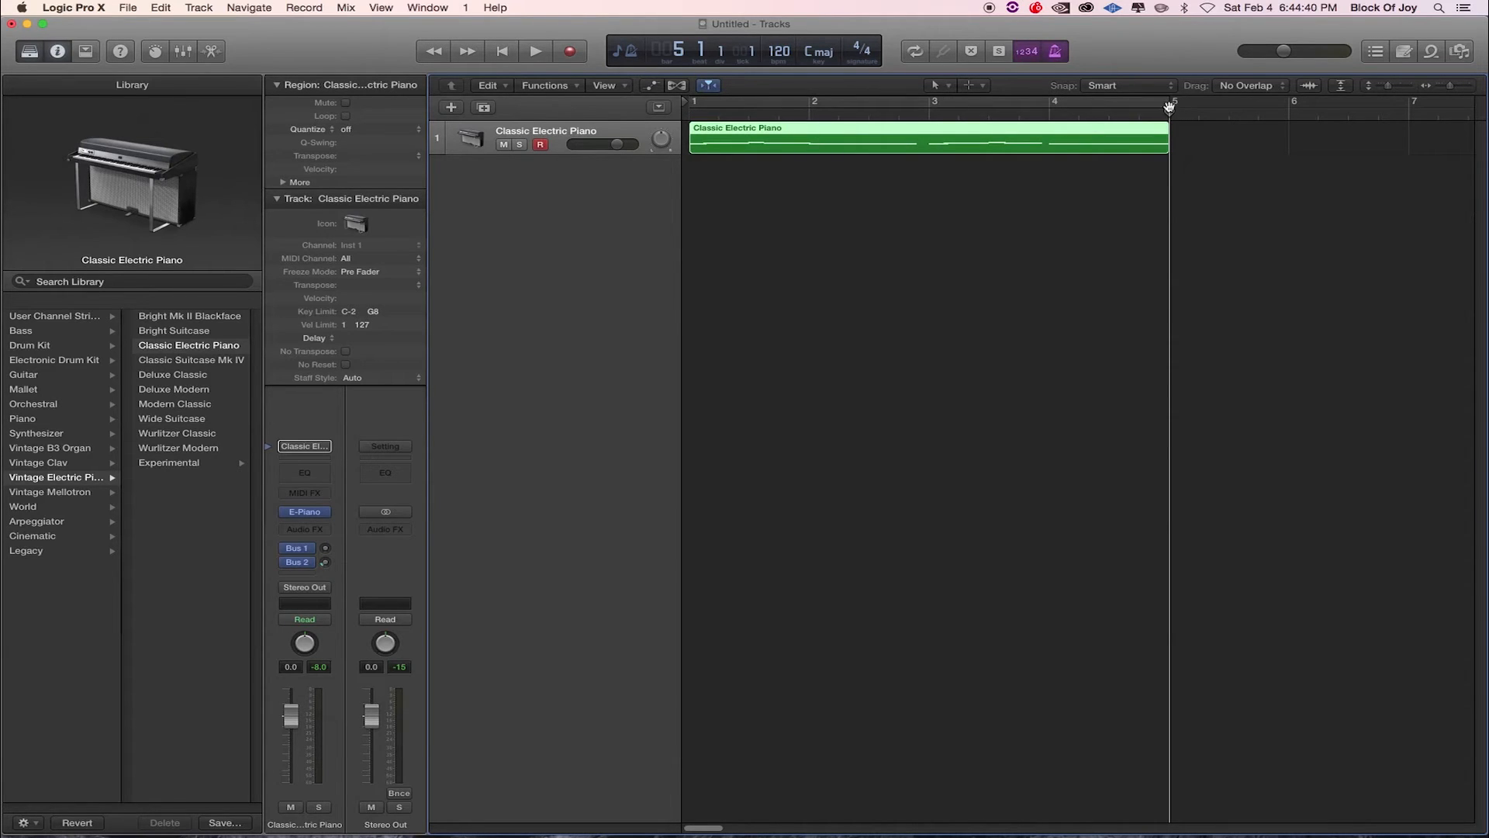
{"action": "mouse_move", "coordinate": [1121, 144]}
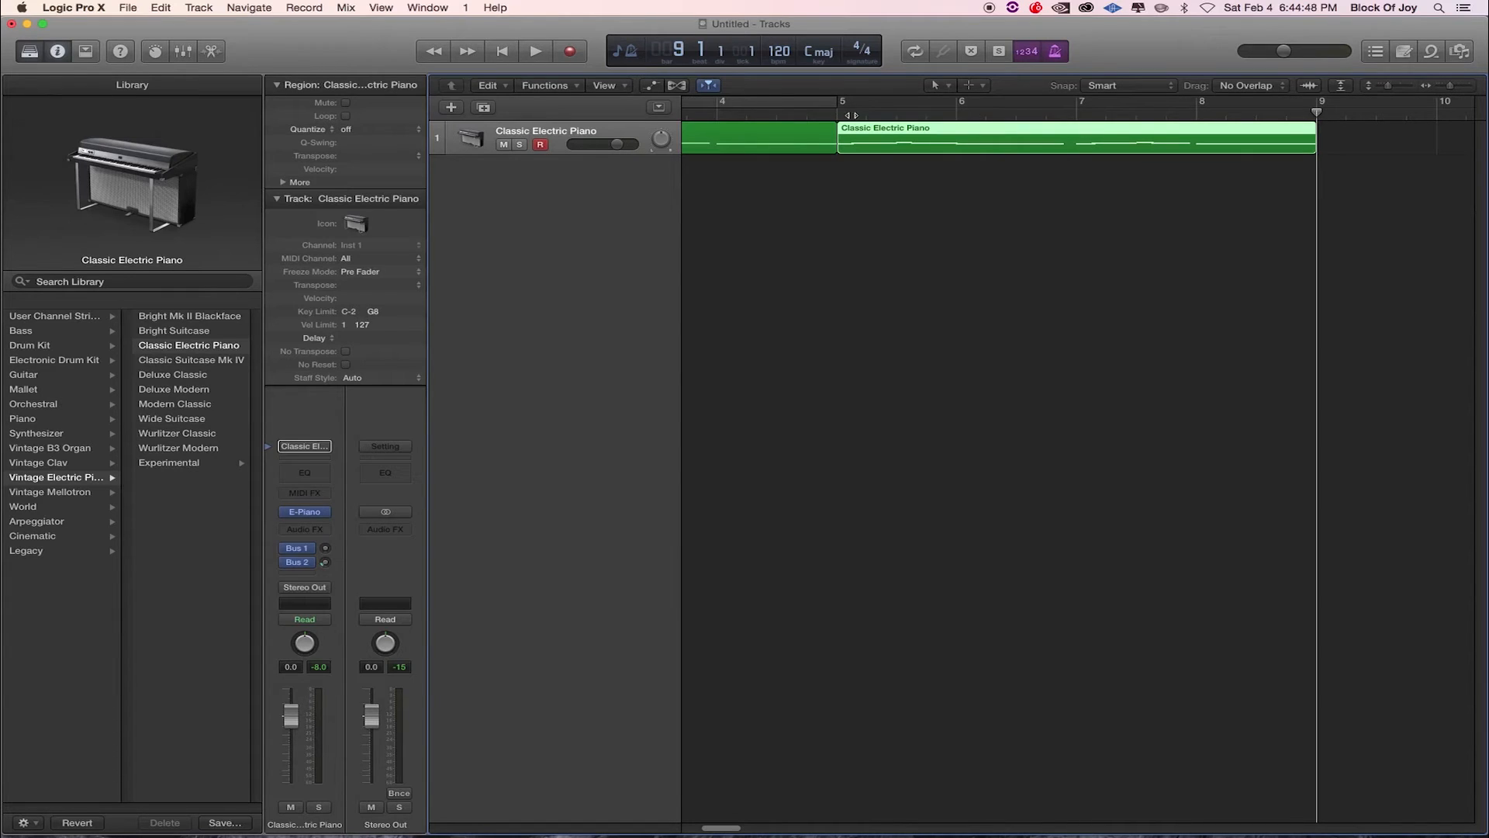
{"action": "mouse_move", "coordinate": [1280, 111]}
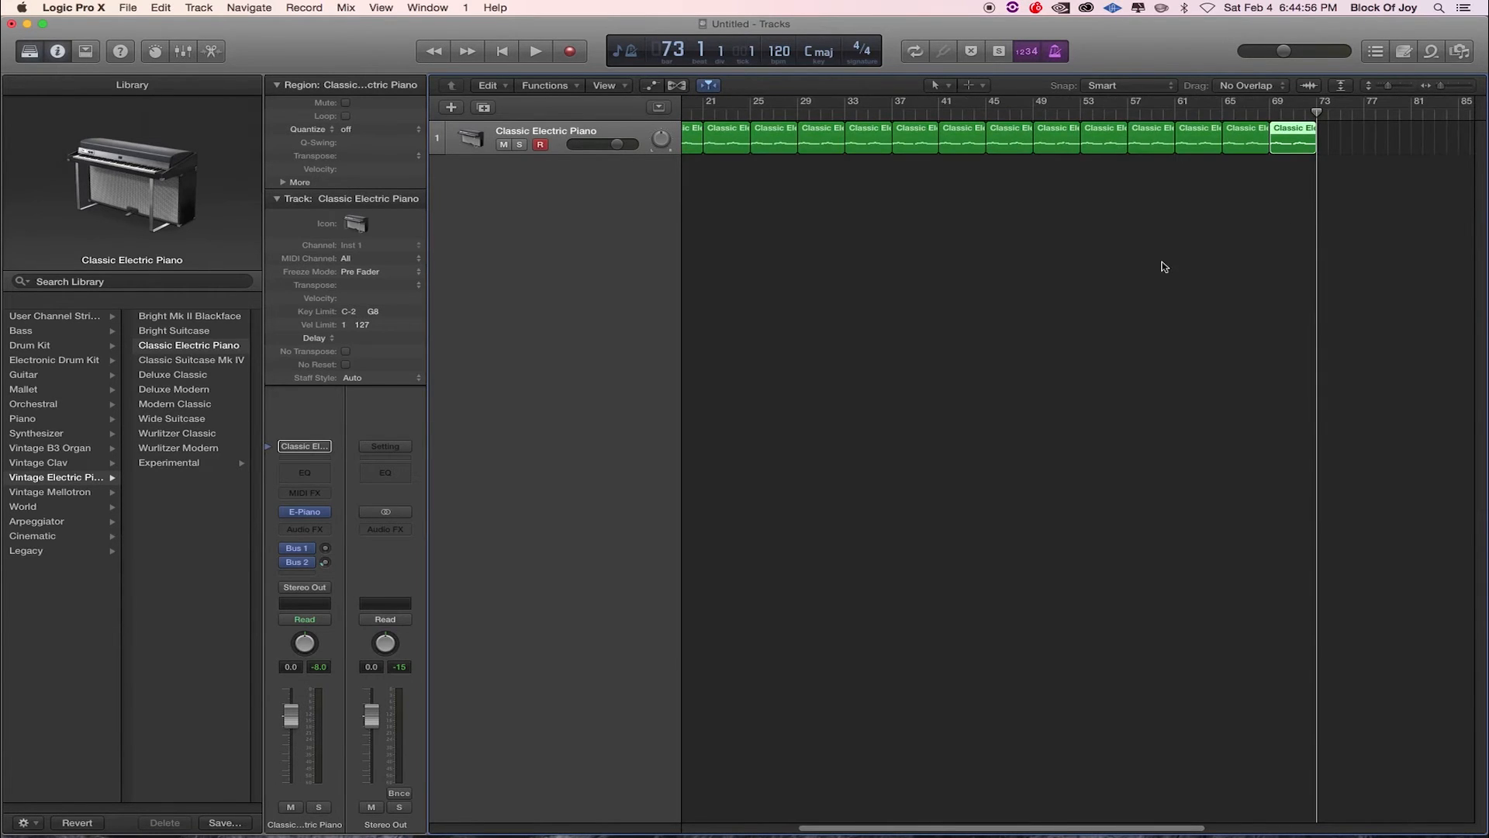
Return the playhead to the beginning of the song
{"action": "left_click", "coordinate": [534, 51]}
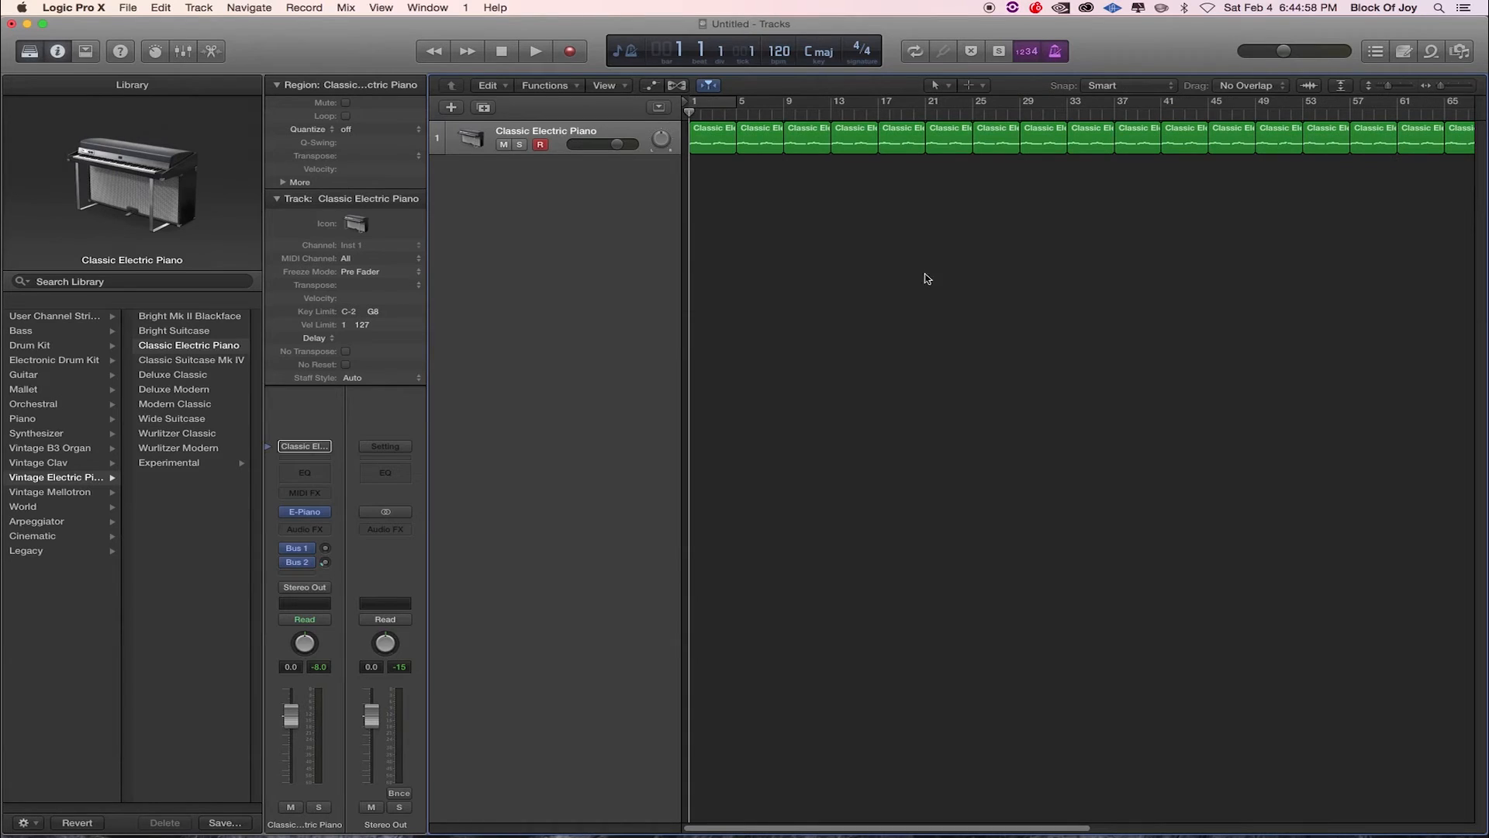
{"action": "mouse_move", "coordinate": [904, 333]}
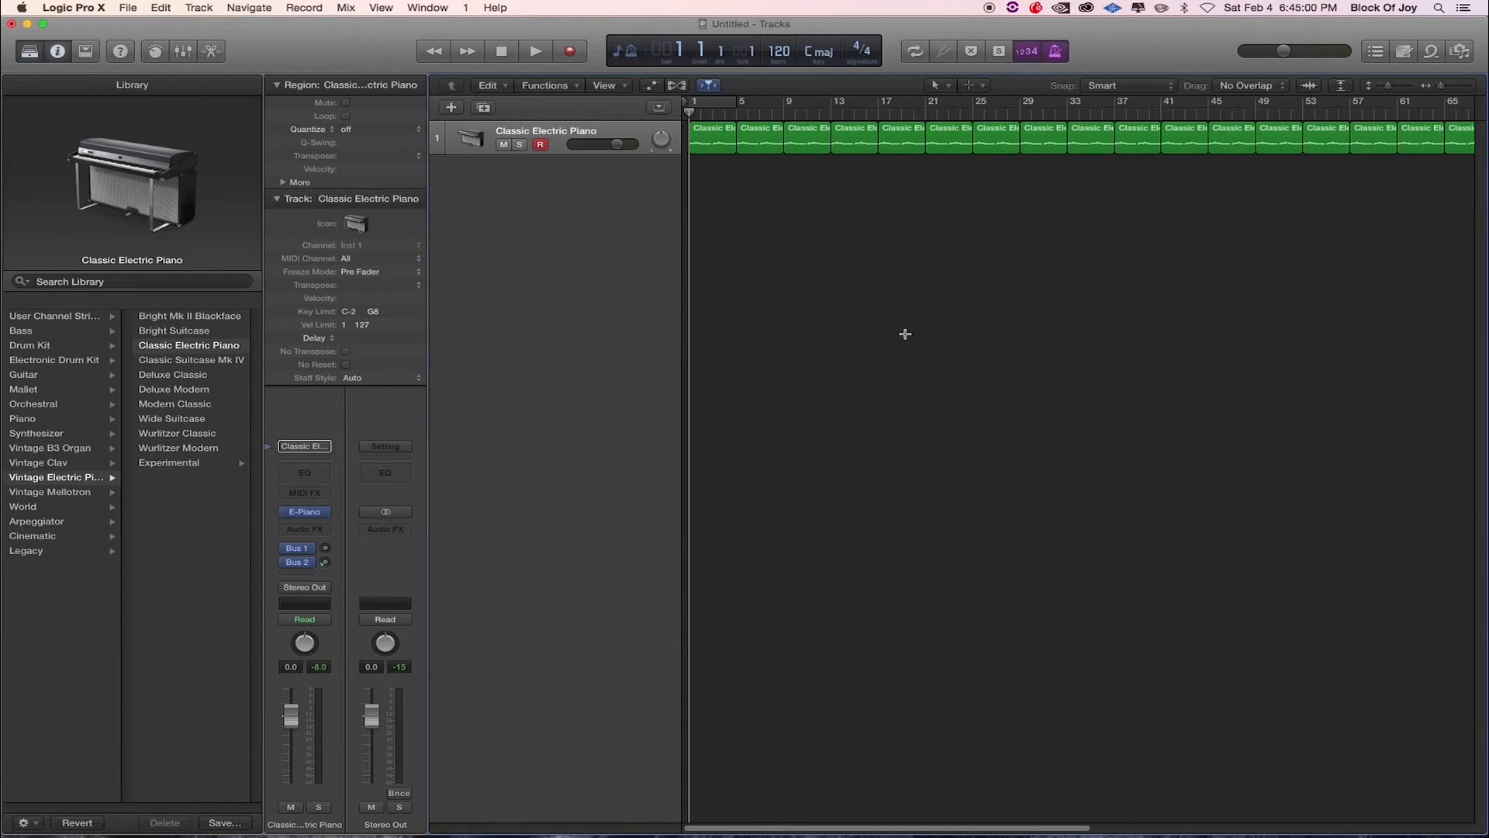
{"action": "mouse_move", "coordinate": [867, 245]}
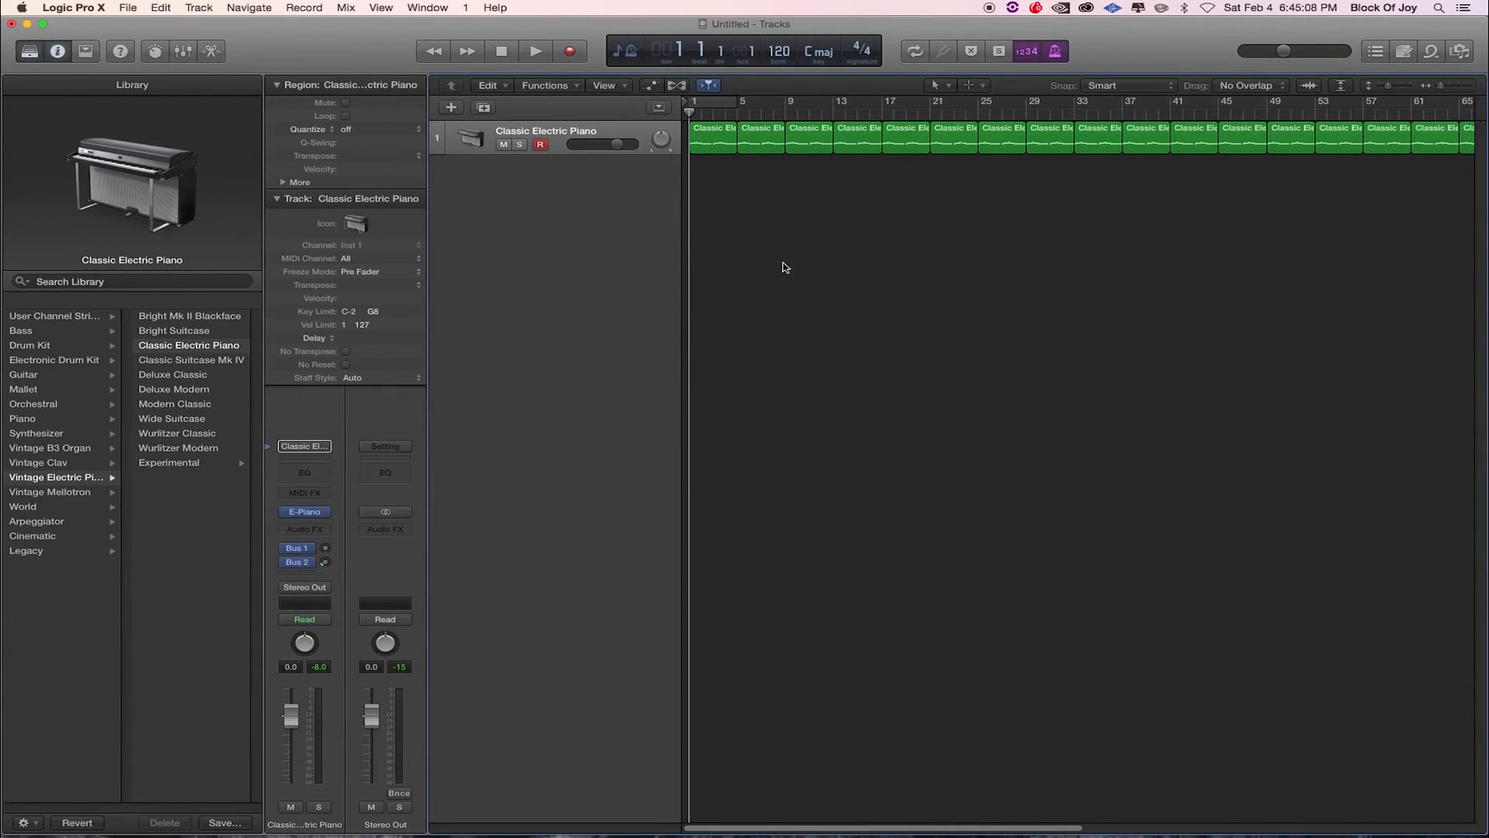
{"action": "mouse_move", "coordinate": [774, 262]}
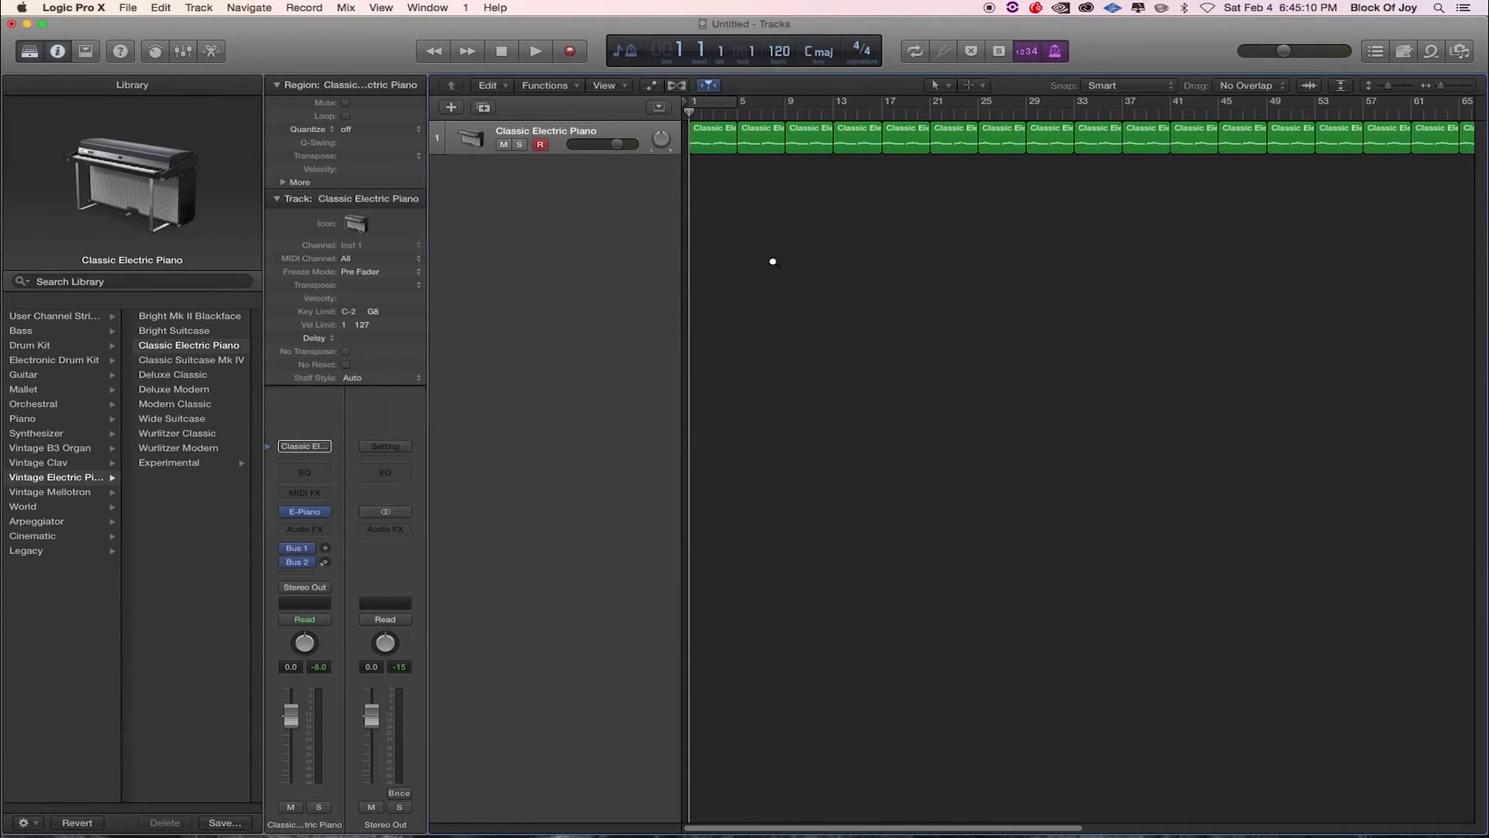
{"action": "mouse_move", "coordinate": [894, 305]}
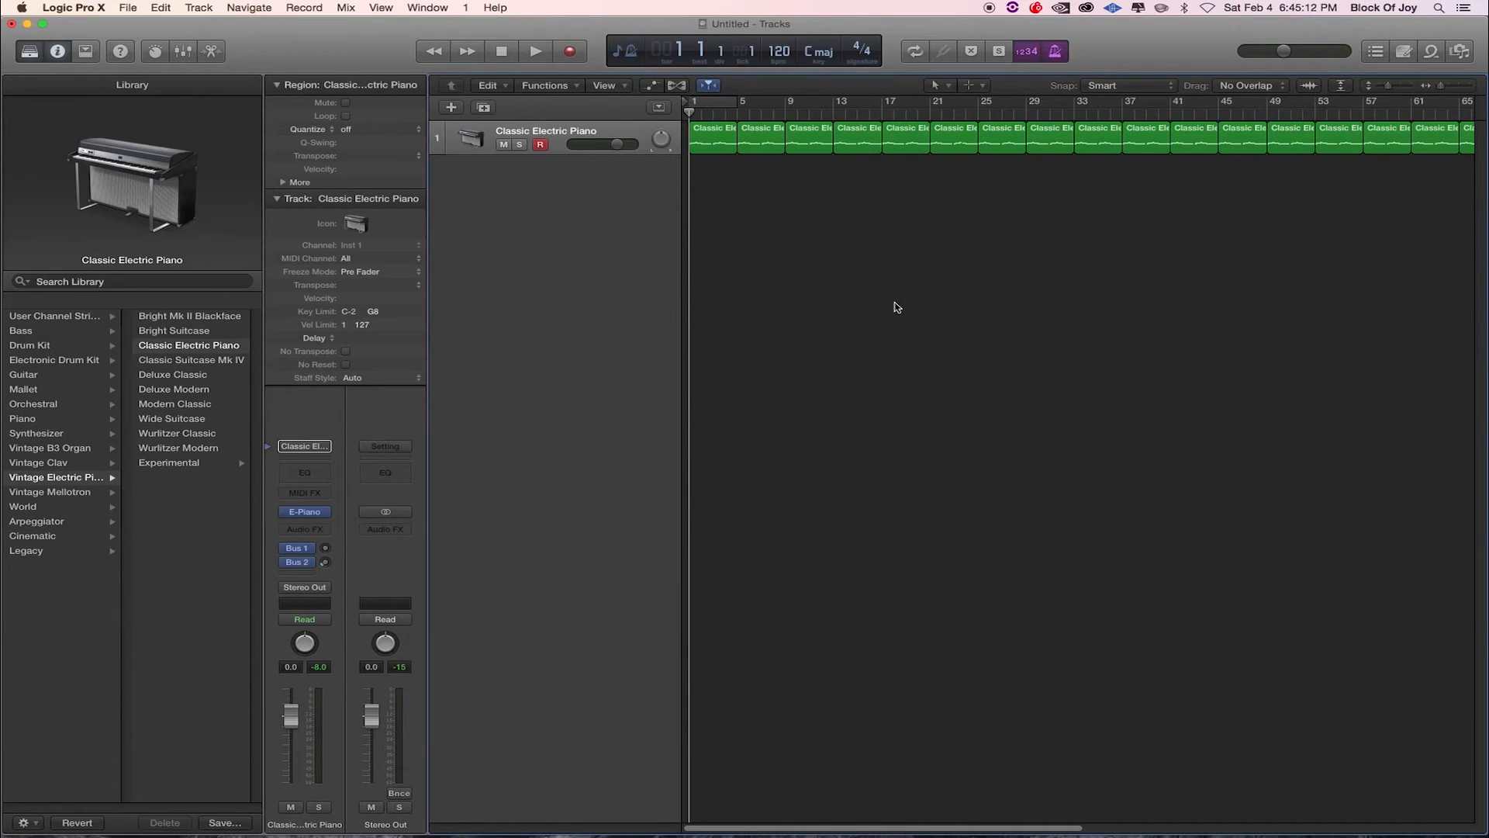
Select all 18 piano region copies and briefly play the opening bars
{"action": "scroll", "scroll_direction": "right", "scroll_amount": 3}
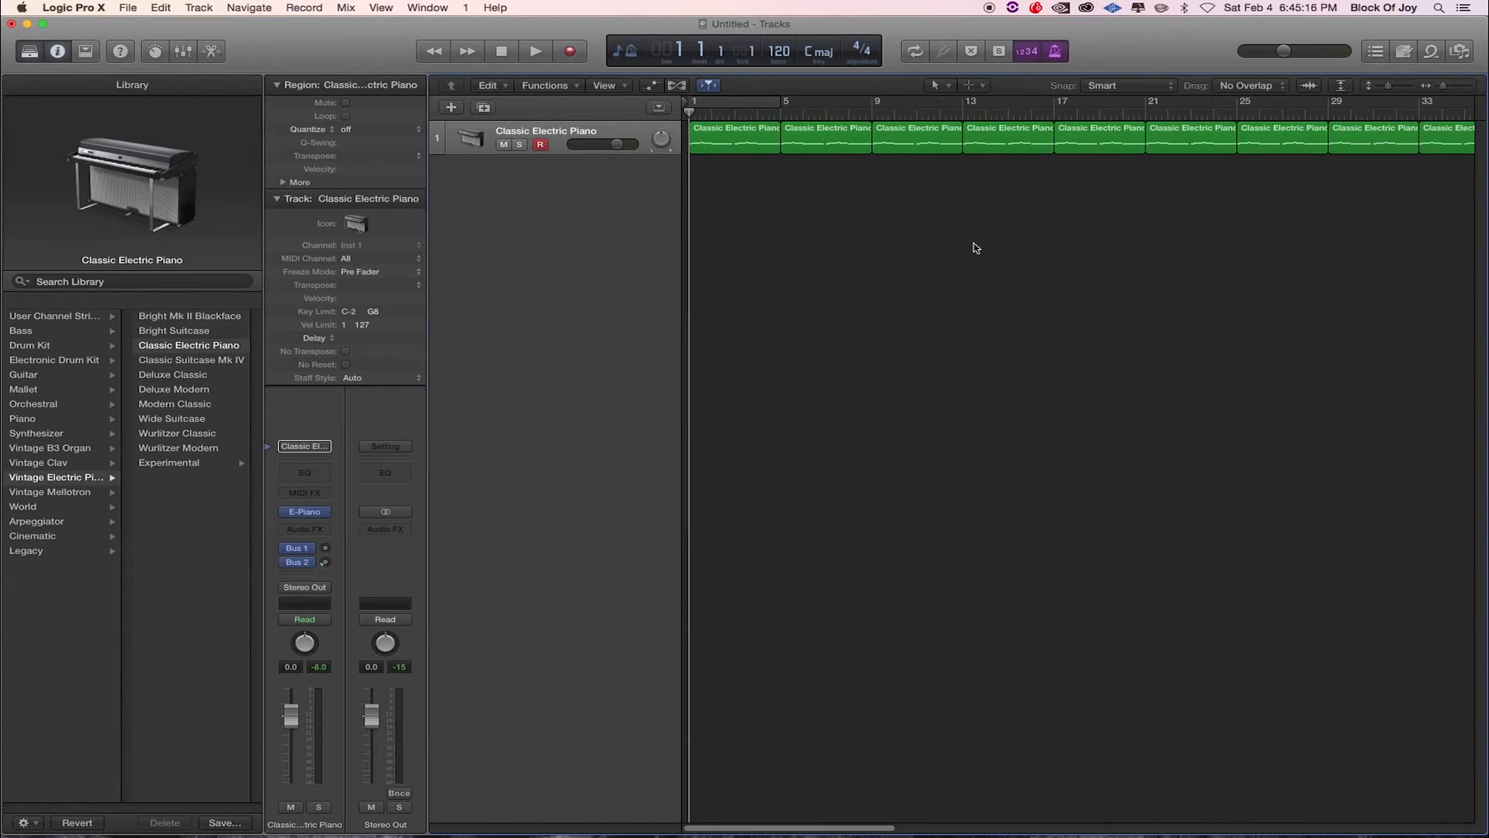
{"action": "key", "text": "cmd+a"}
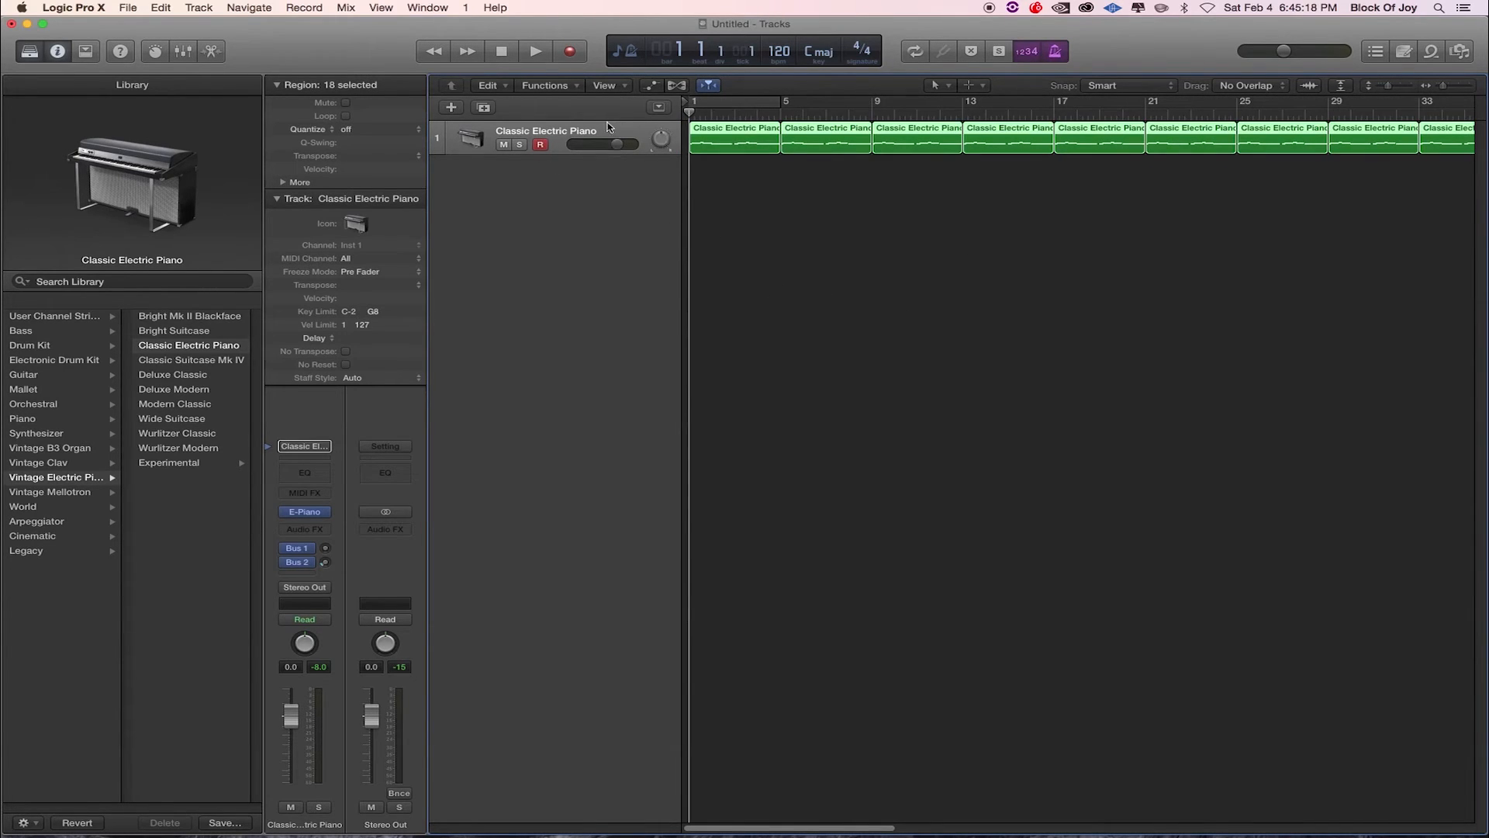
{"action": "left_click", "coordinate": [534, 51]}
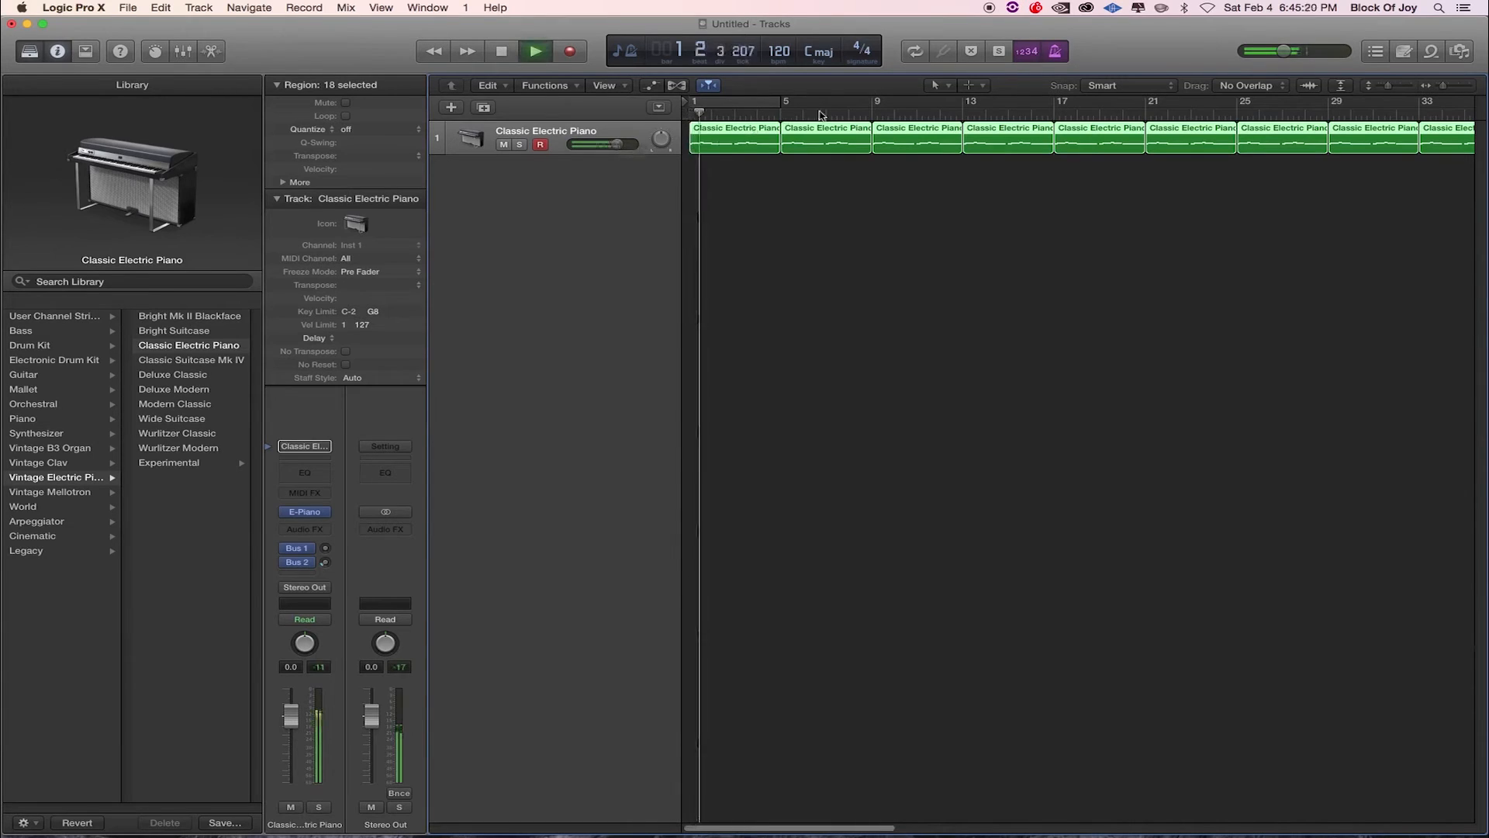
{"action": "left_click", "coordinate": [535, 50]}
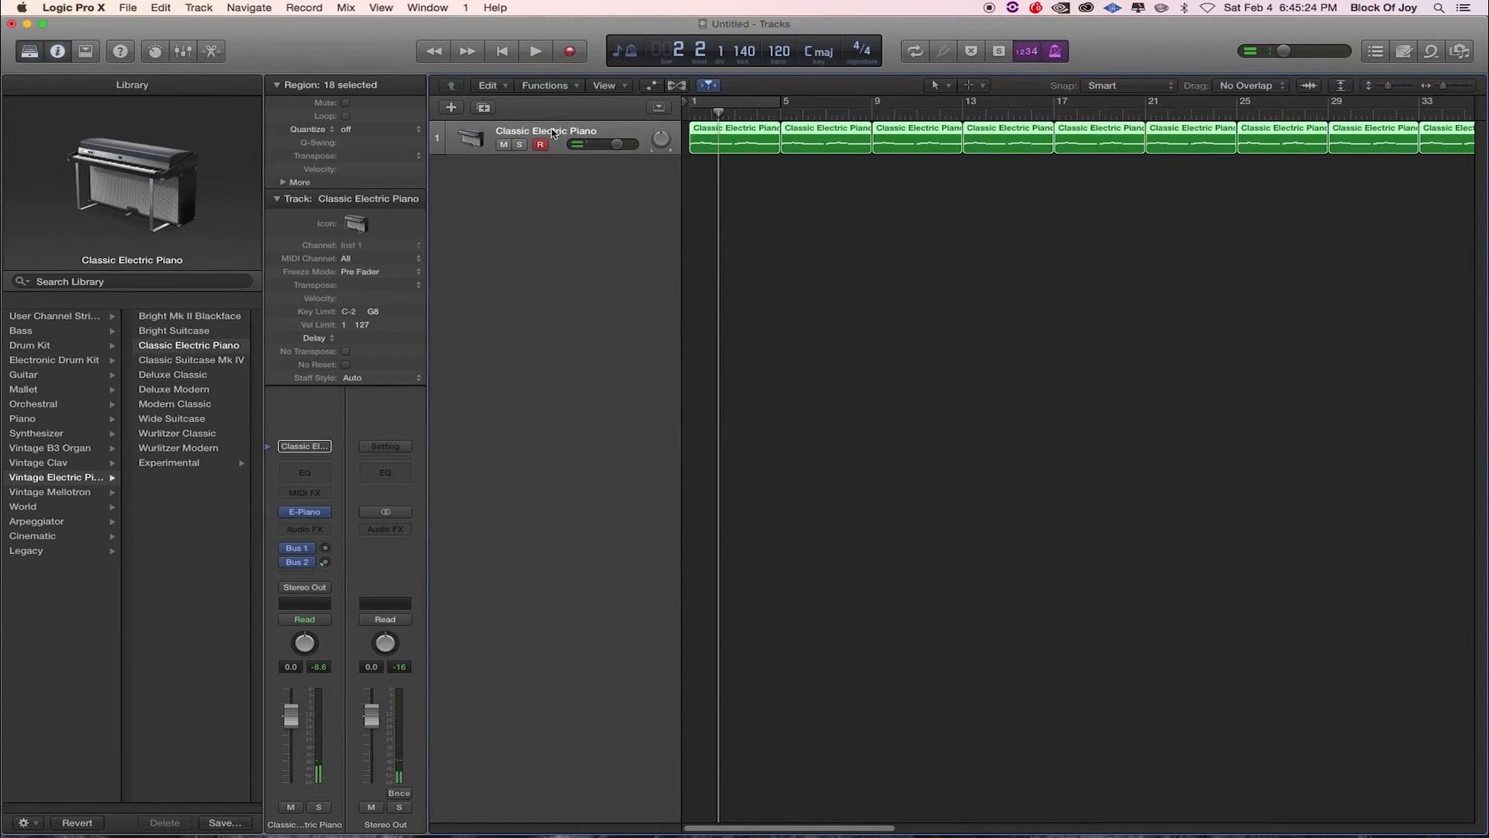
{"action": "mouse_move", "coordinate": [547, 131]}
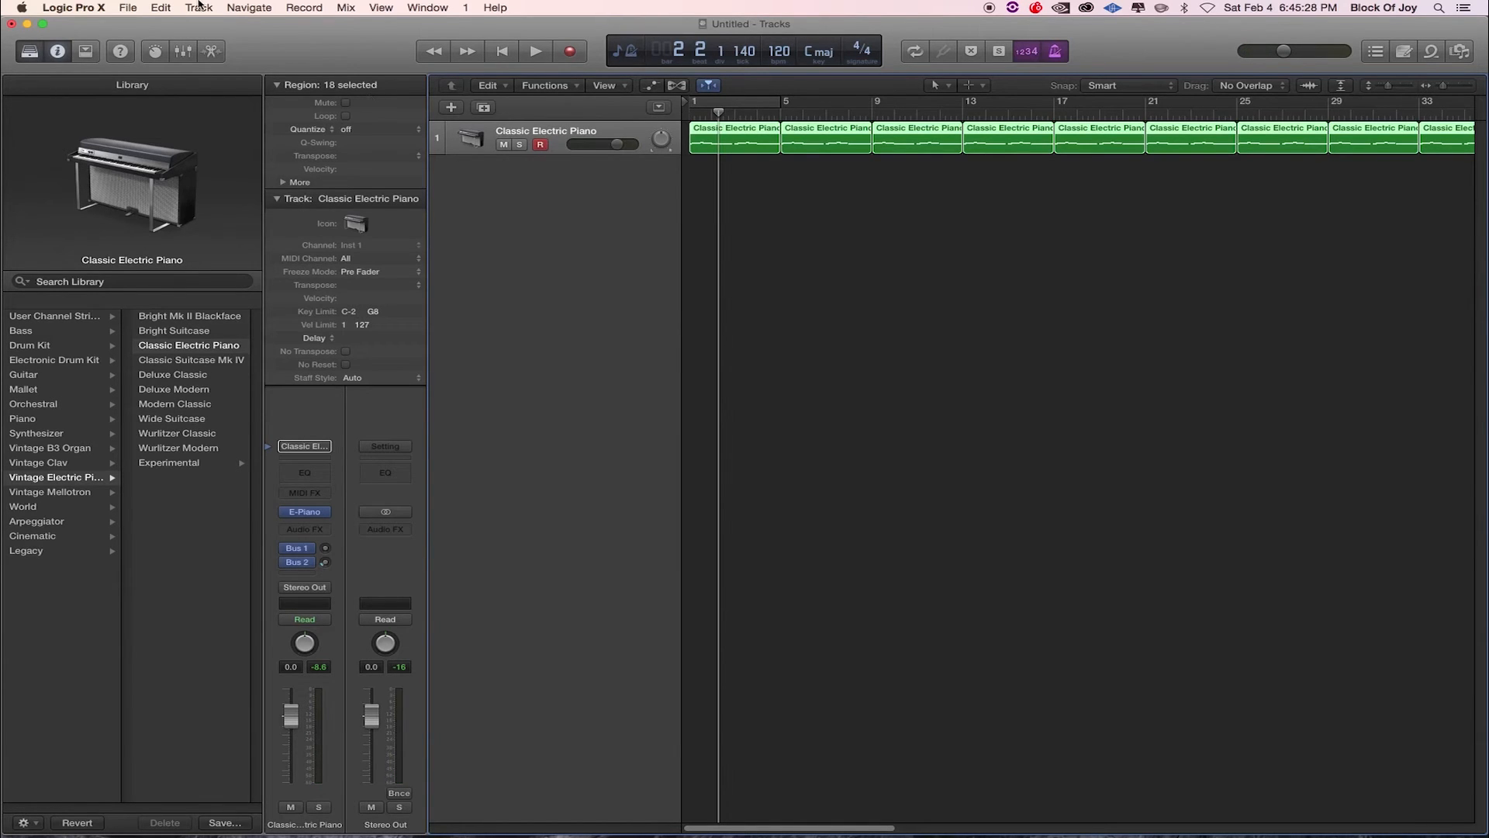
Add a new software instrument track from the Track menu and select track 2
{"action": "left_click", "coordinate": [199, 8]}
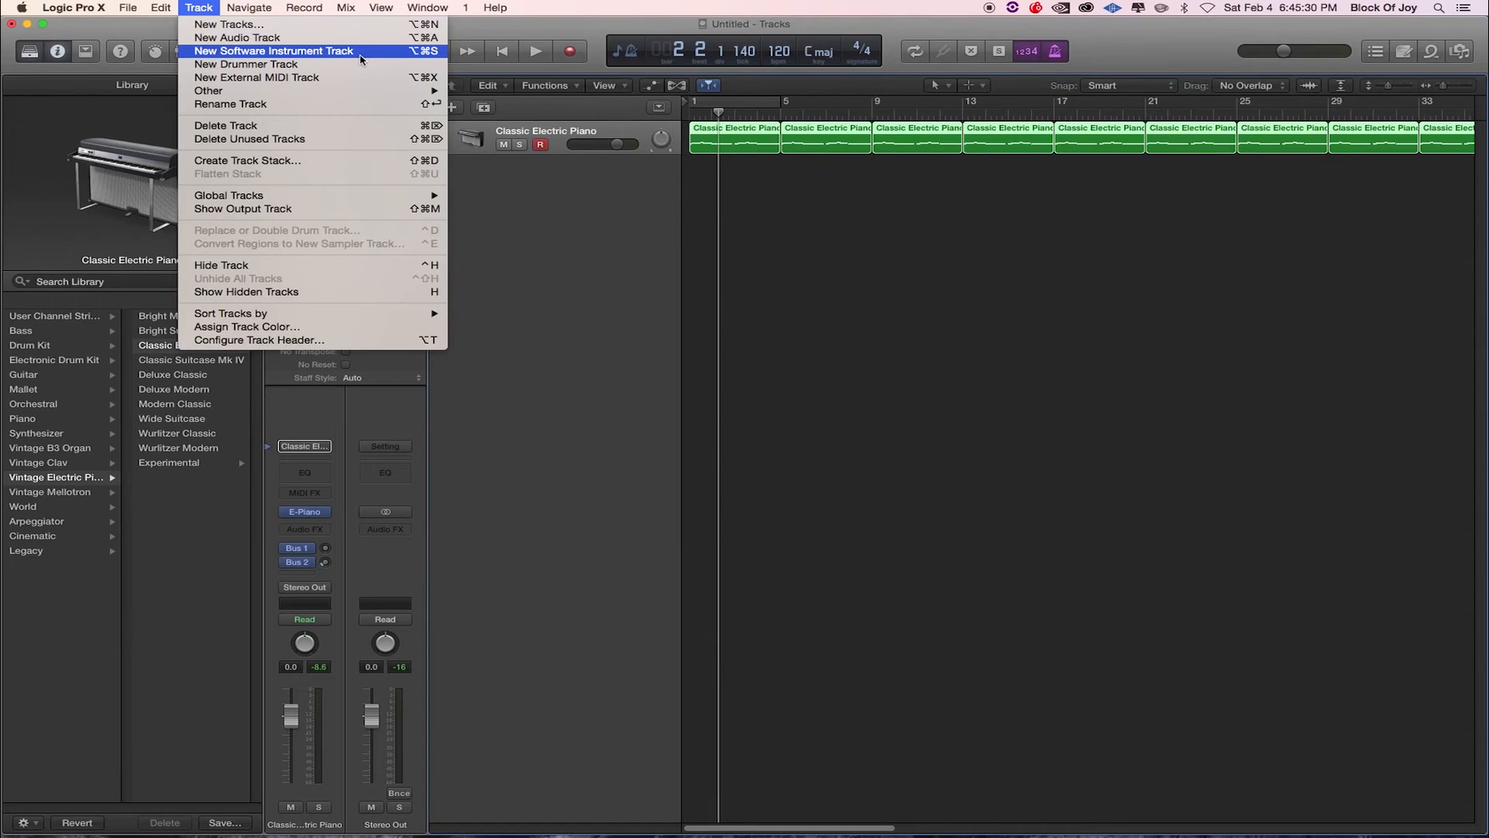
{"action": "left_click", "coordinate": [250, 8]}
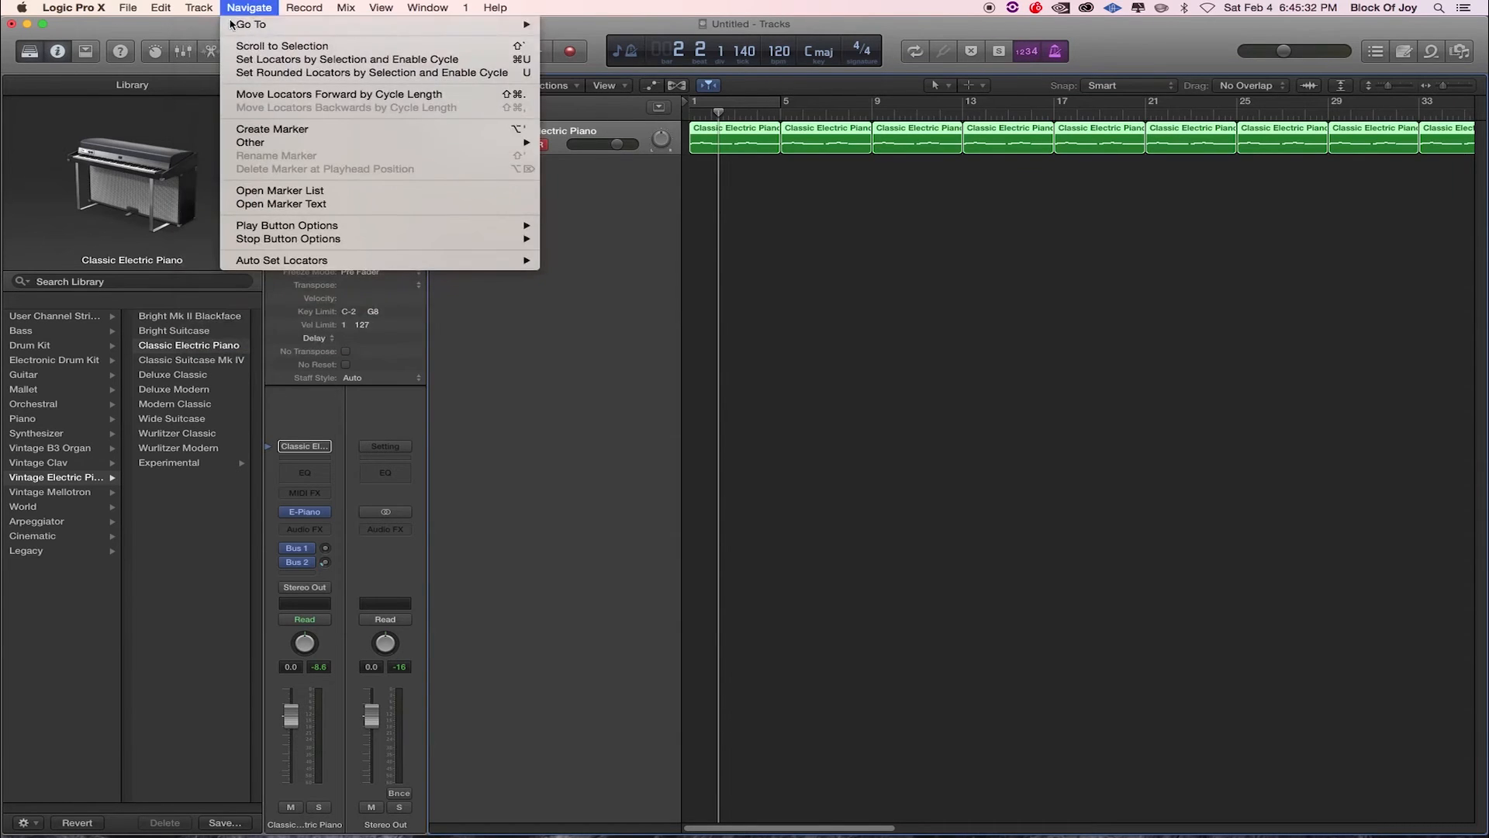
{"action": "left_click", "coordinate": [198, 8]}
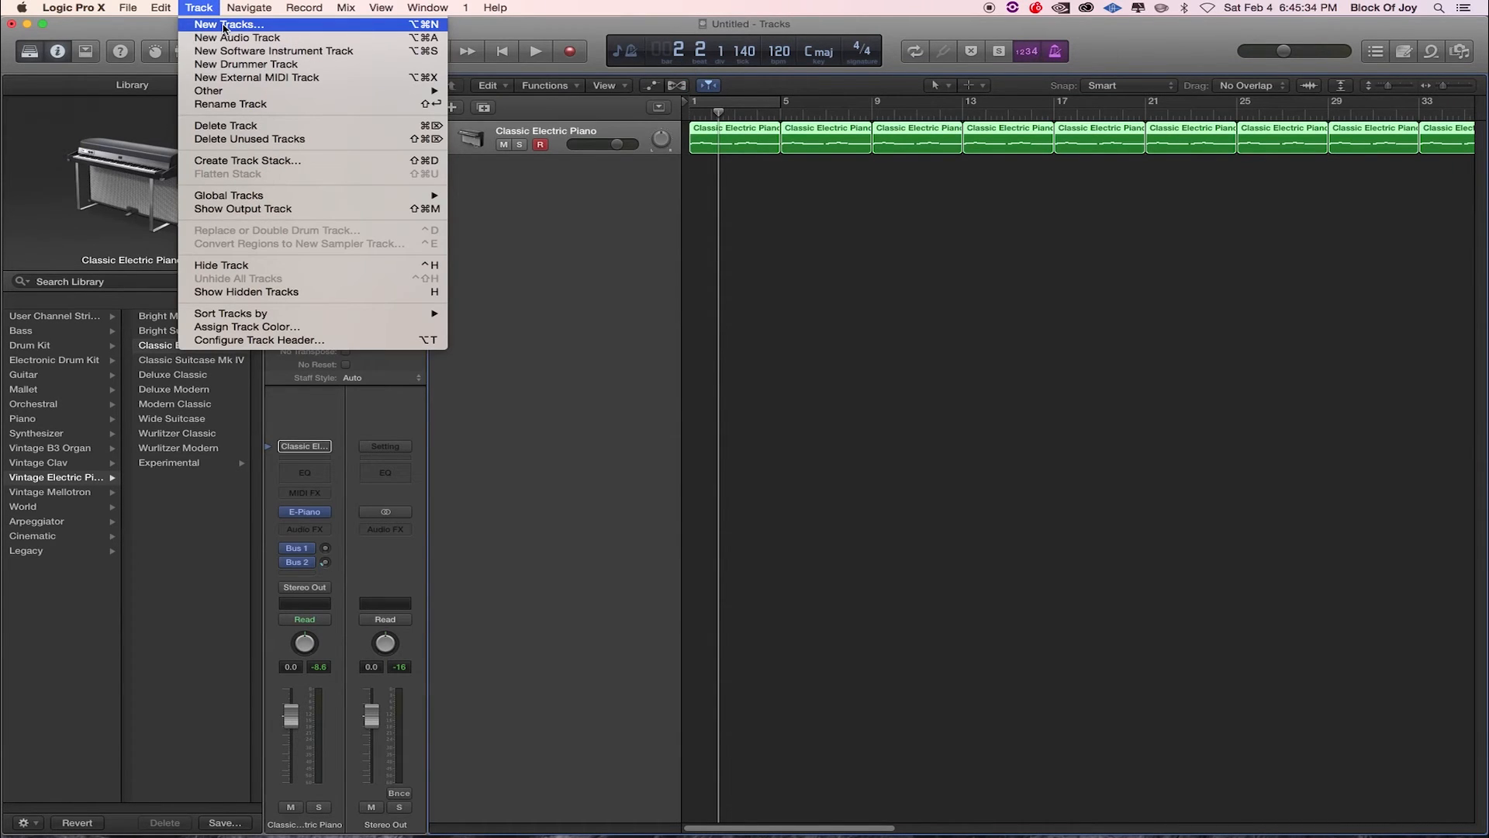
{"action": "mouse_move", "coordinate": [223, 28]}
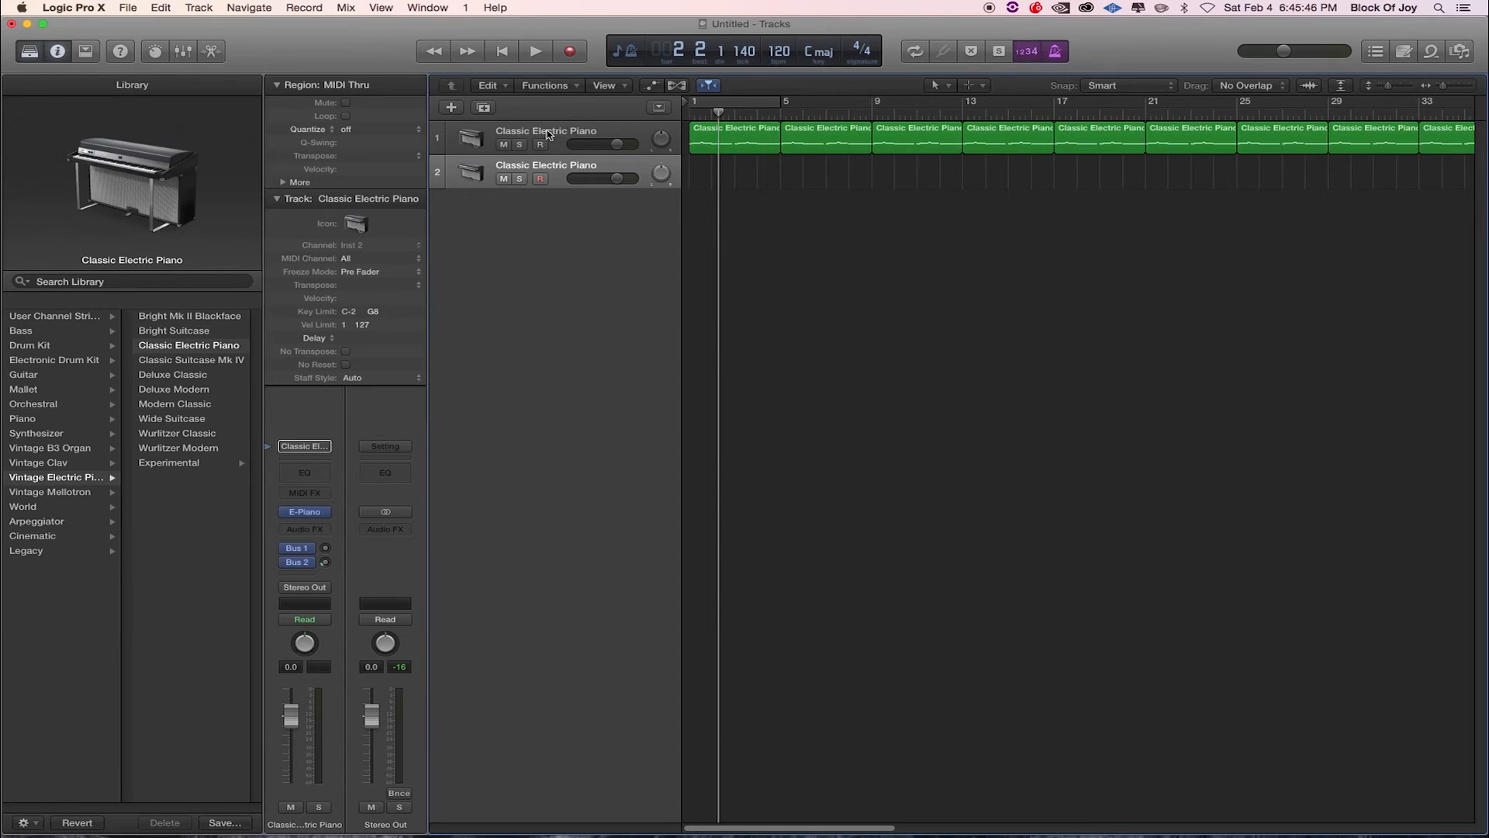
{"action": "left_click", "coordinate": [540, 144]}
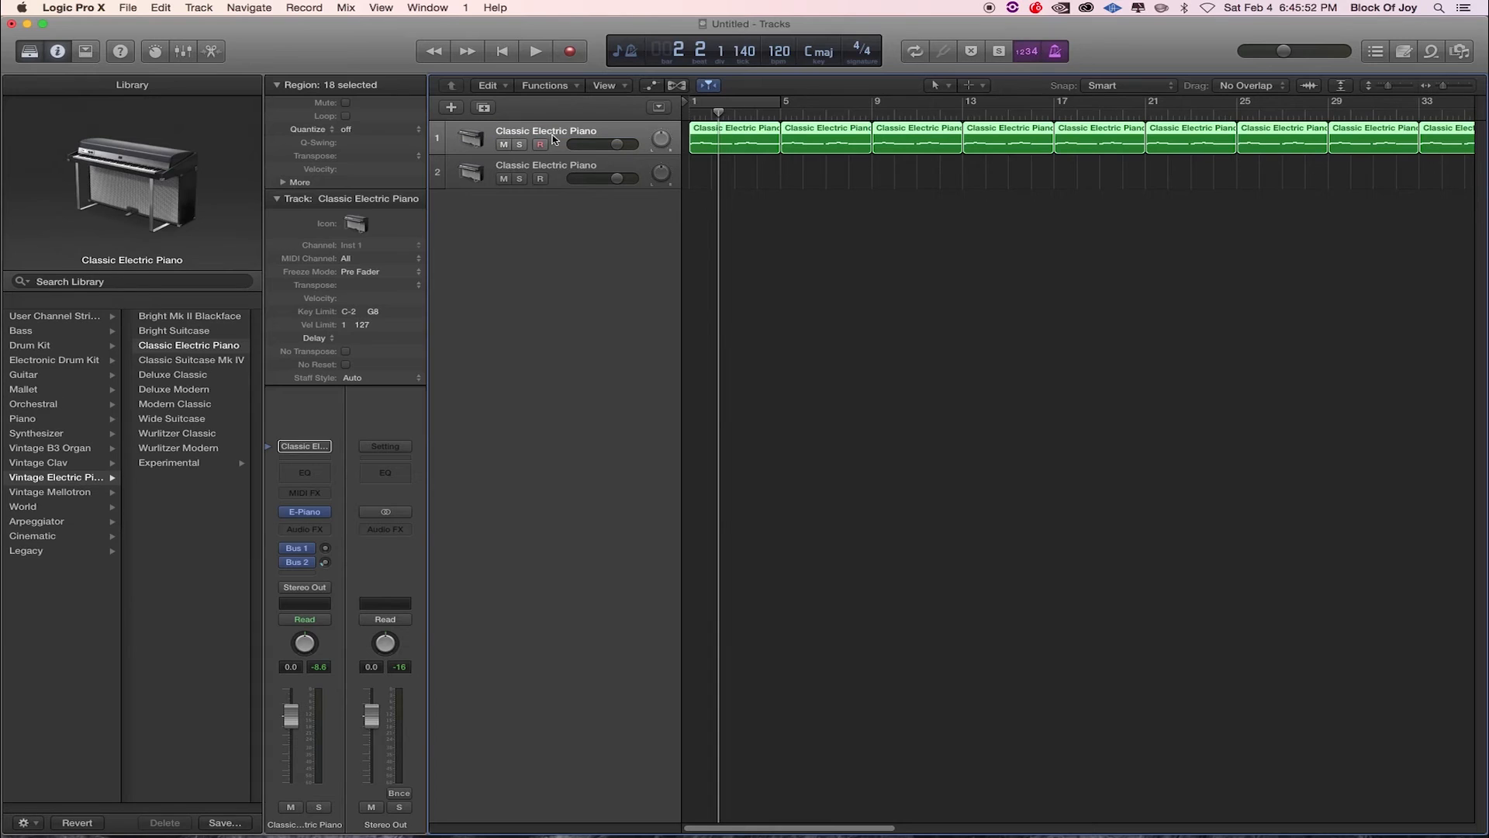
{"action": "mouse_move", "coordinate": [554, 138]}
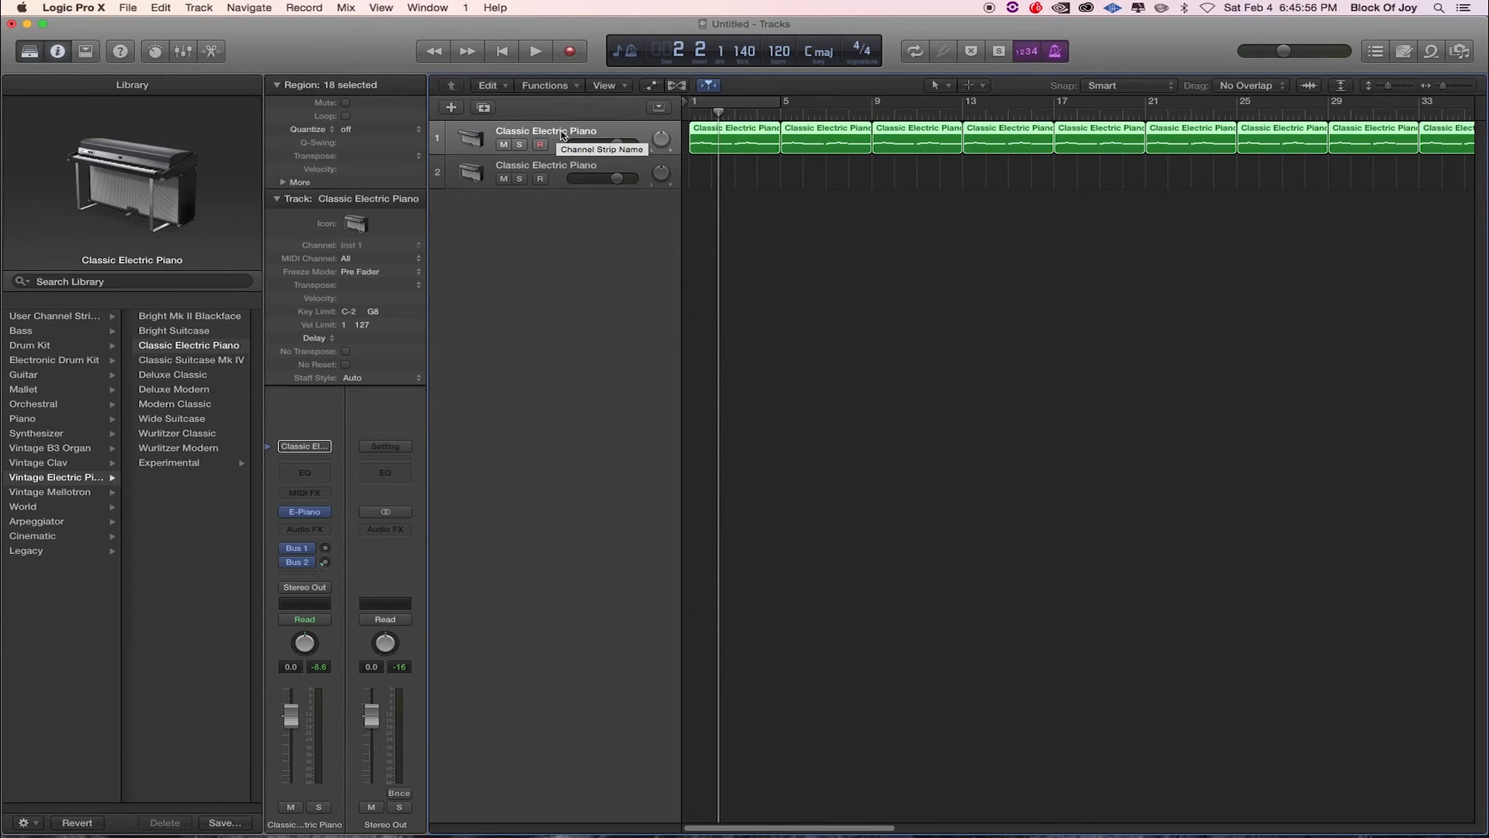
{"action": "left_click", "coordinate": [541, 178]}
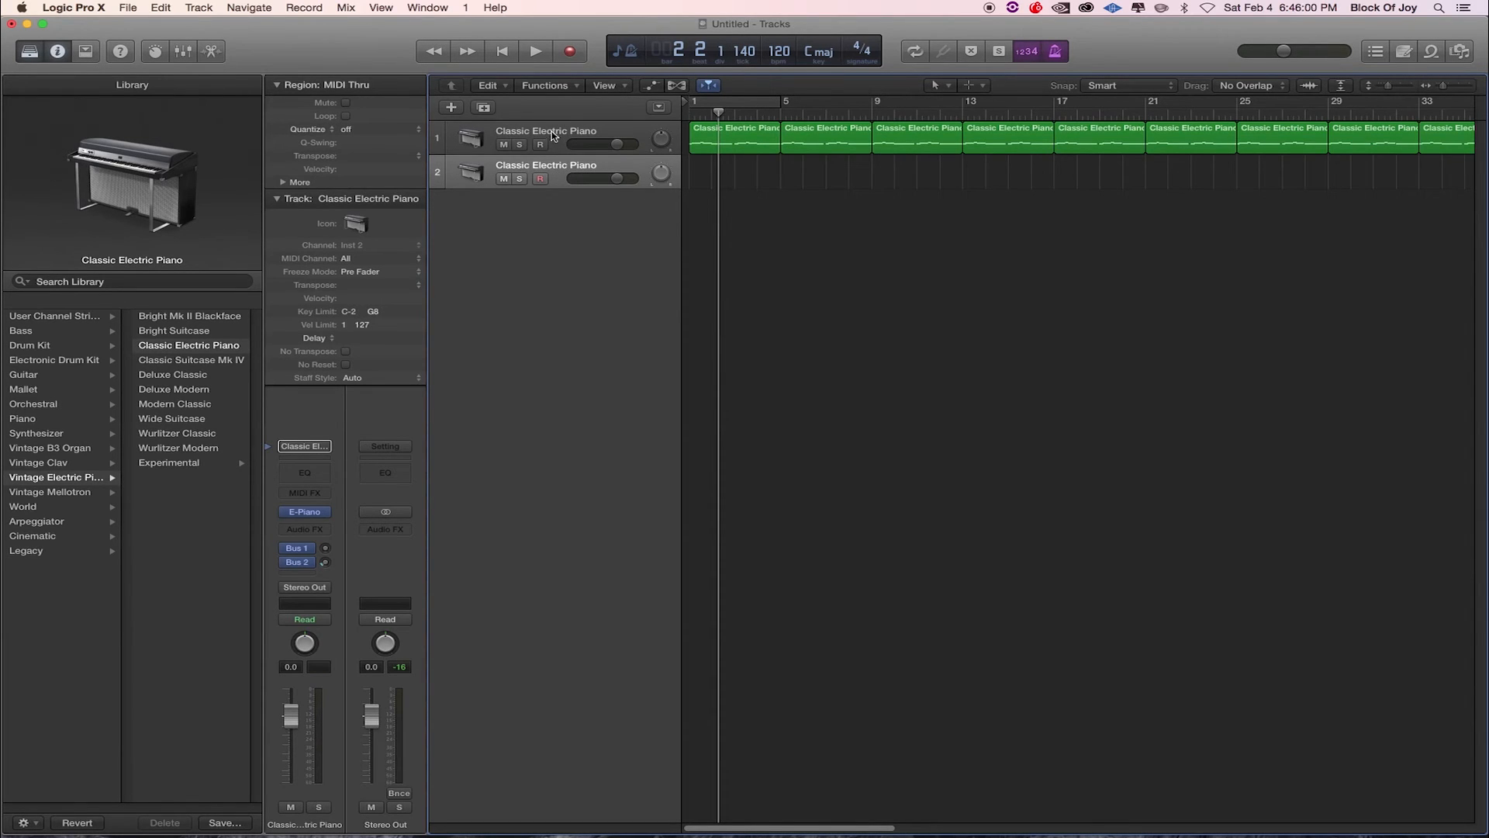
{"action": "mouse_move", "coordinate": [551, 181]}
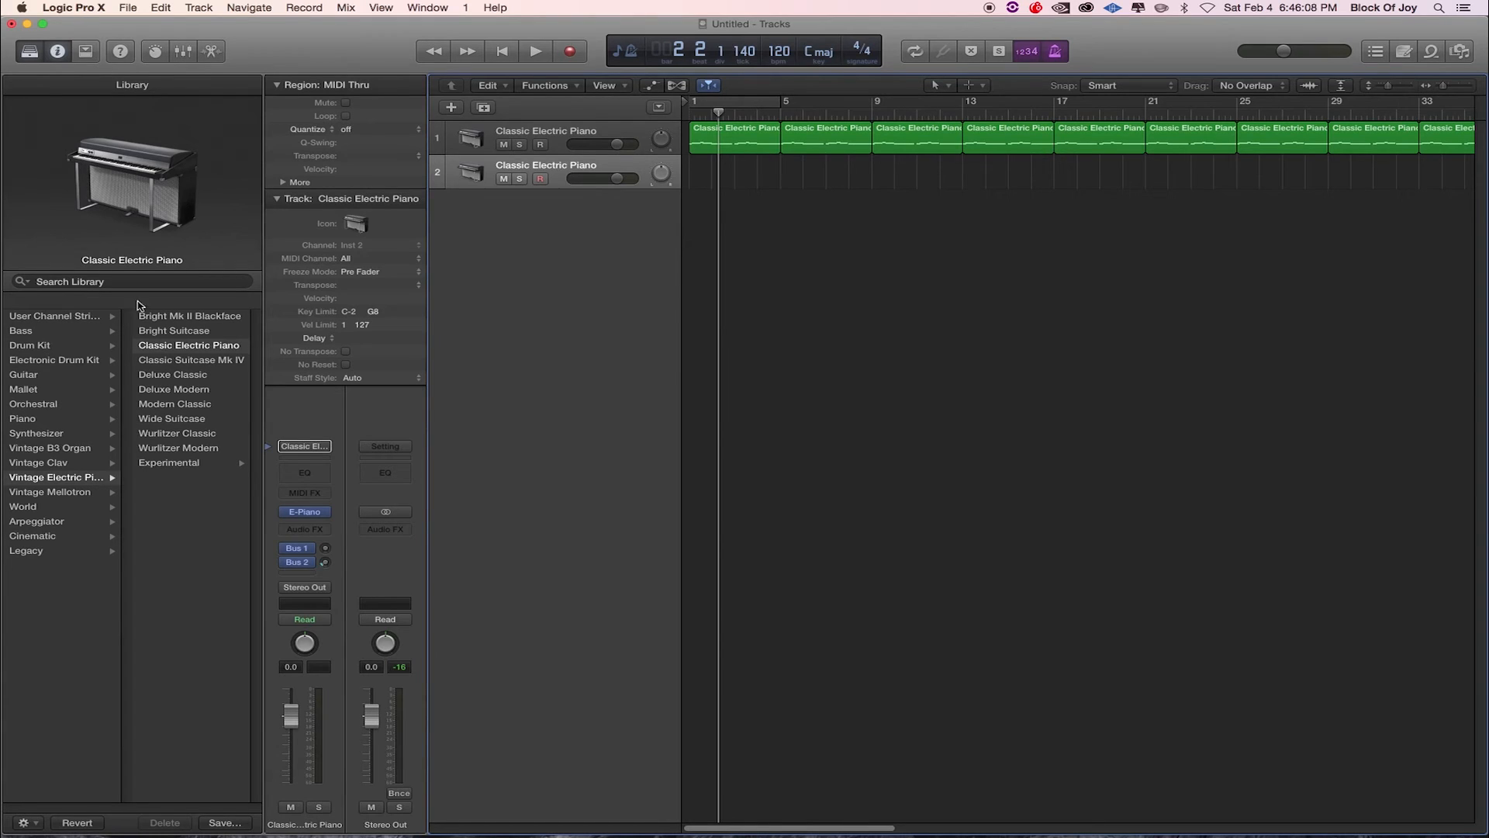
{"action": "mouse_move", "coordinate": [62, 363]}
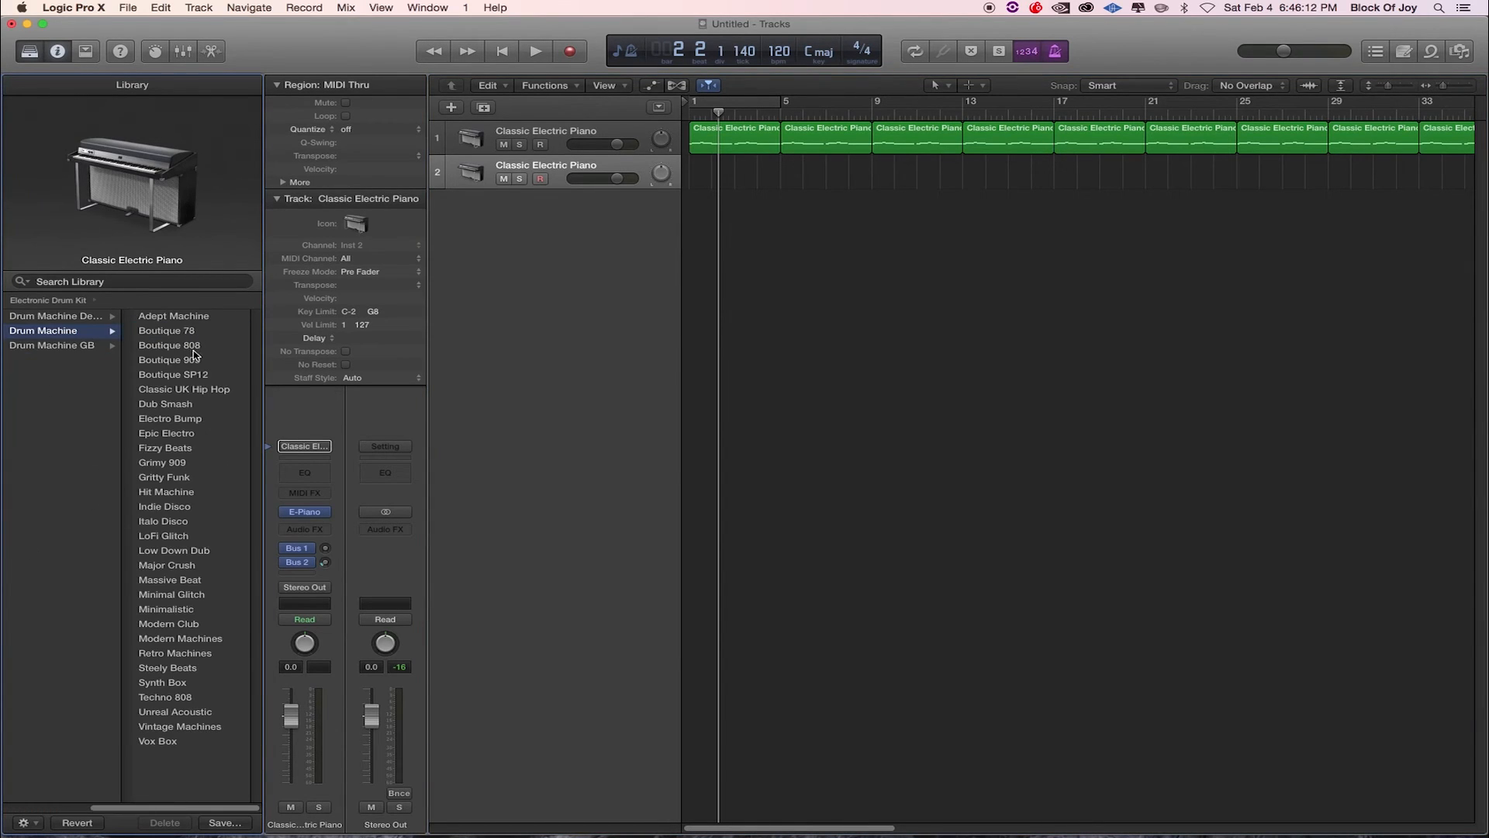
Load the Boutique 78 drum machine patch onto the second track
{"action": "left_click", "coordinate": [166, 330]}
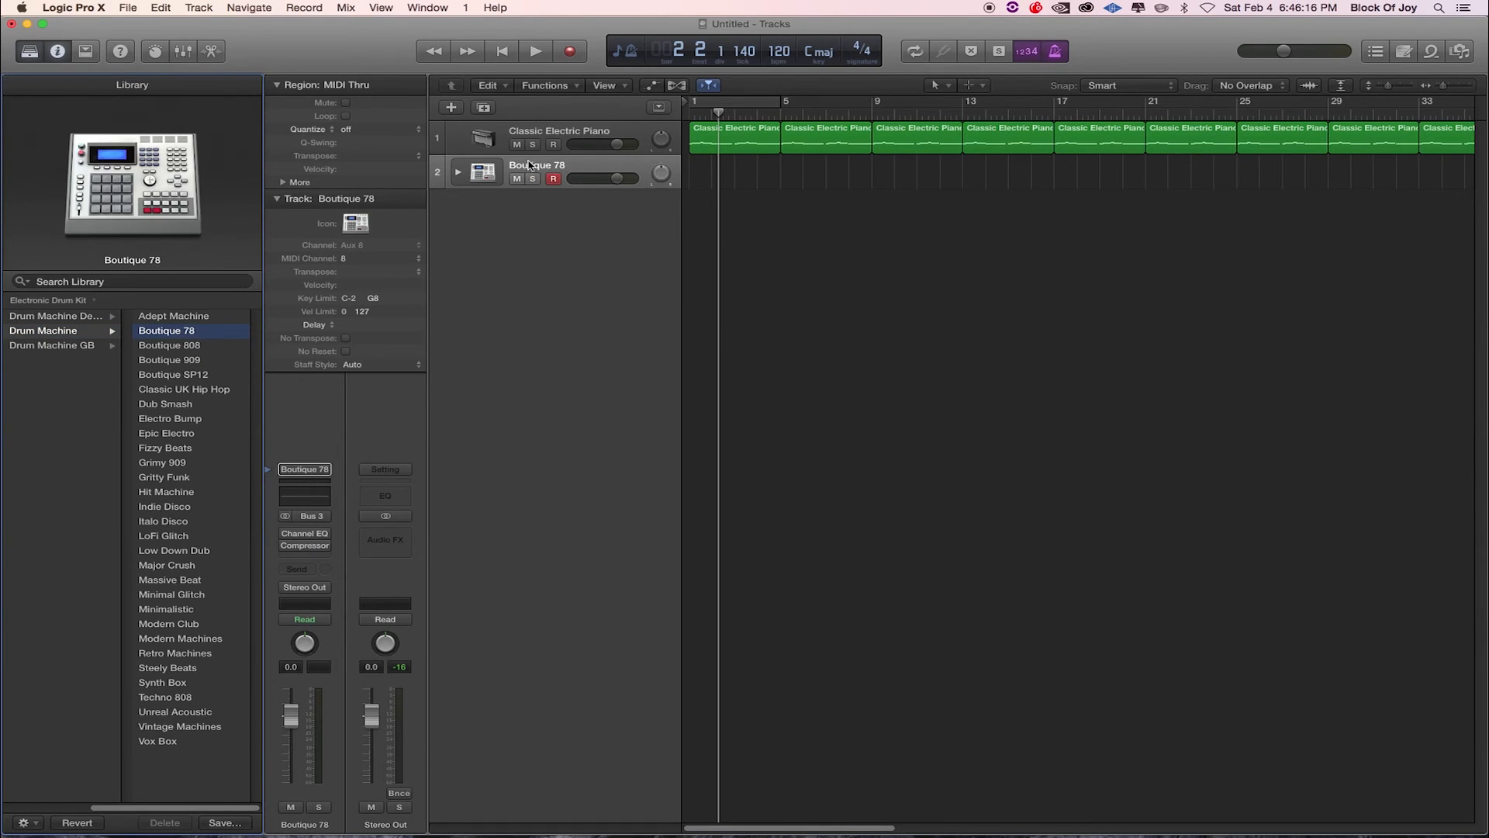
{"action": "mouse_move", "coordinate": [538, 164]}
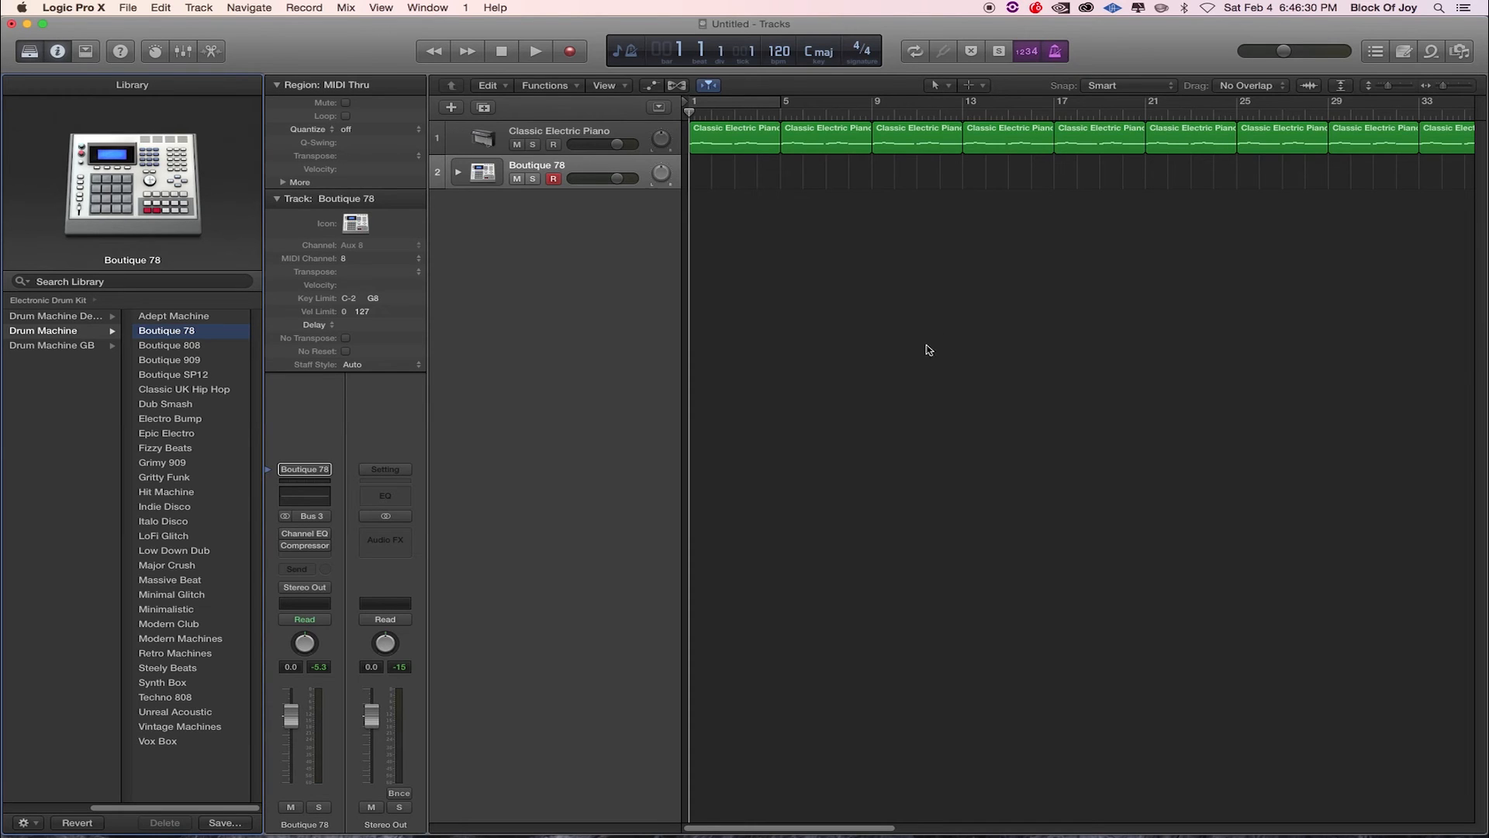
{"action": "mouse_move", "coordinate": [905, 423]}
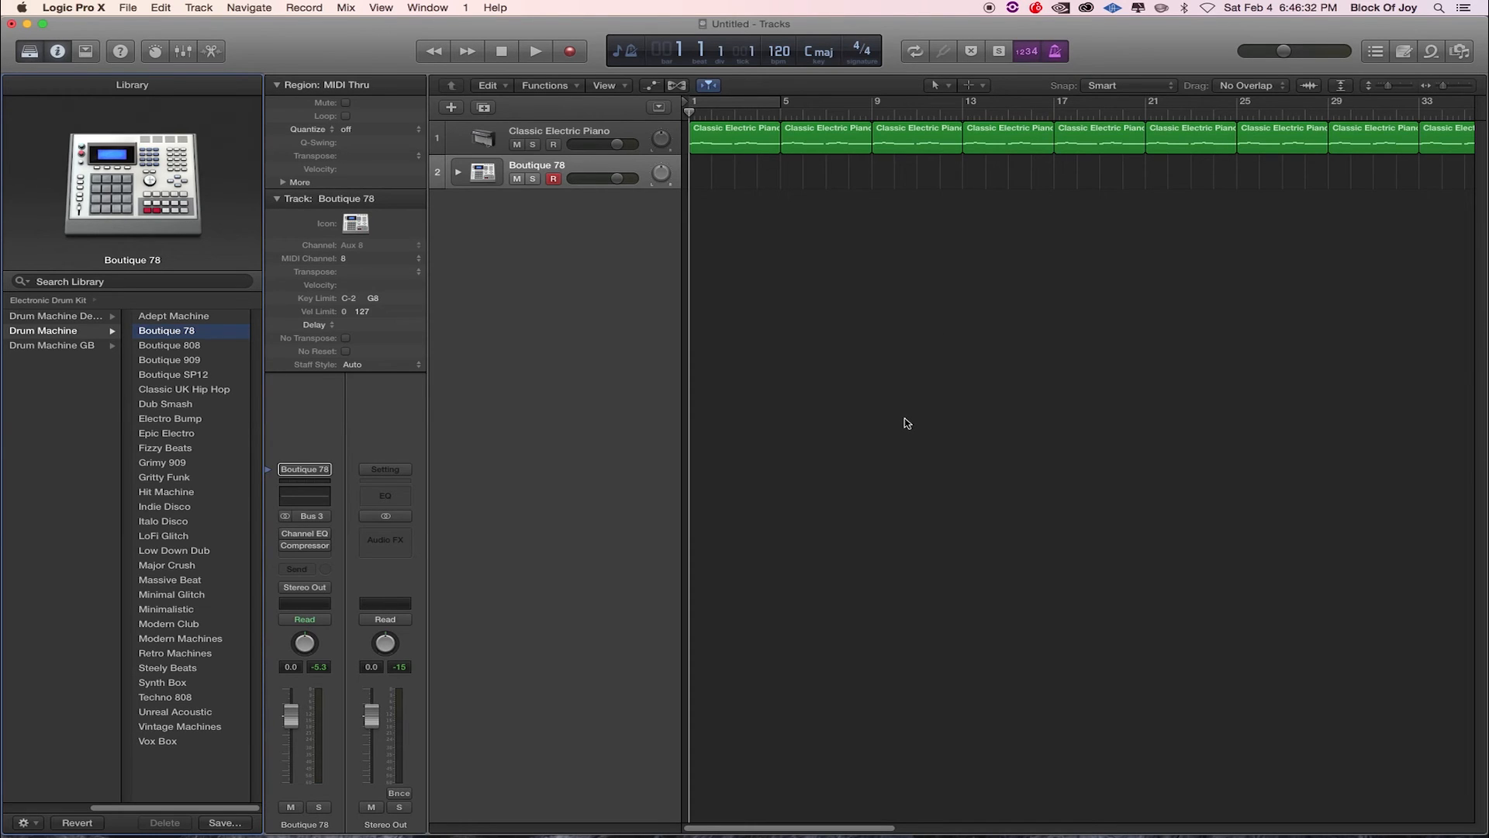
Record four bars of Boutique 78 drums, then zoom in on the new region
{"action": "left_click", "coordinate": [535, 51]}
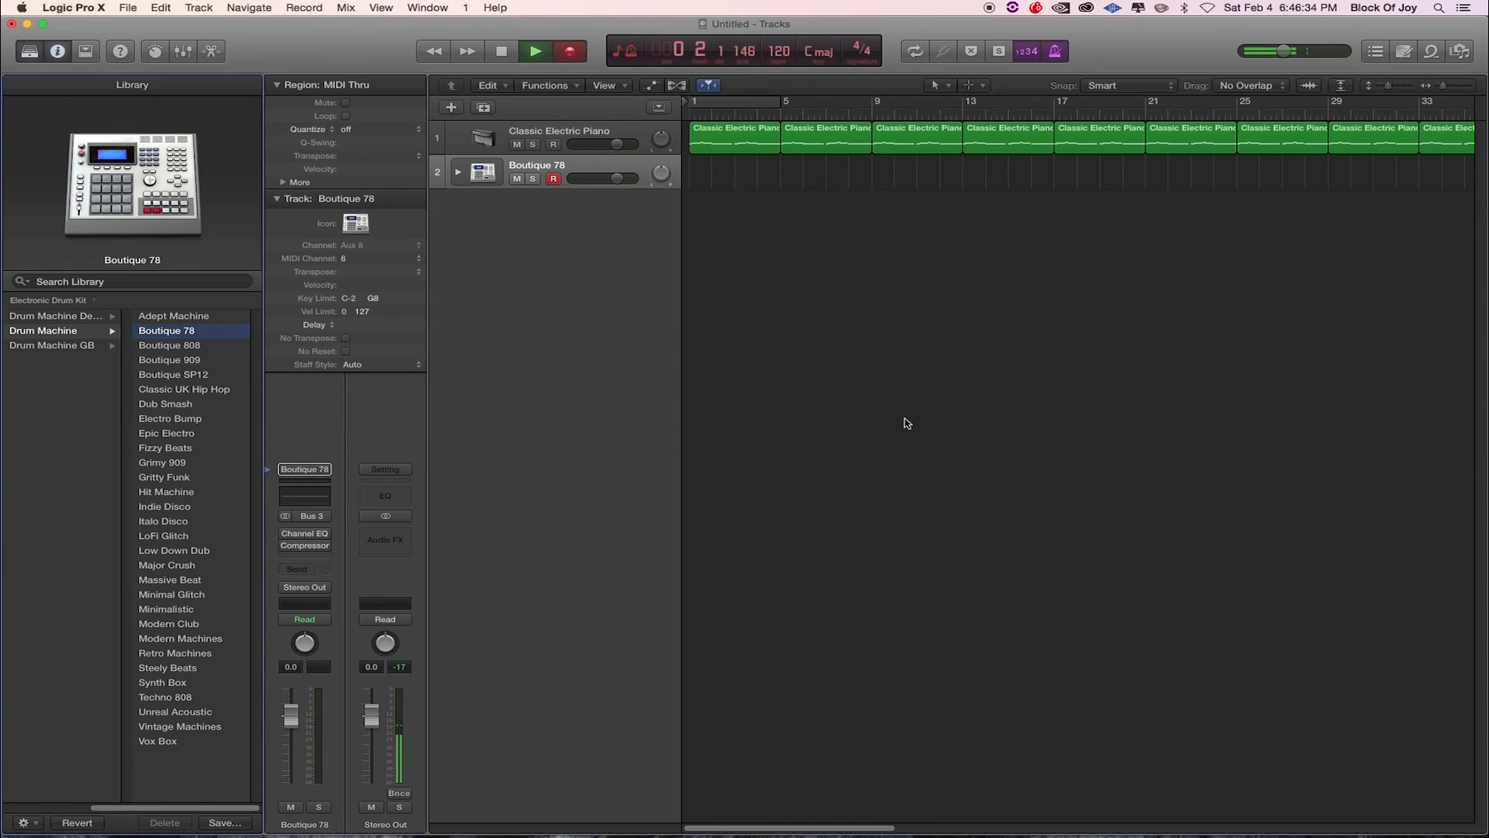
{"action": "left_click", "coordinate": [534, 51]}
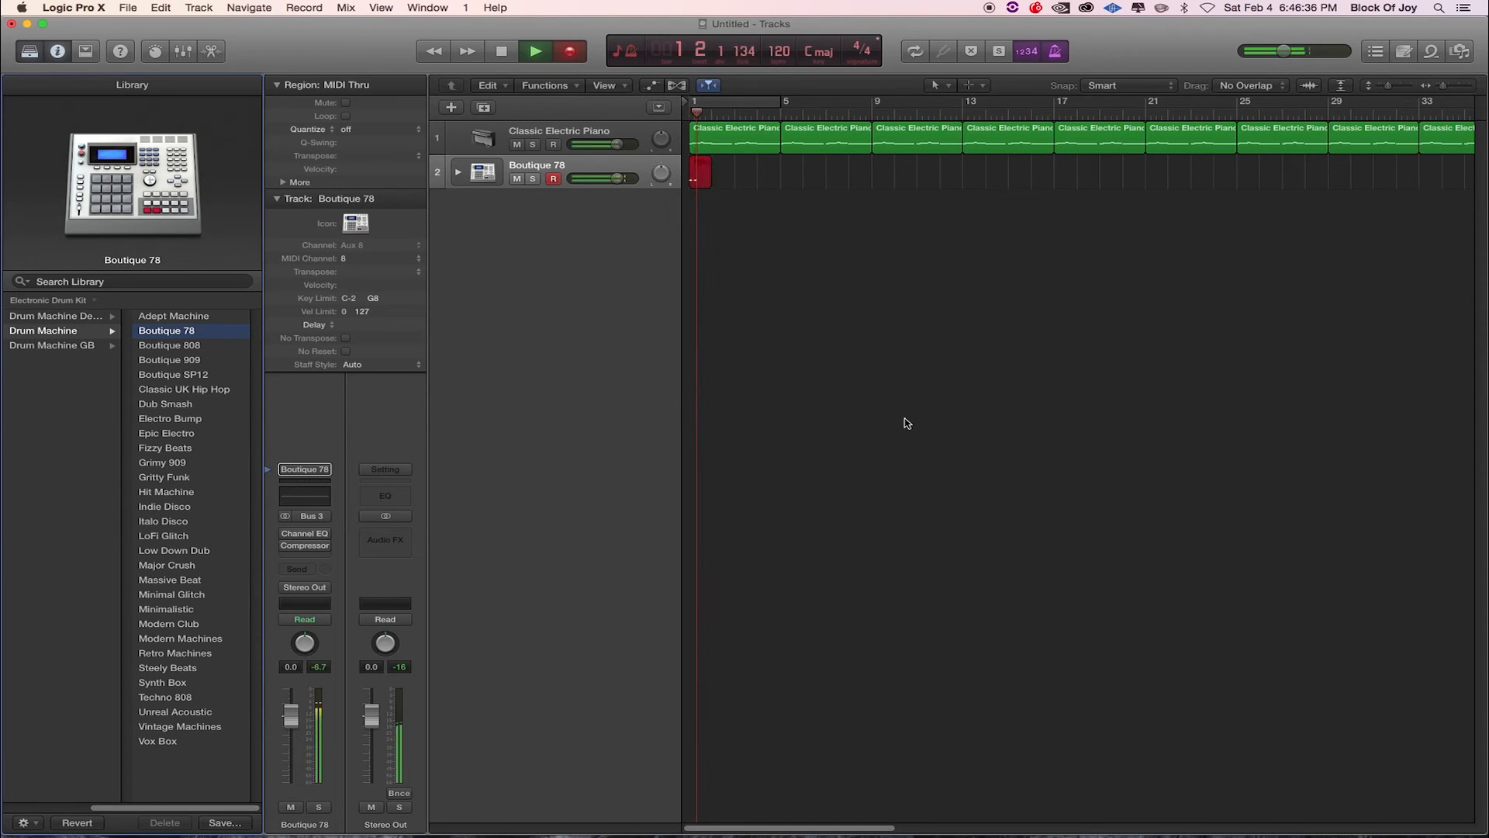
{"action": "left_click", "coordinate": [534, 51]}
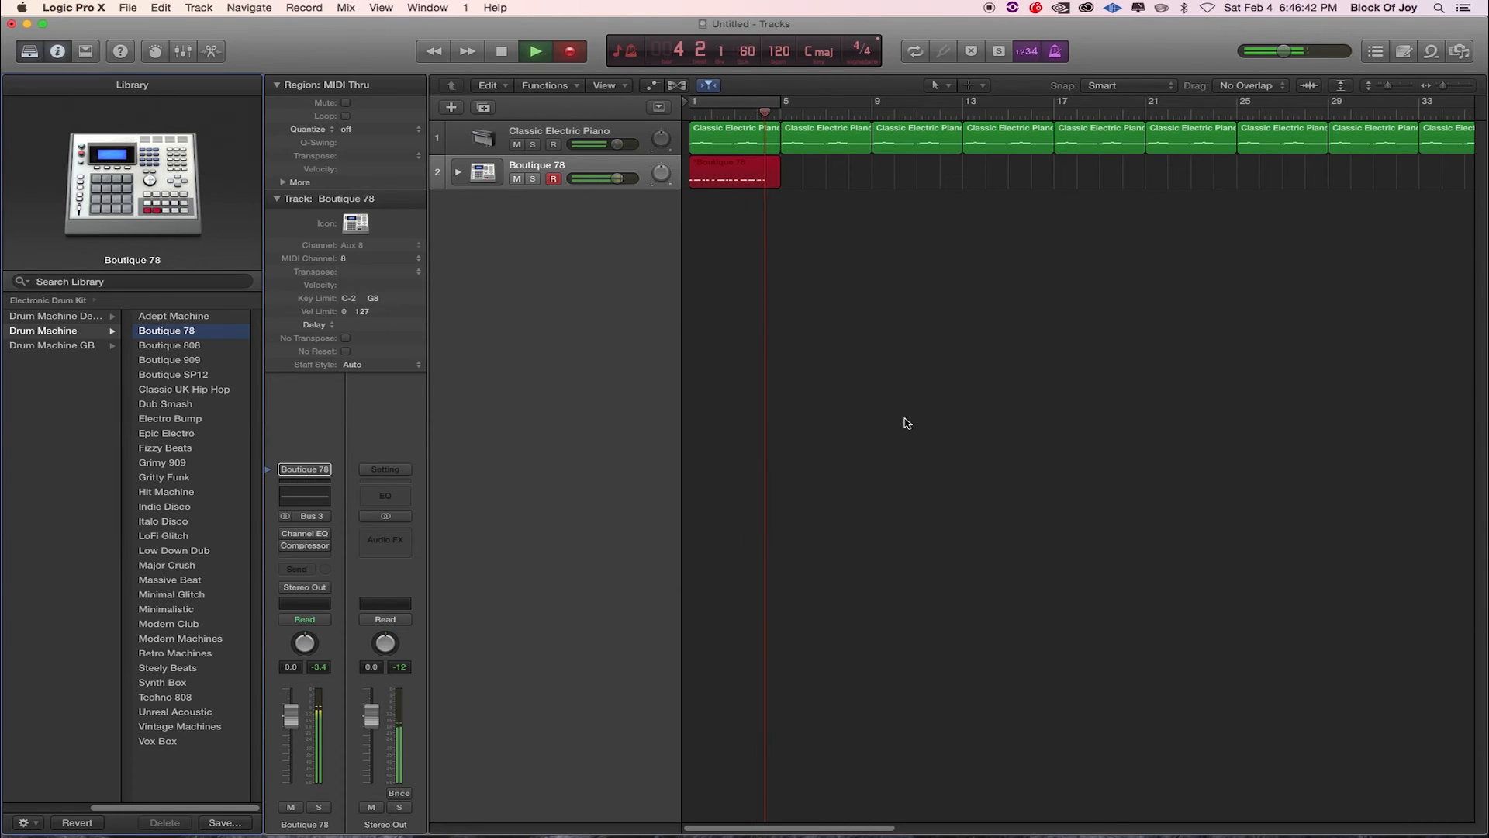
{"action": "left_click", "coordinate": [535, 51]}
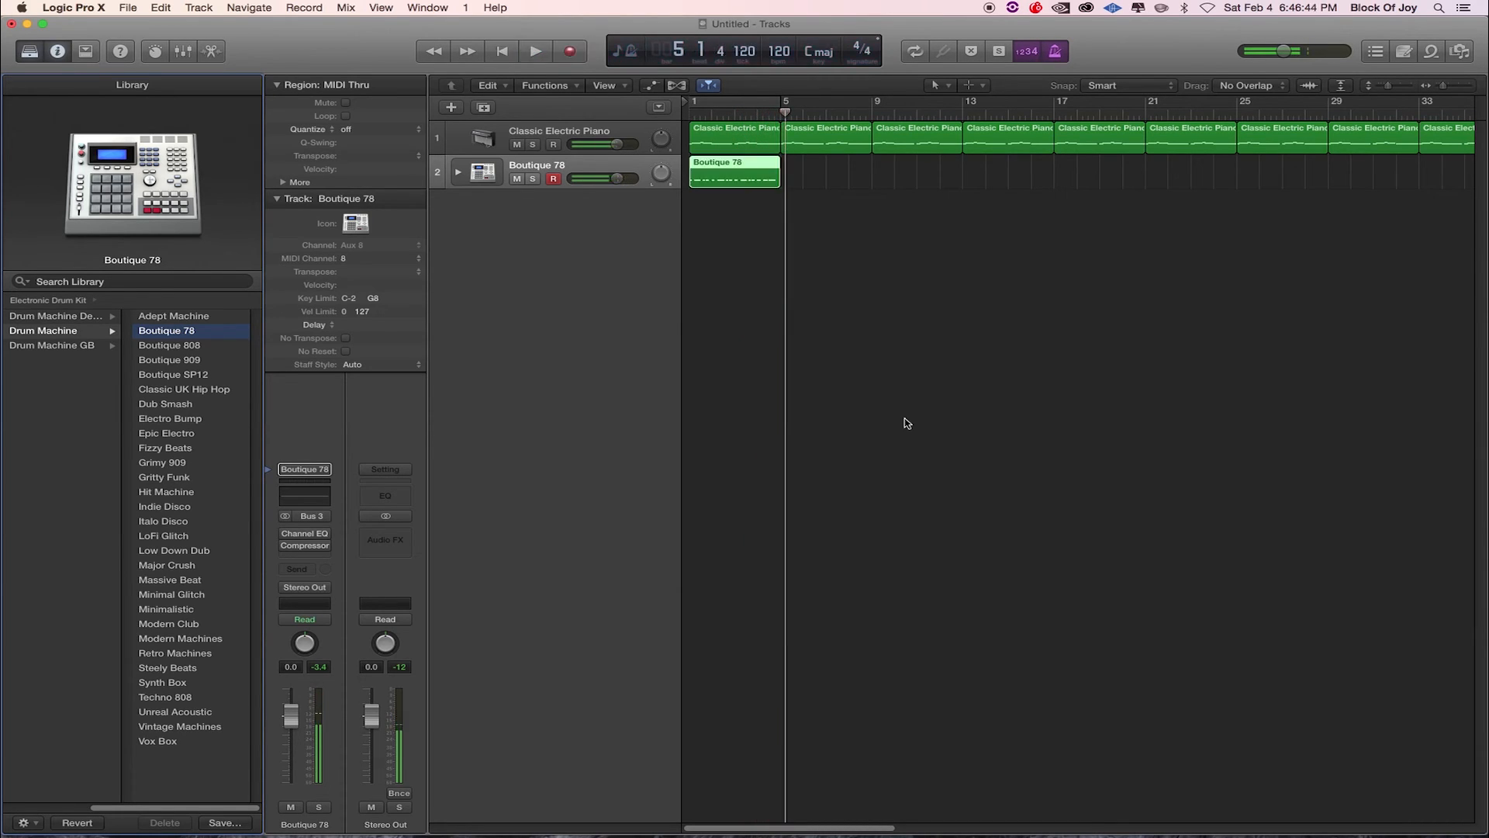
{"action": "left_click", "coordinate": [733, 174]}
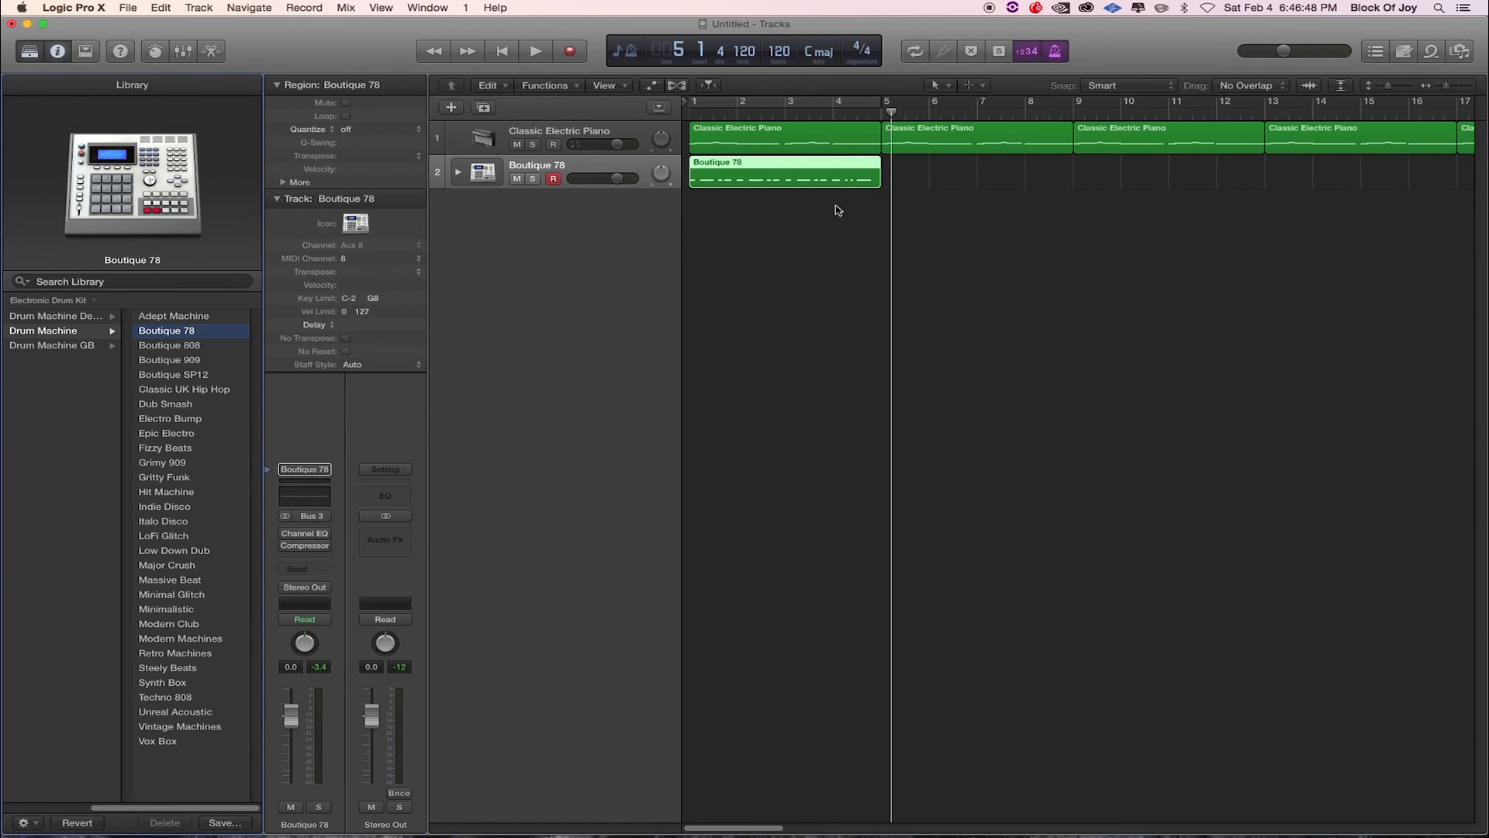
{"action": "mouse_move", "coordinate": [834, 170]}
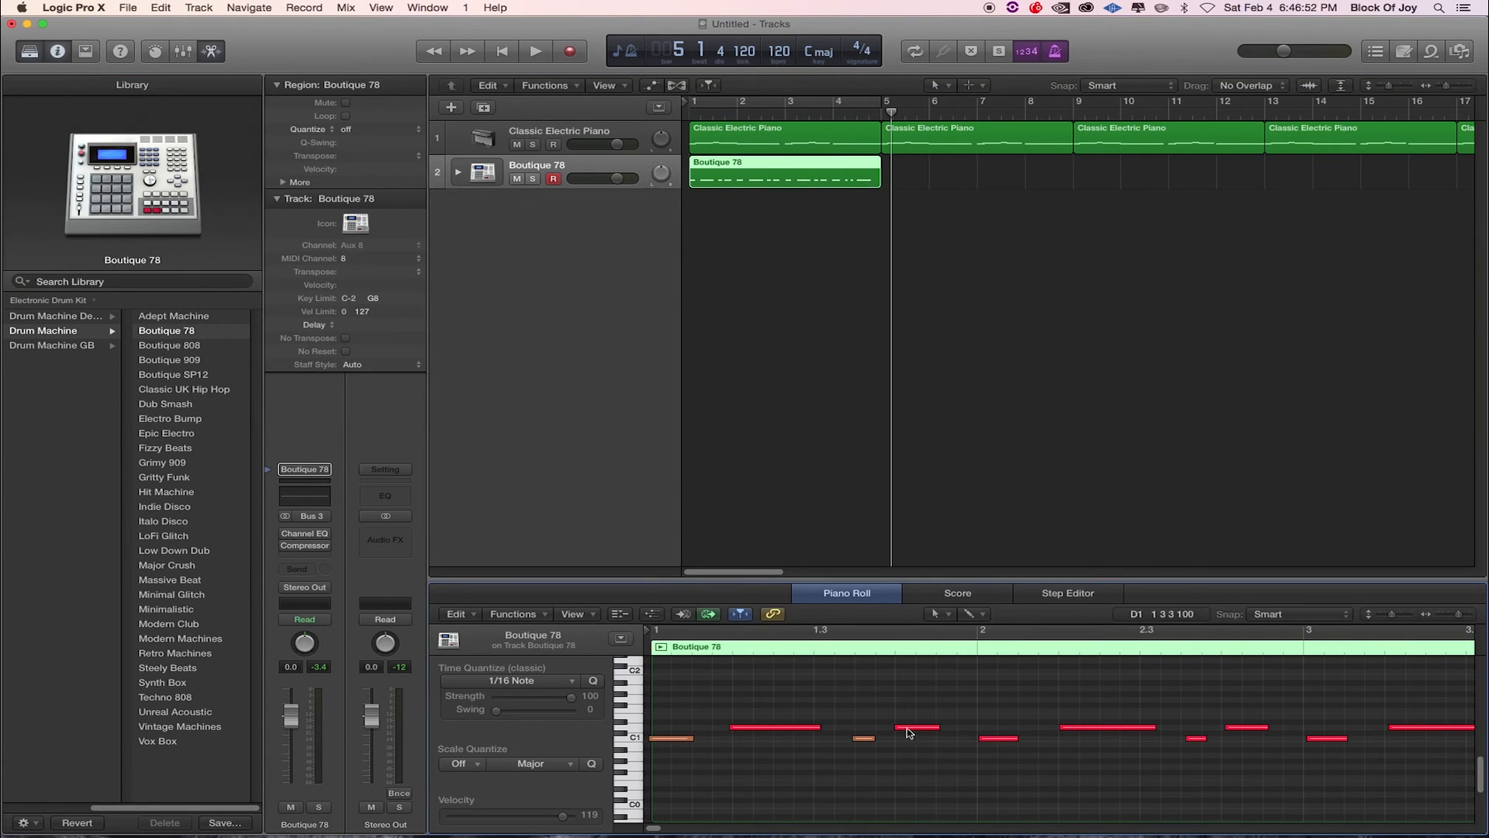
{"action": "mouse_move", "coordinate": [995, 784]}
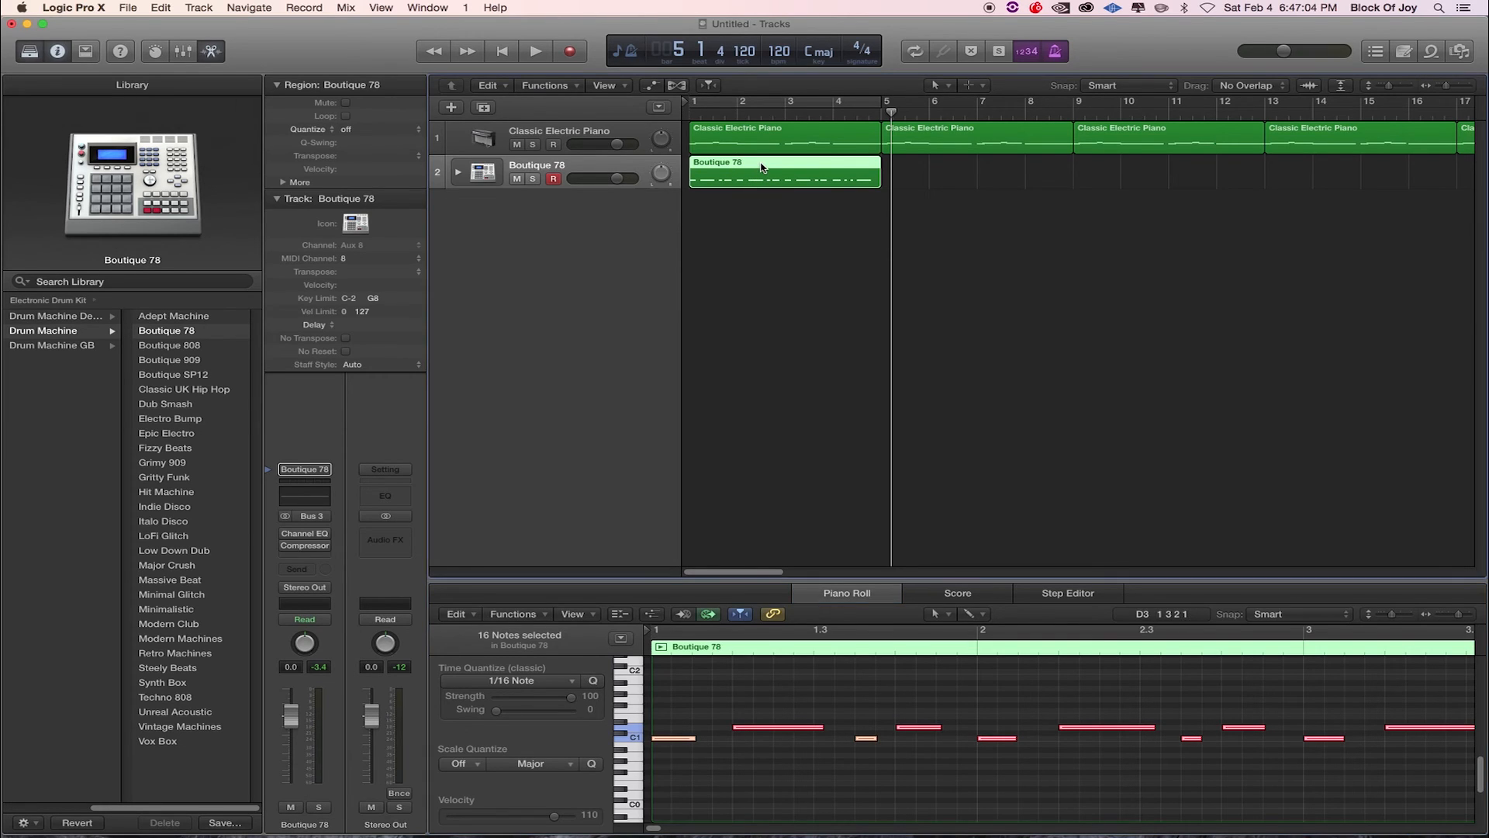
Close the Piano Roll after quantizing the drum notes to 1/16
{"action": "left_click", "coordinate": [856, 320]}
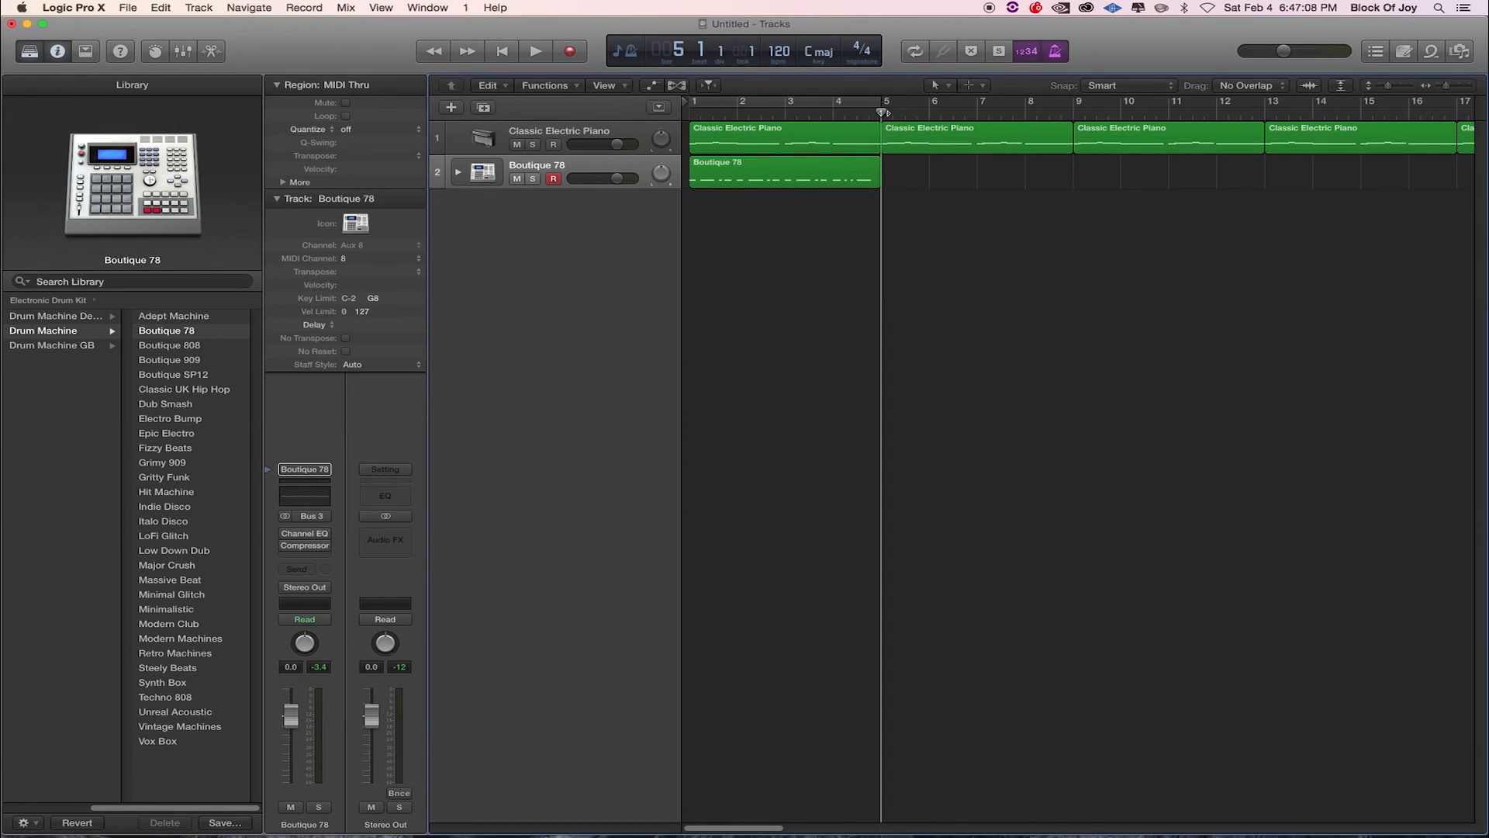
{"action": "mouse_move", "coordinate": [841, 165]}
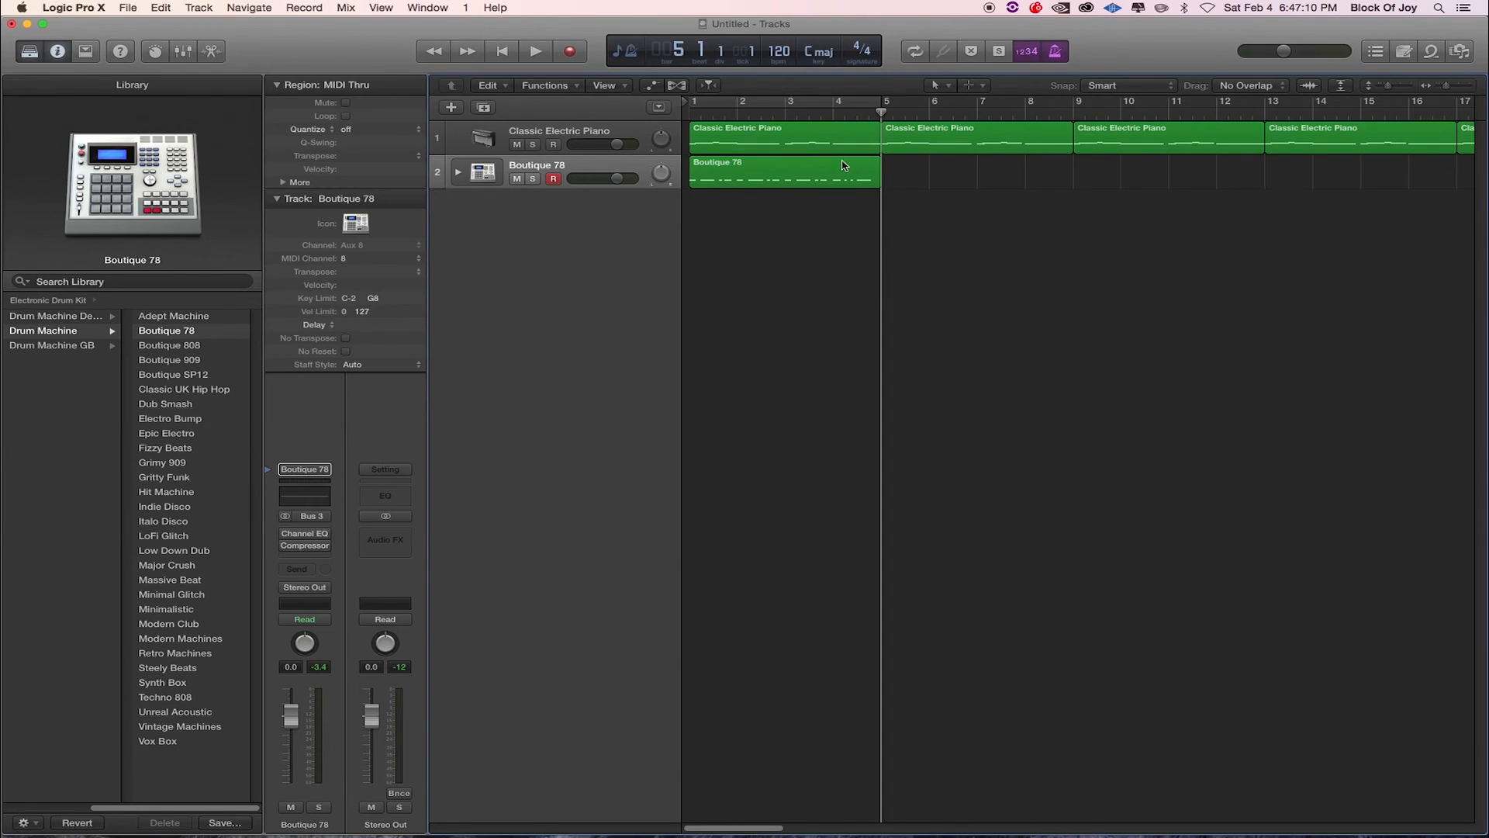
Delete the stray drum region from the piano track and loop the Boutique 78 region
{"action": "left_click", "coordinate": [783, 172]}
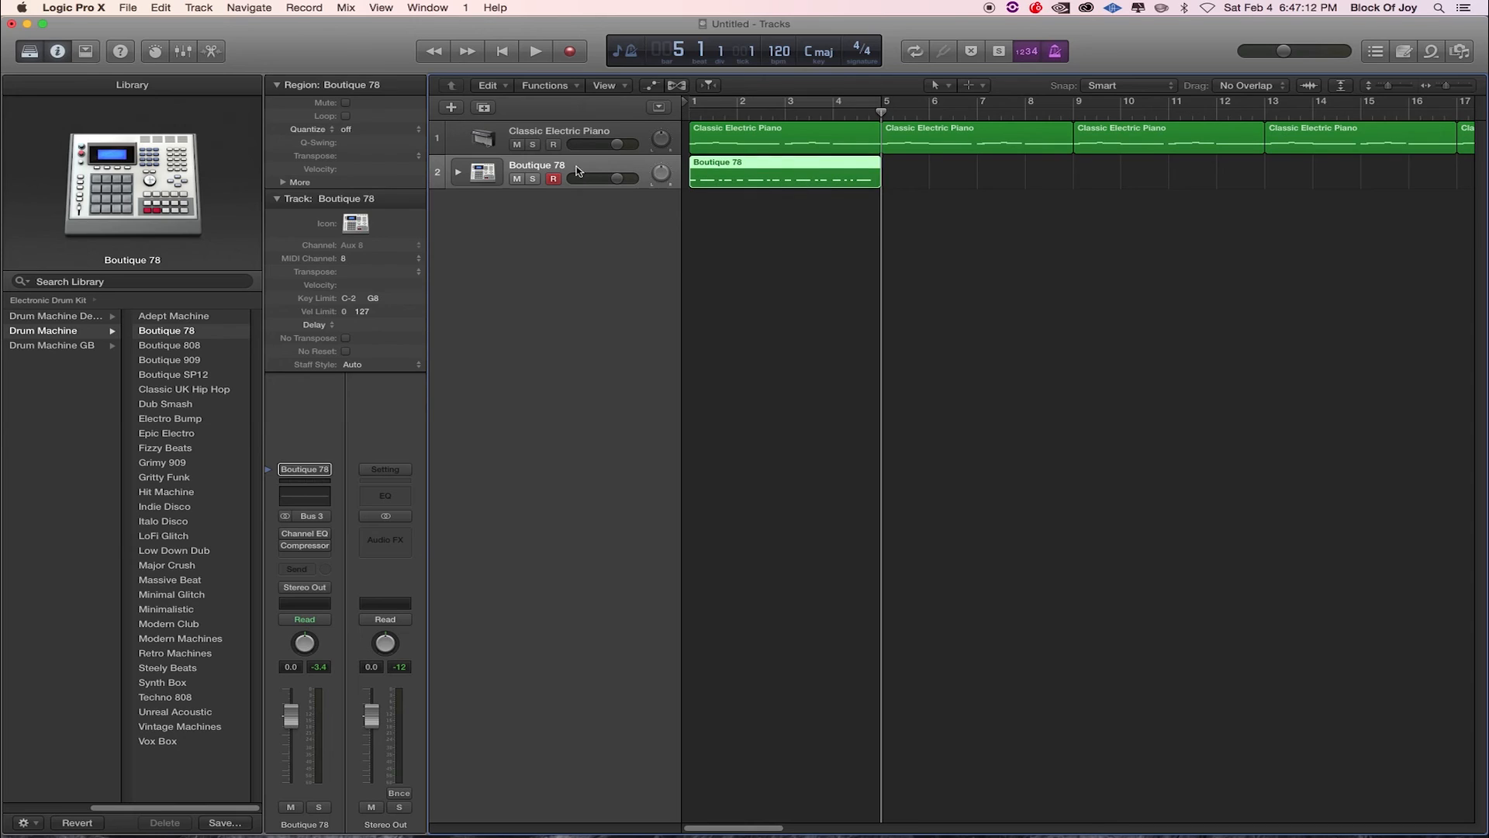
{"action": "mouse_move", "coordinate": [574, 157]}
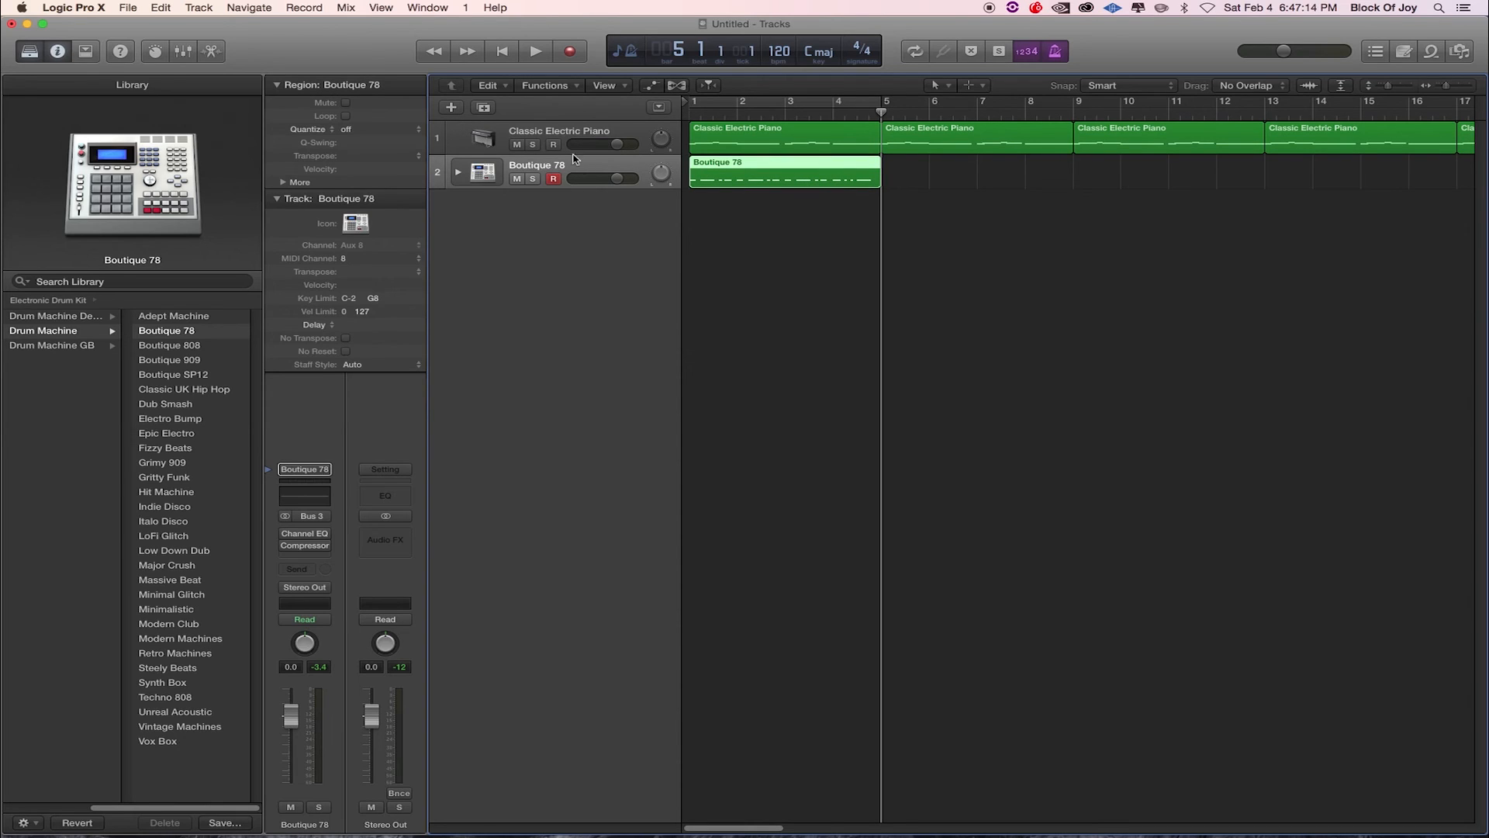
{"action": "mouse_move", "coordinate": [614, 142]}
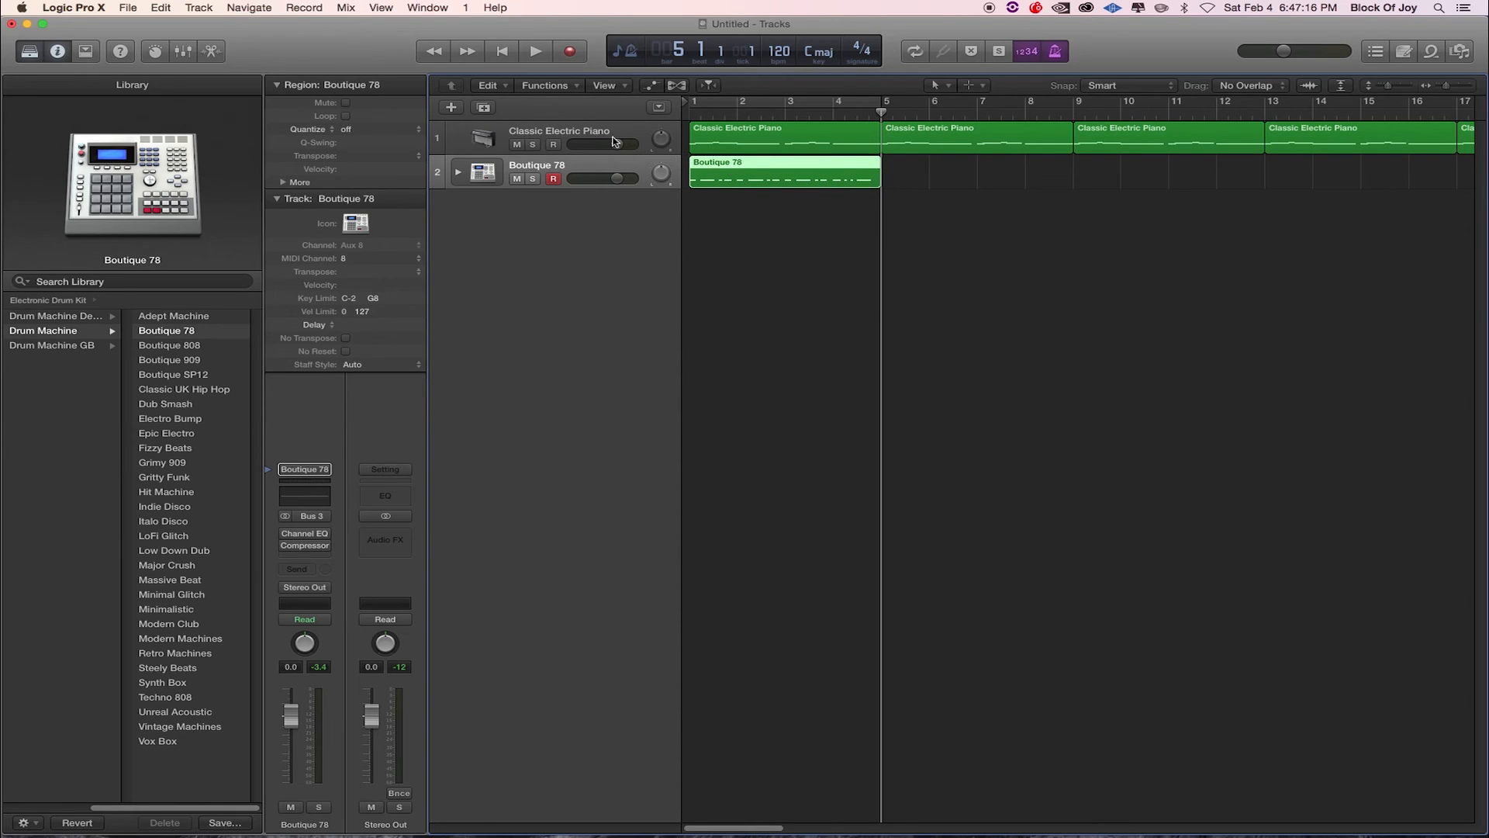
{"action": "left_click", "coordinate": [558, 138]}
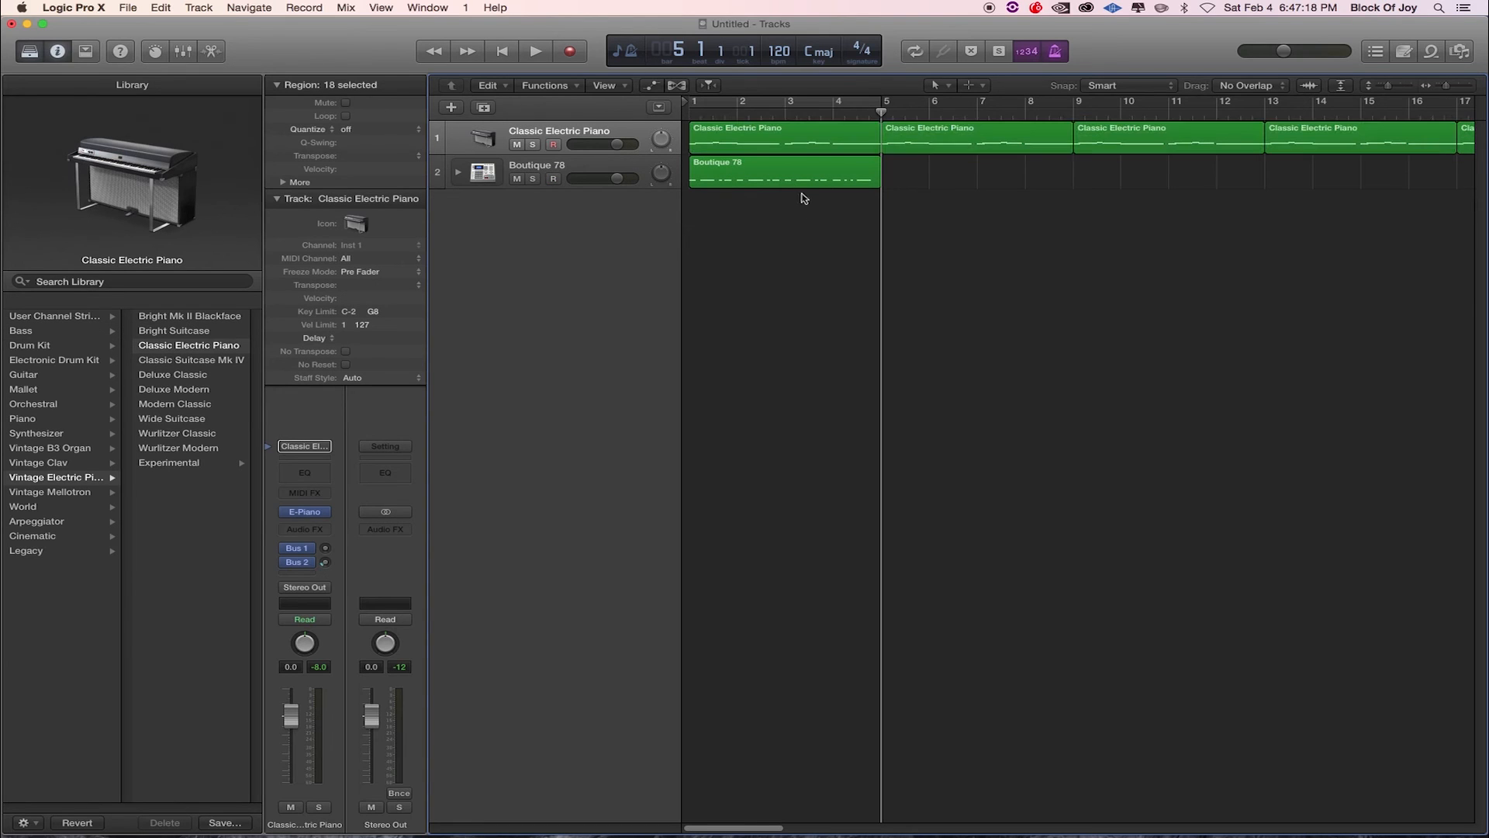
{"action": "left_click", "coordinate": [784, 174]}
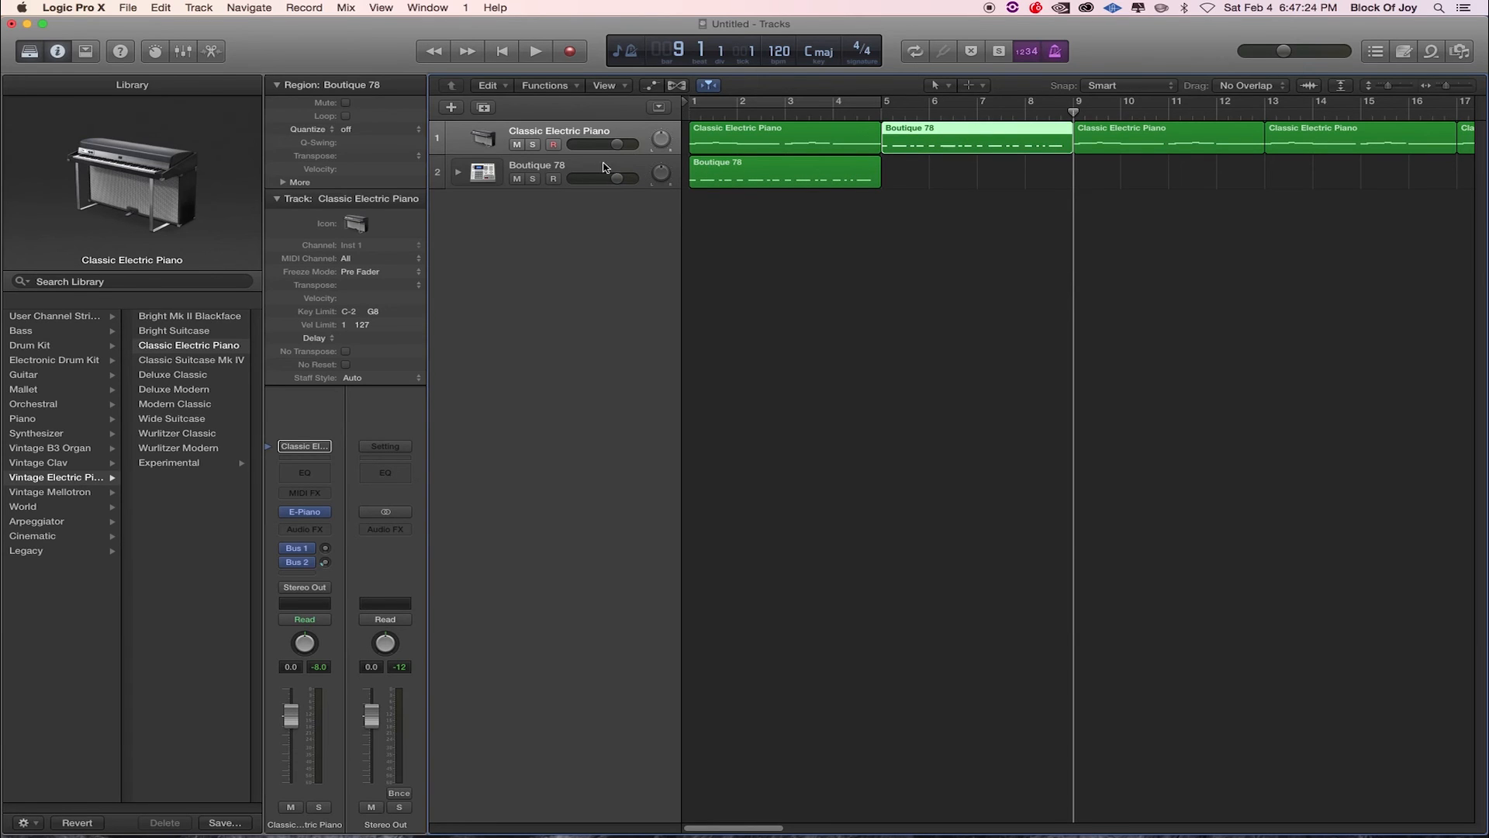
{"action": "left_click", "coordinate": [536, 172]}
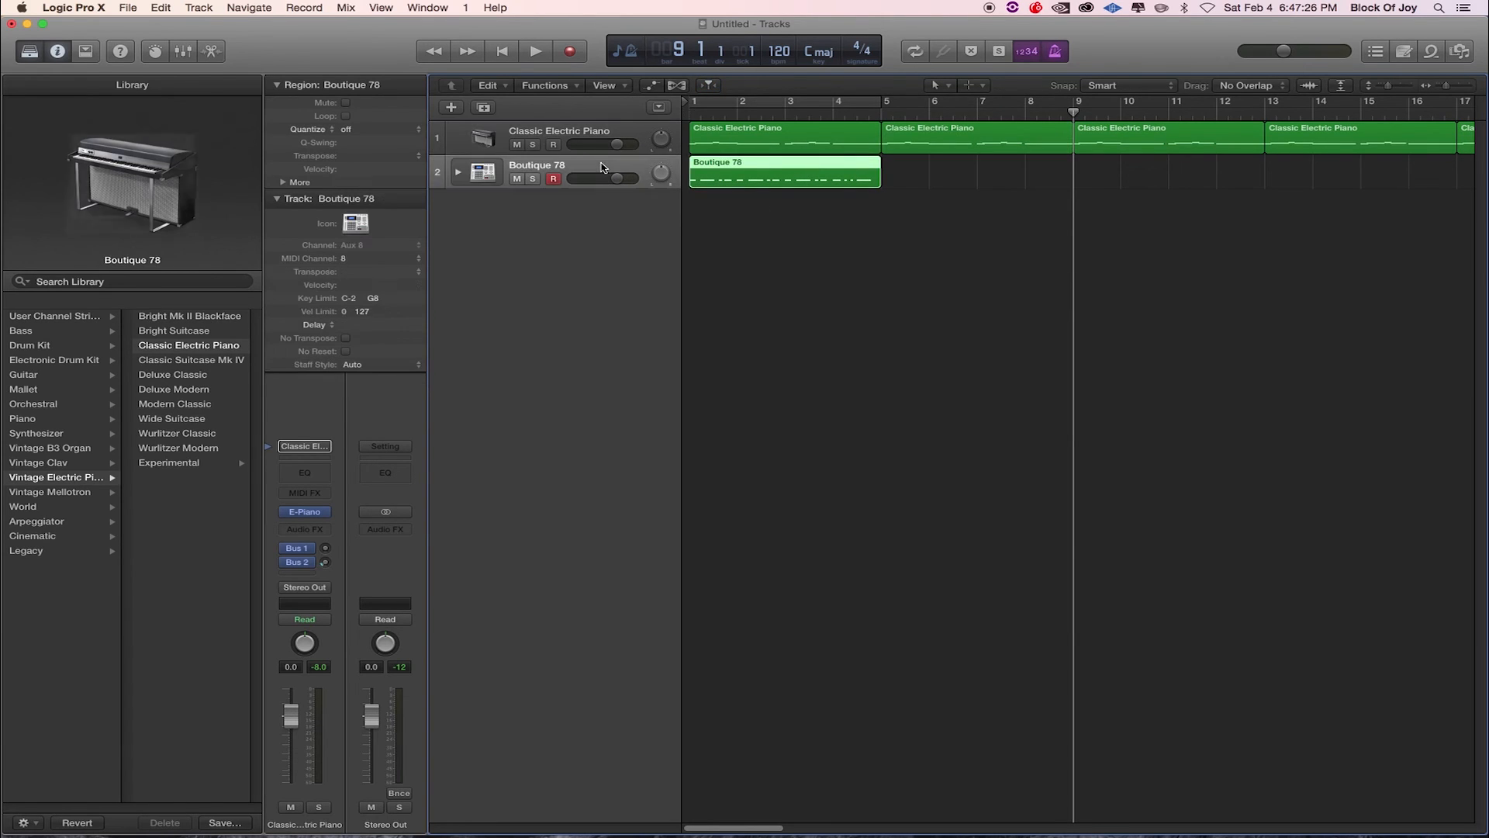
{"action": "left_click", "coordinate": [43, 329]}
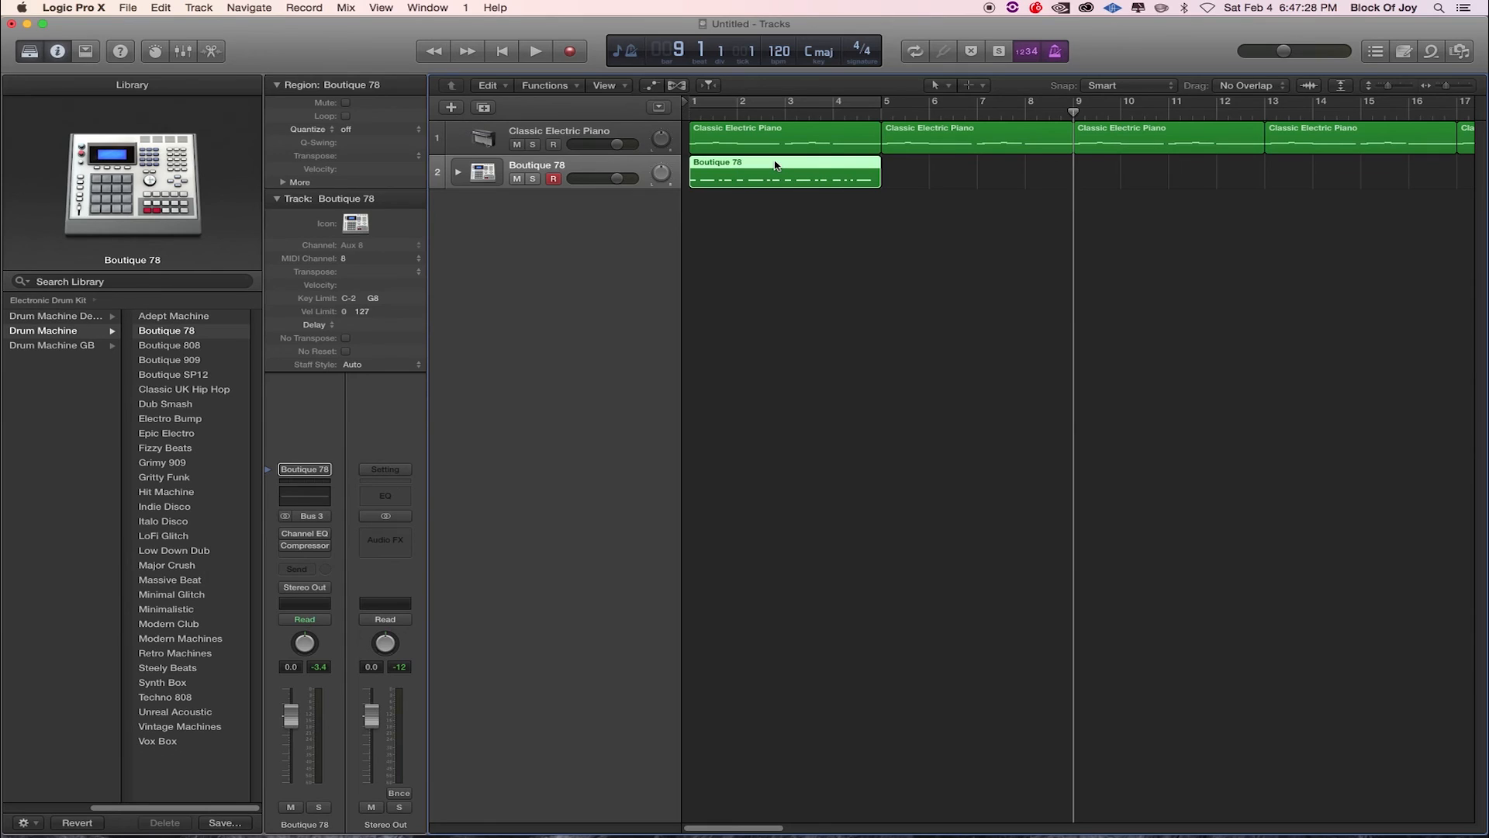
{"action": "left_click", "coordinate": [886, 101]}
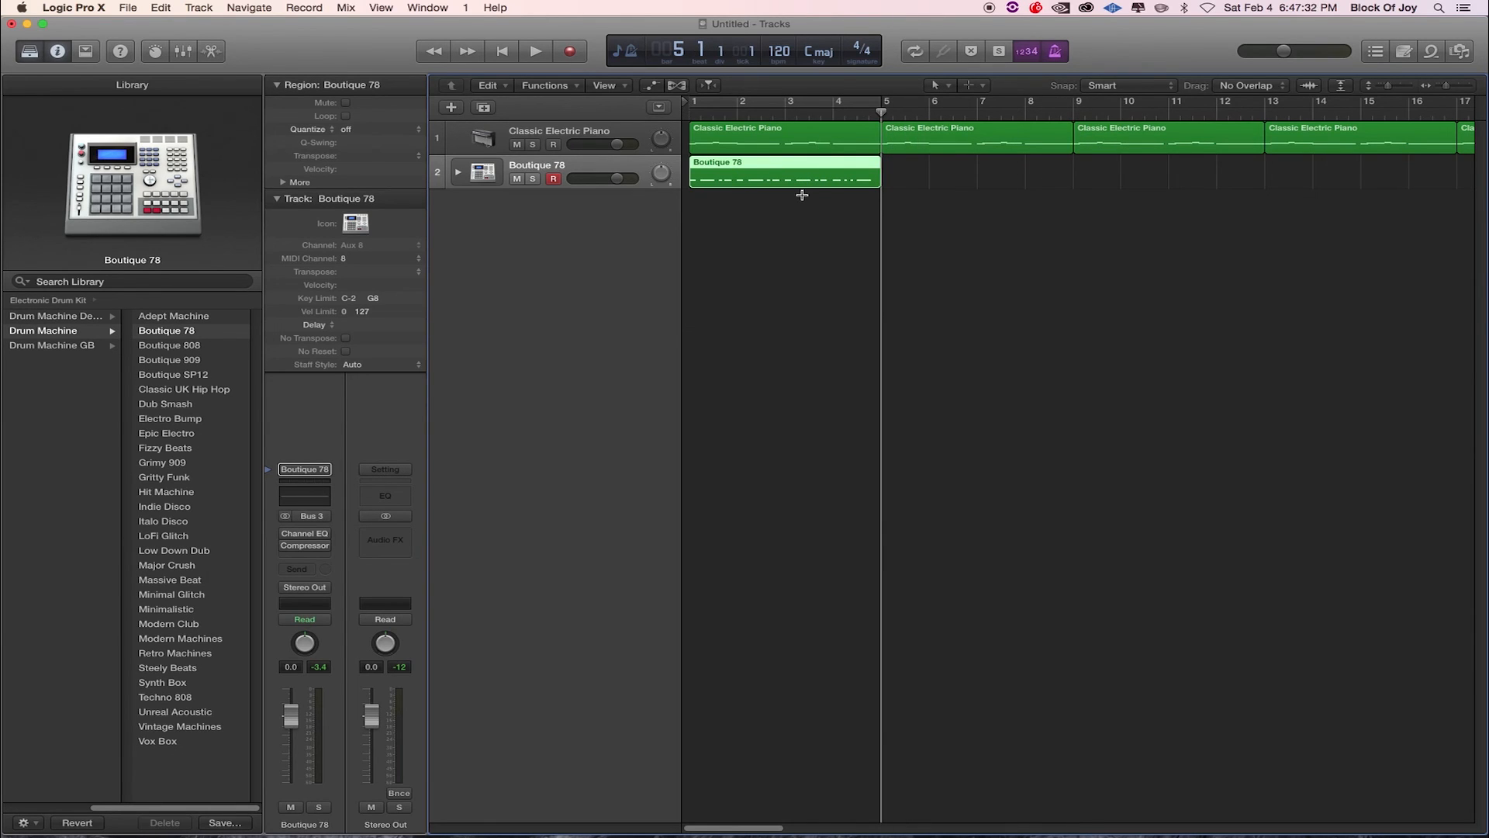
{"action": "scroll", "scroll_direction": "right", "scroll_amount": 3}
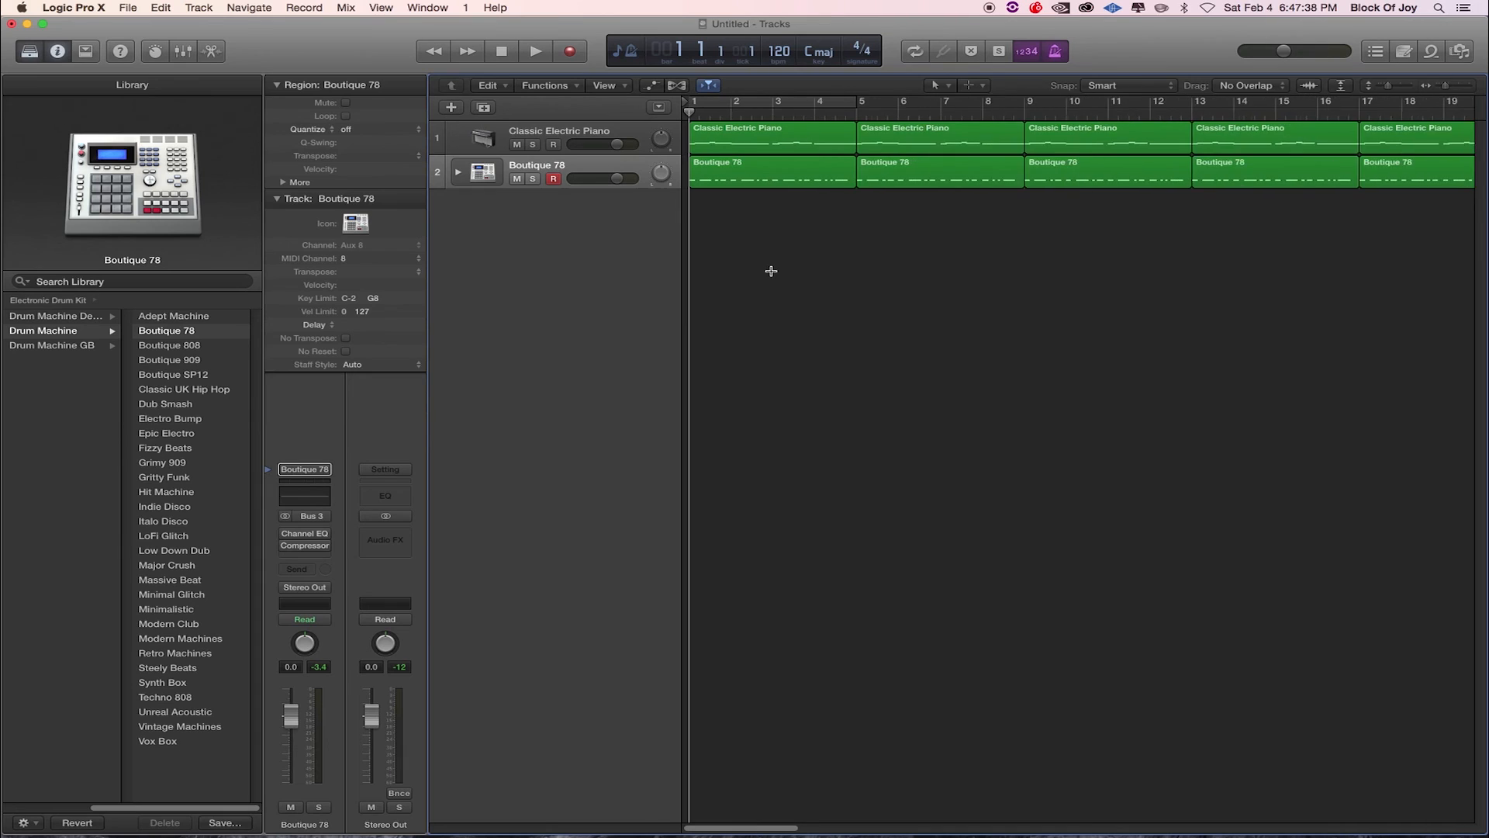
Disable the metronome and play the piano and drum arrangement to around bar 5
{"action": "left_click", "coordinate": [1057, 51]}
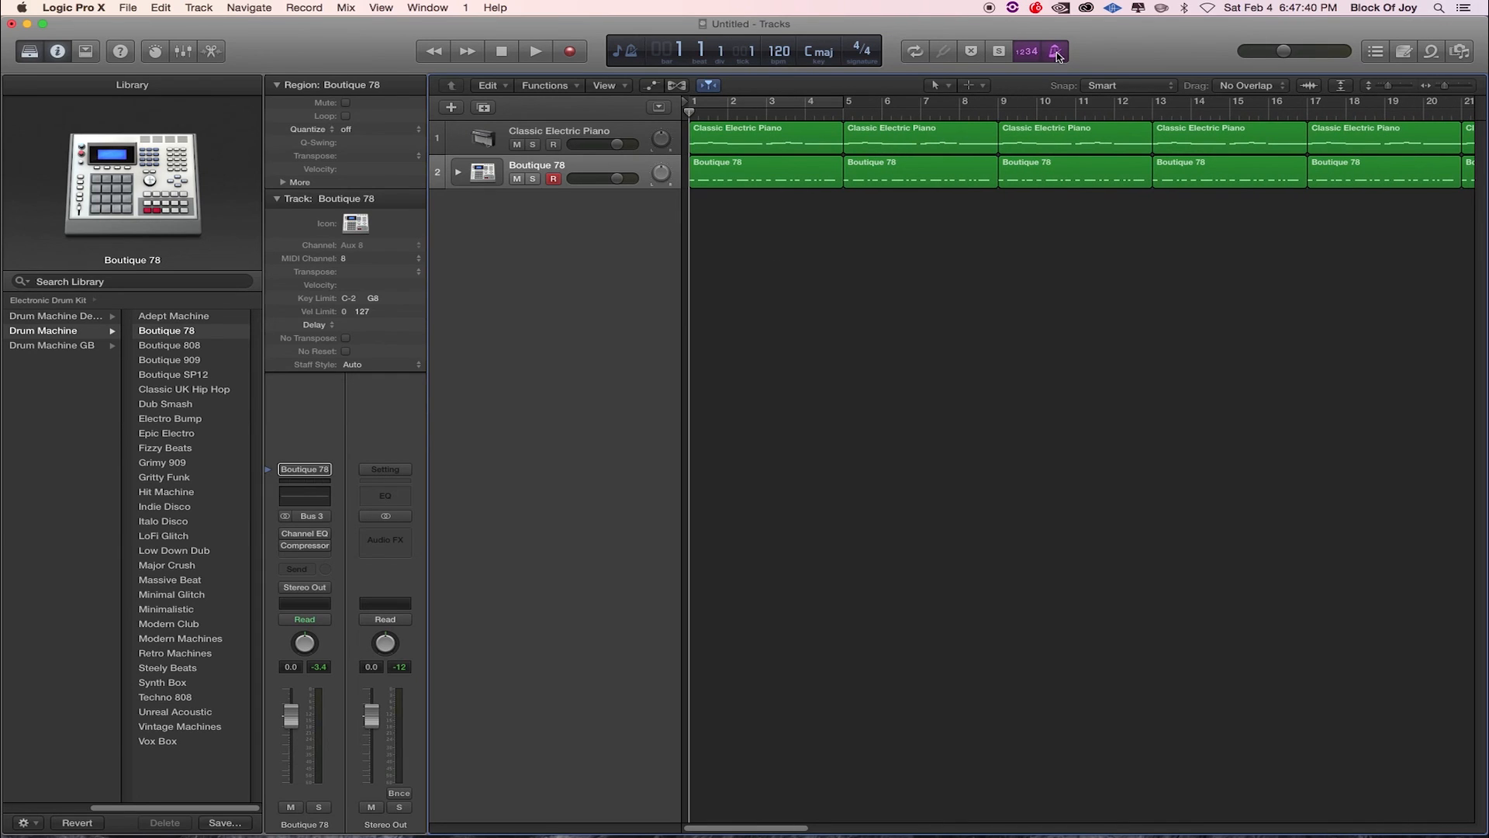
{"action": "mouse_move", "coordinate": [1056, 51]}
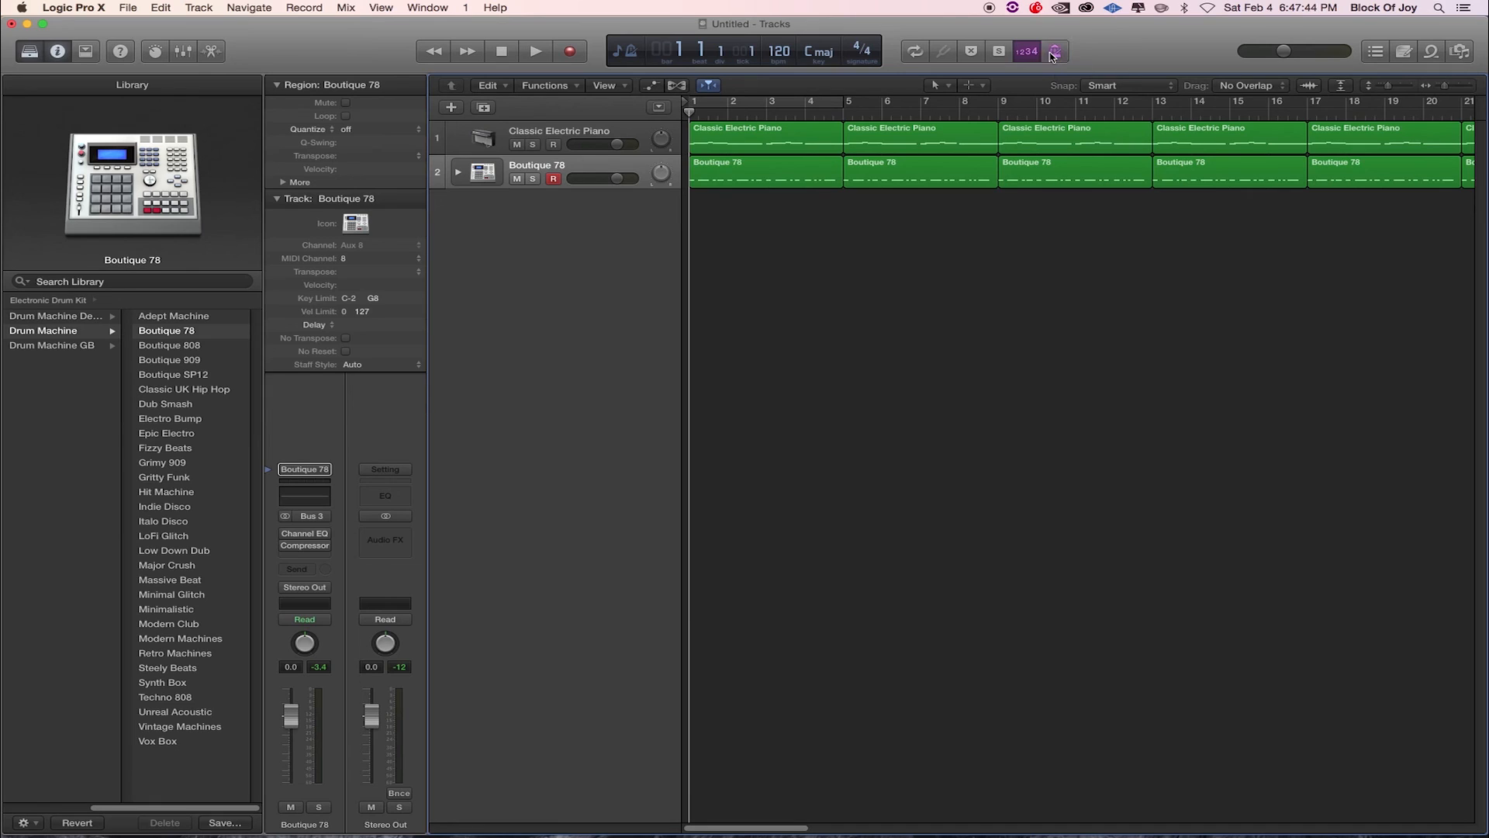
{"action": "left_click", "coordinate": [534, 51]}
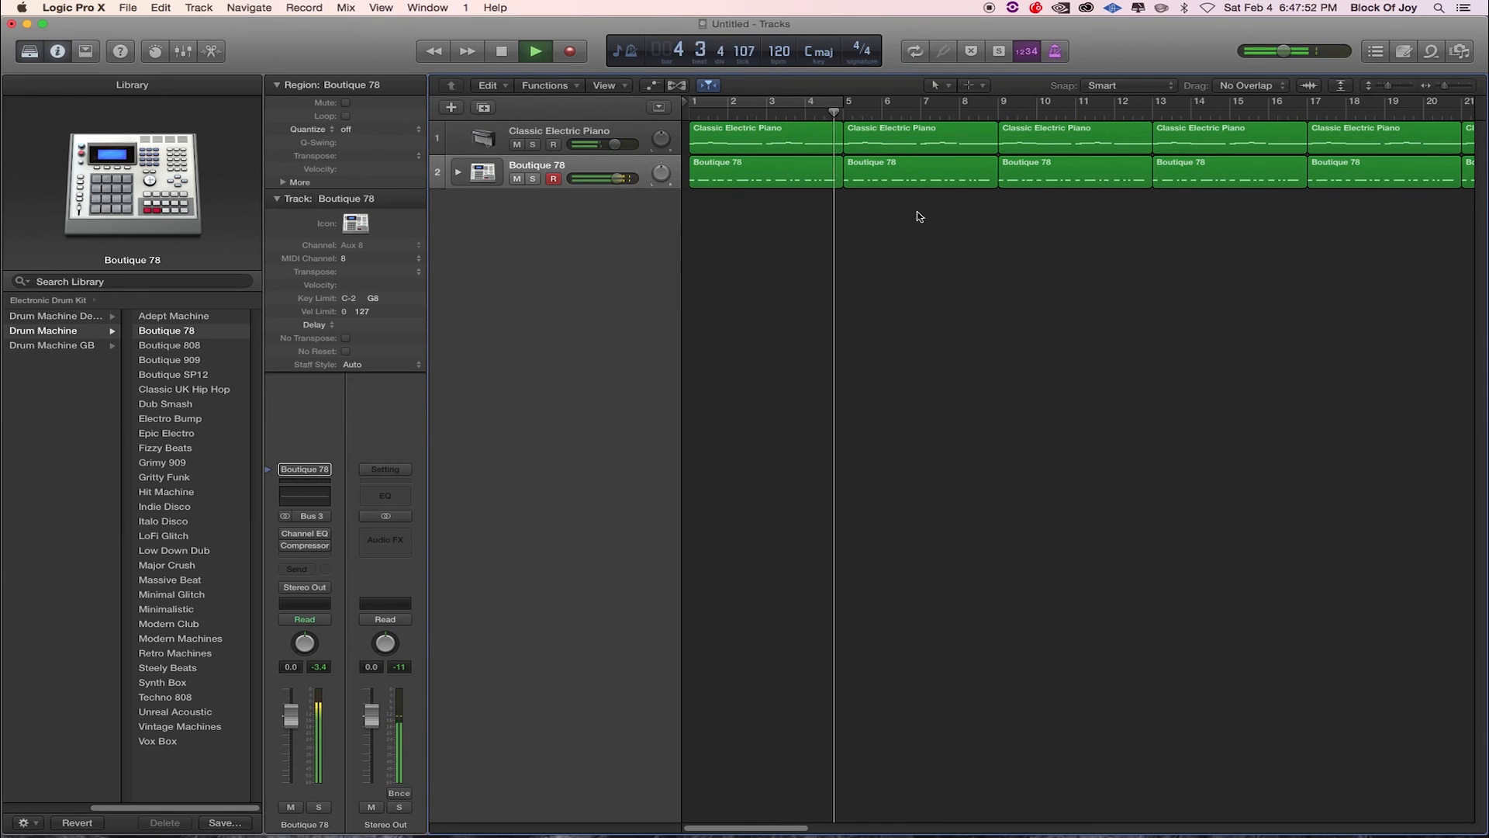
{"action": "left_click", "coordinate": [535, 51]}
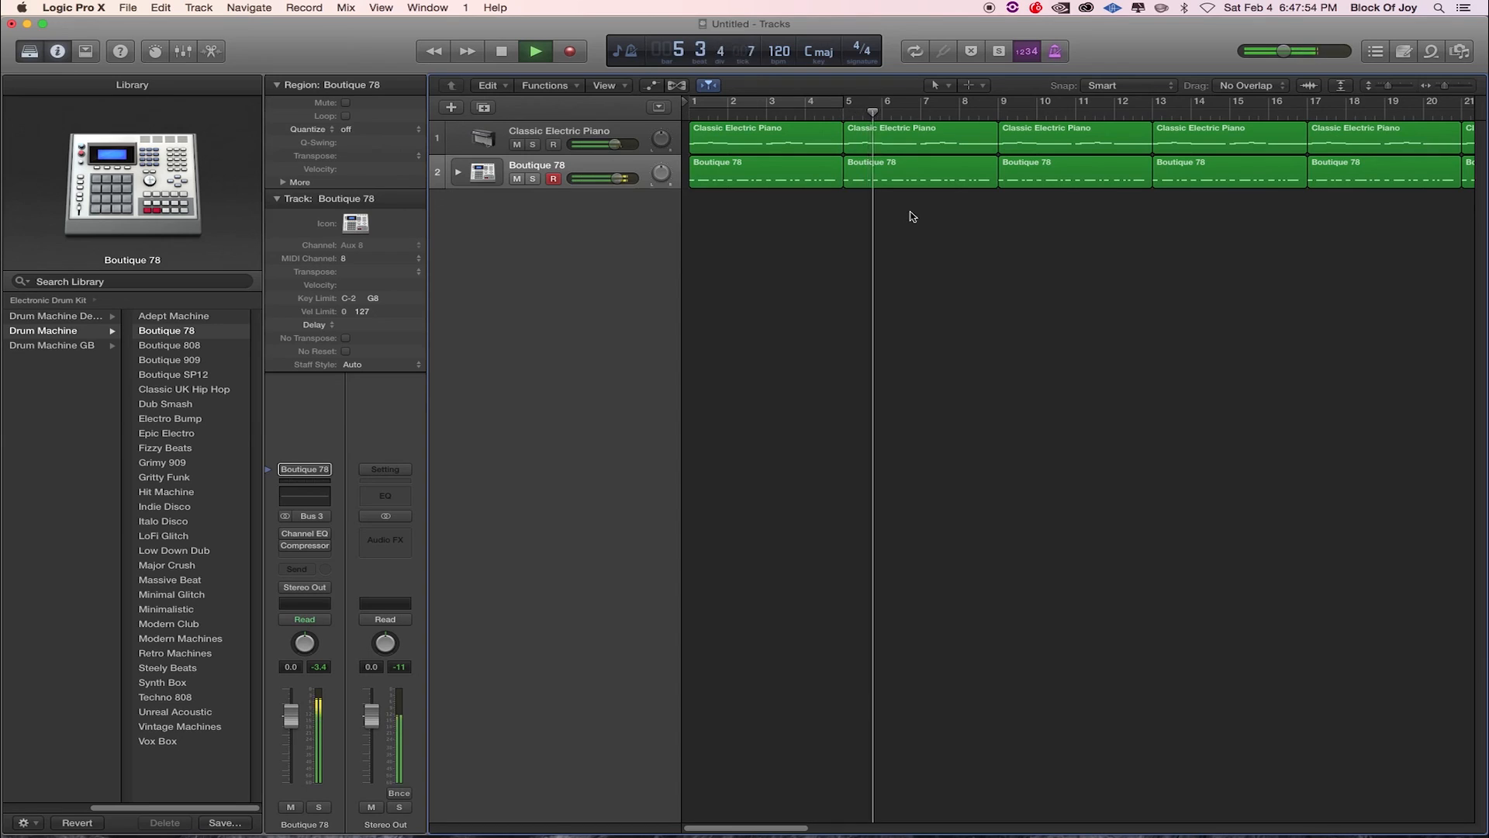